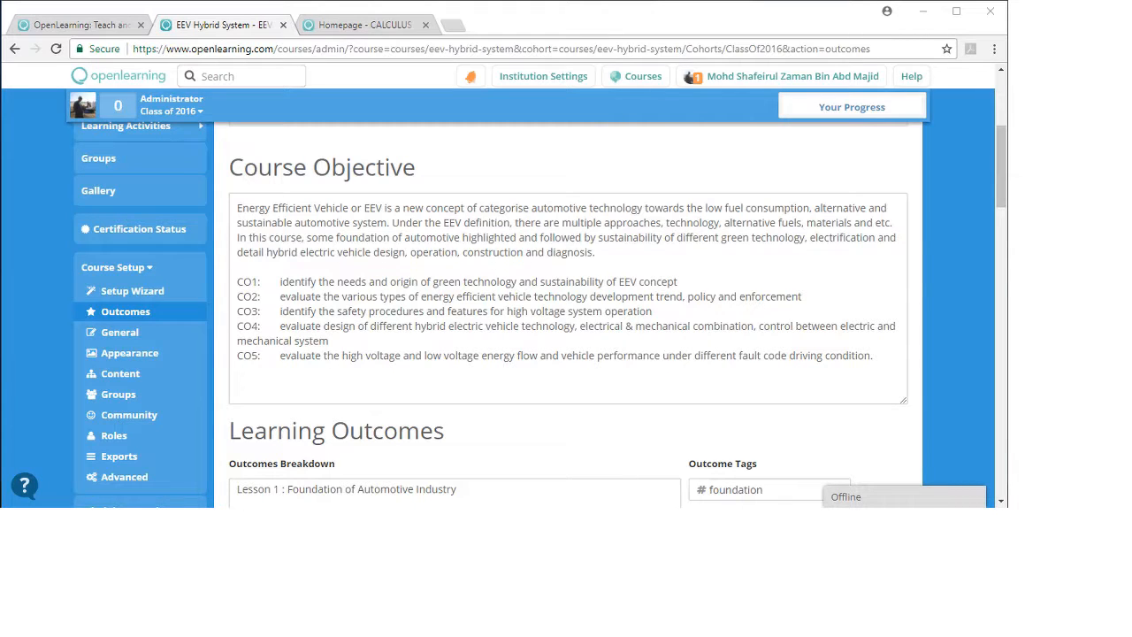
Review the course setup settings and highlight the CO1 to CO5 objective statements.
scroll("up", 3)
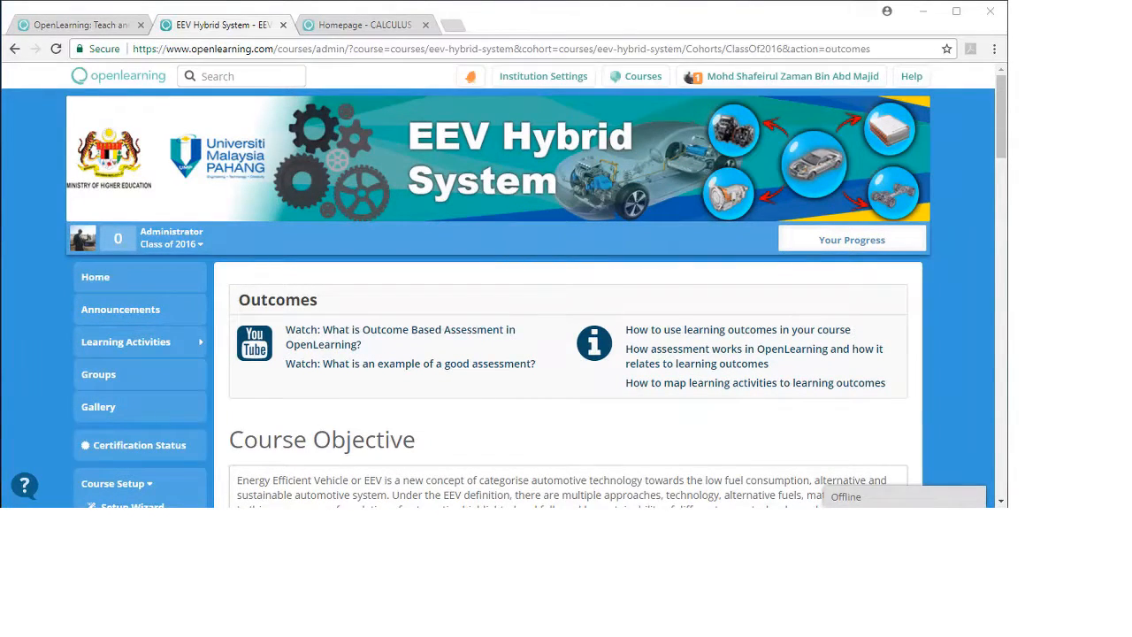
scroll("down", 3)
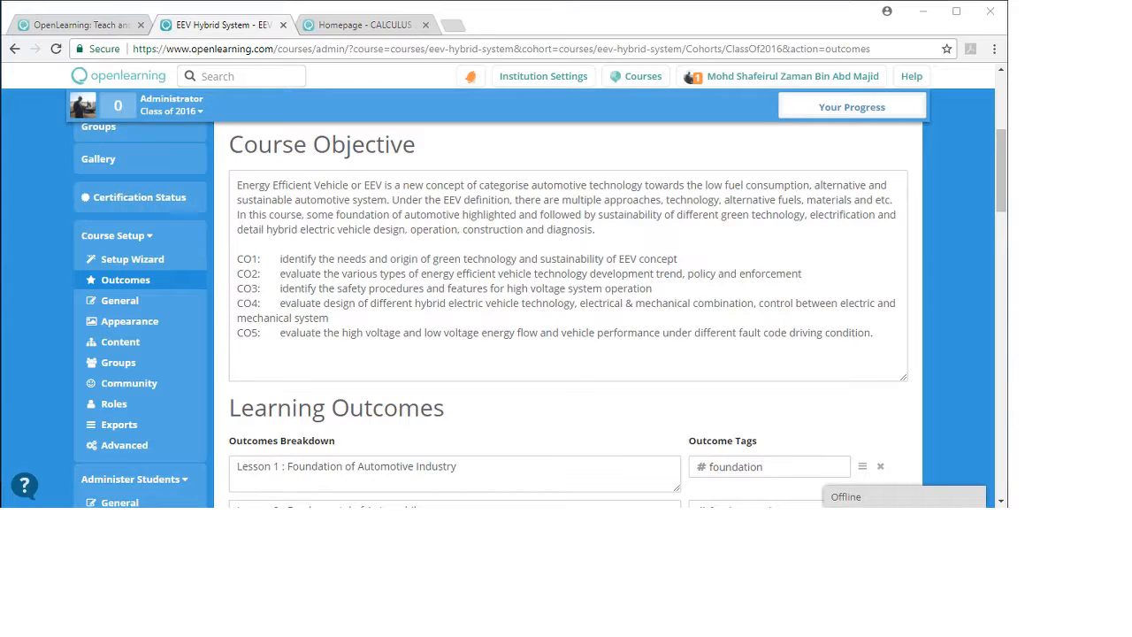
left_click(112, 235)
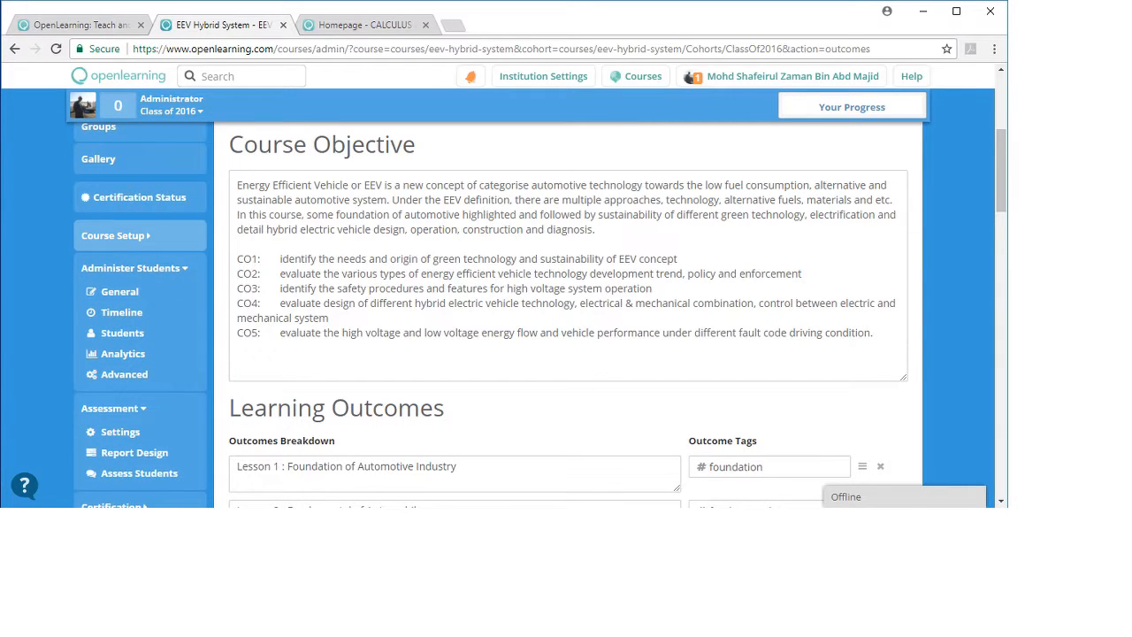
left_click(113, 235)
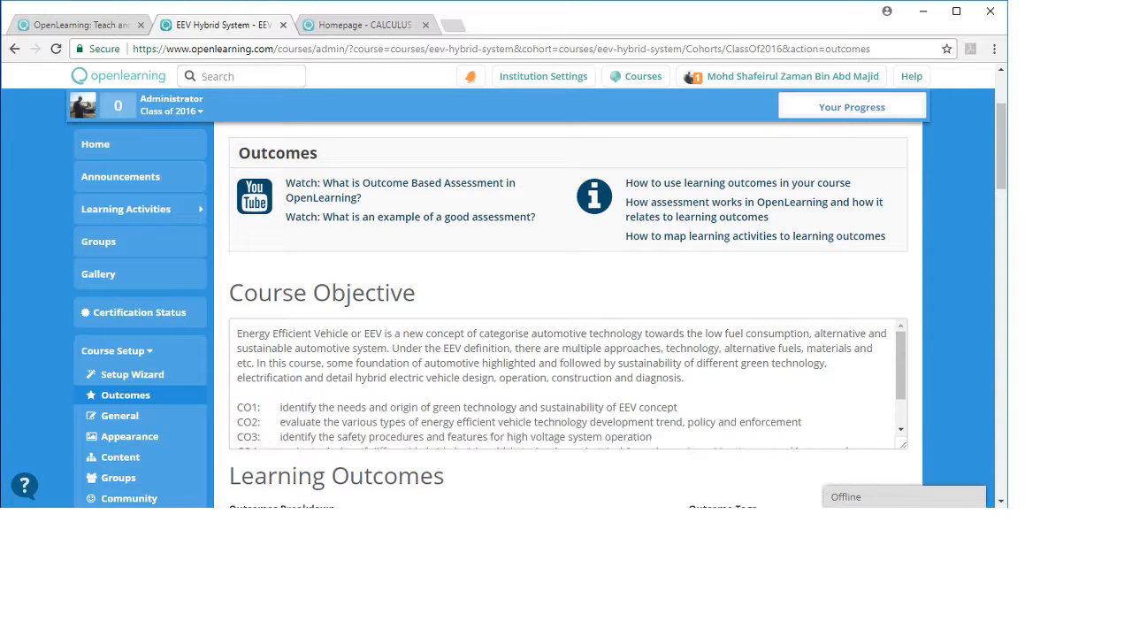
scroll("down", 3)
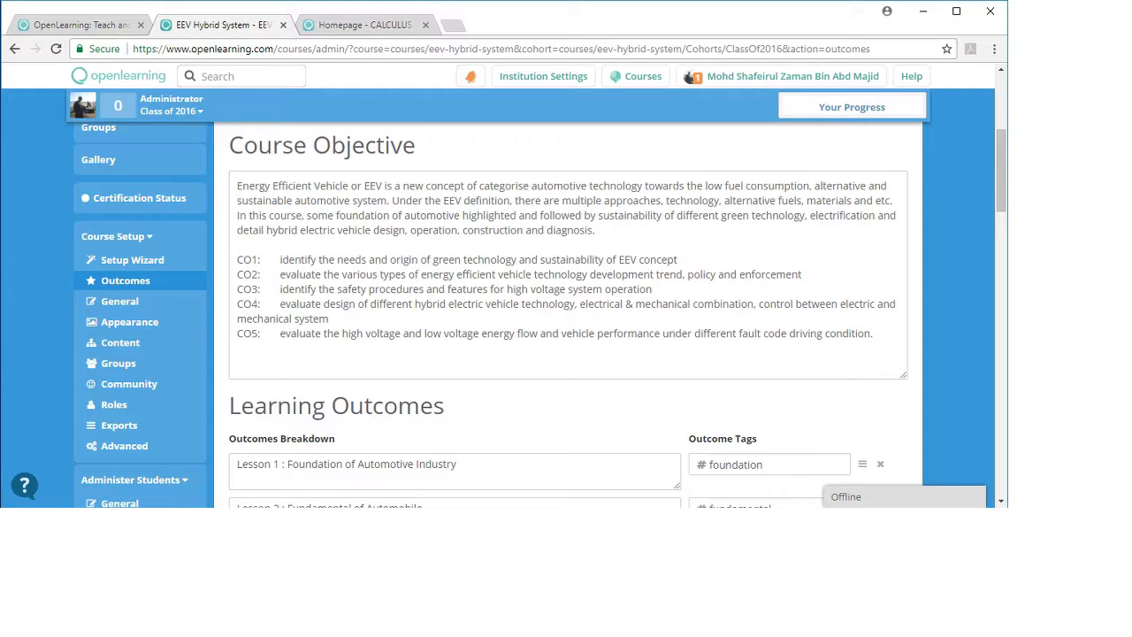
left_click_drag(351, 200, 595, 230)
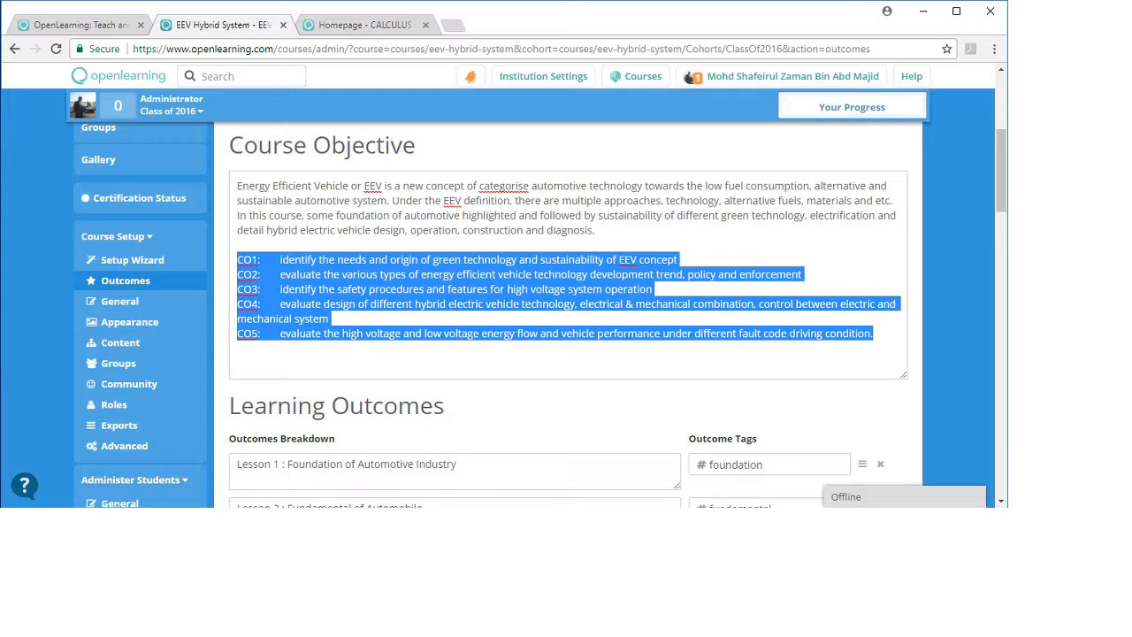
Scroll through the outcome tags for Lessons 1 to 14, ending at e_practical.
scroll("down", 3)
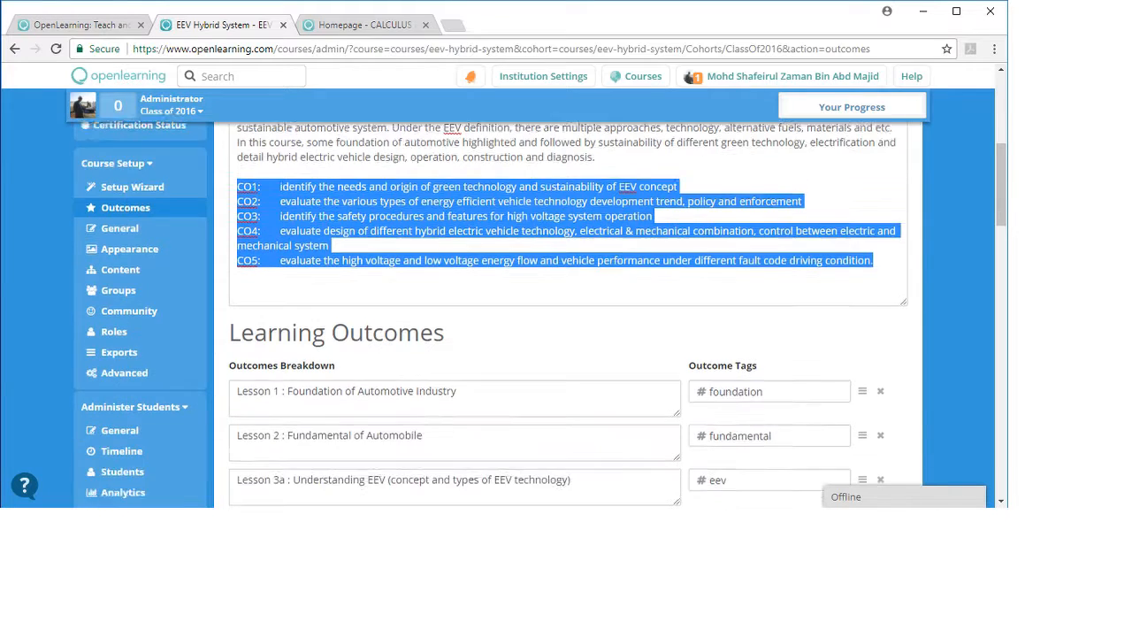
scroll("down", 3)
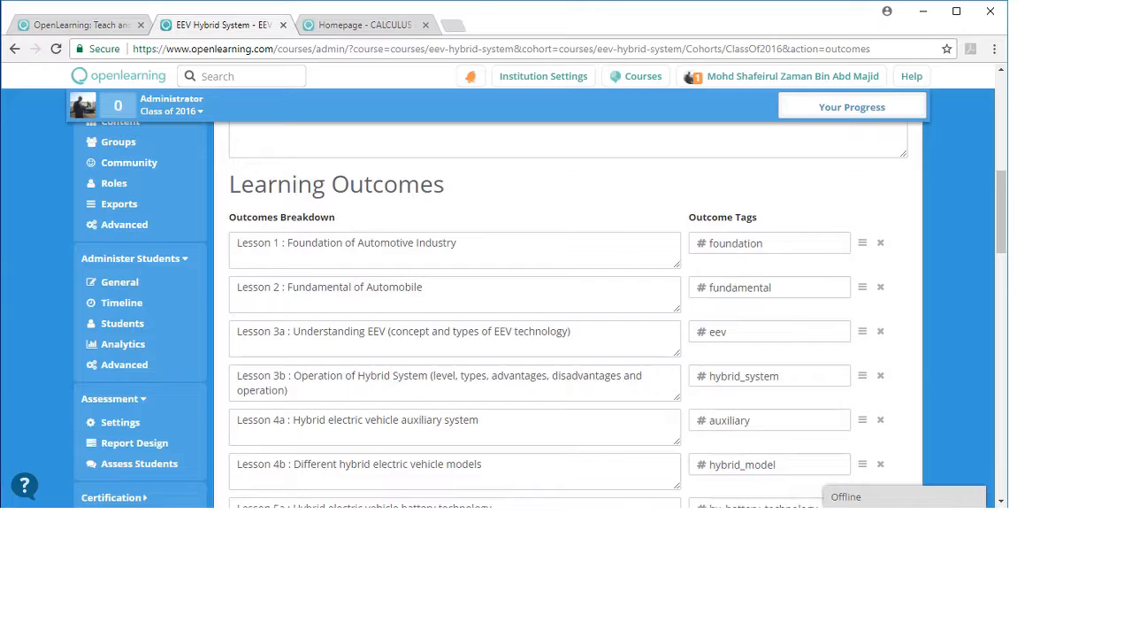
scroll("down", 3)
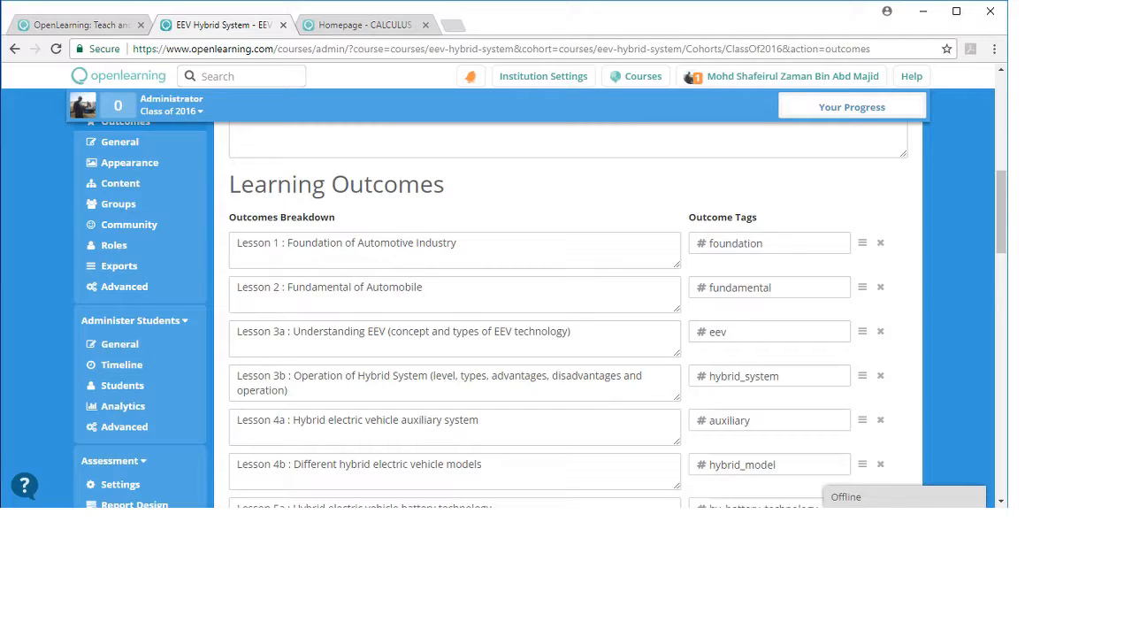
scroll("down", 3)
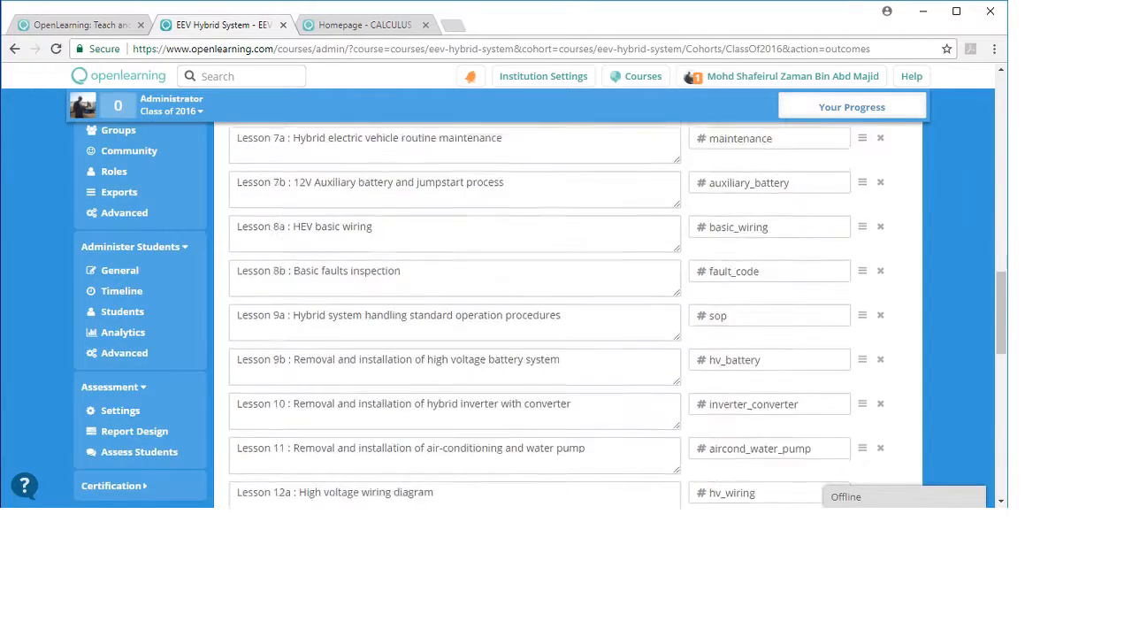
scroll("down", 3)
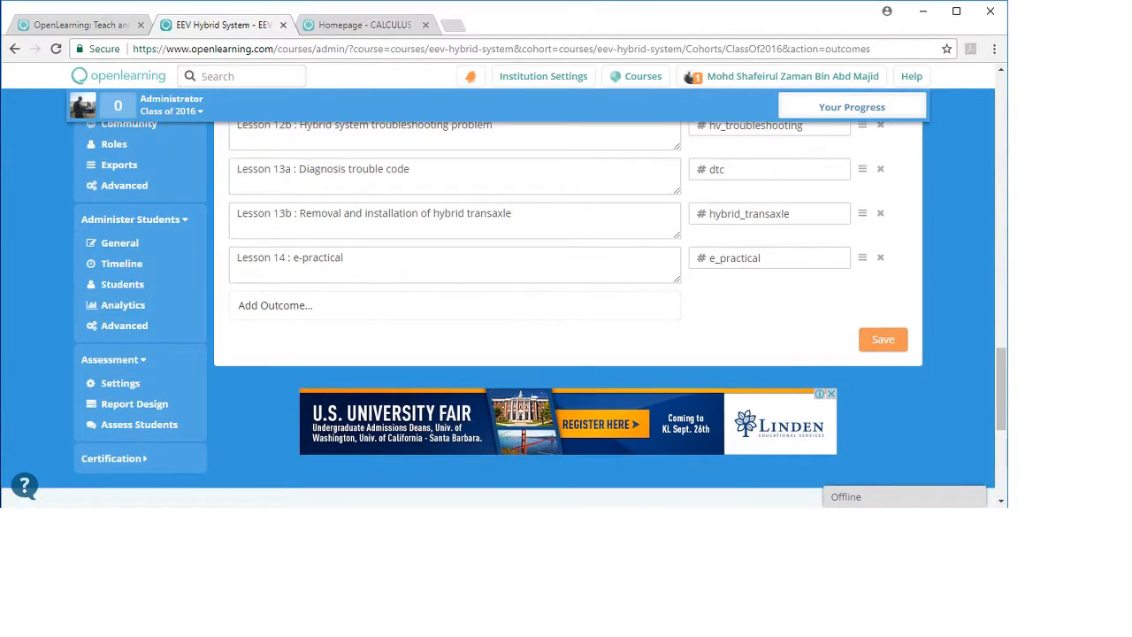
scroll("up", 3)
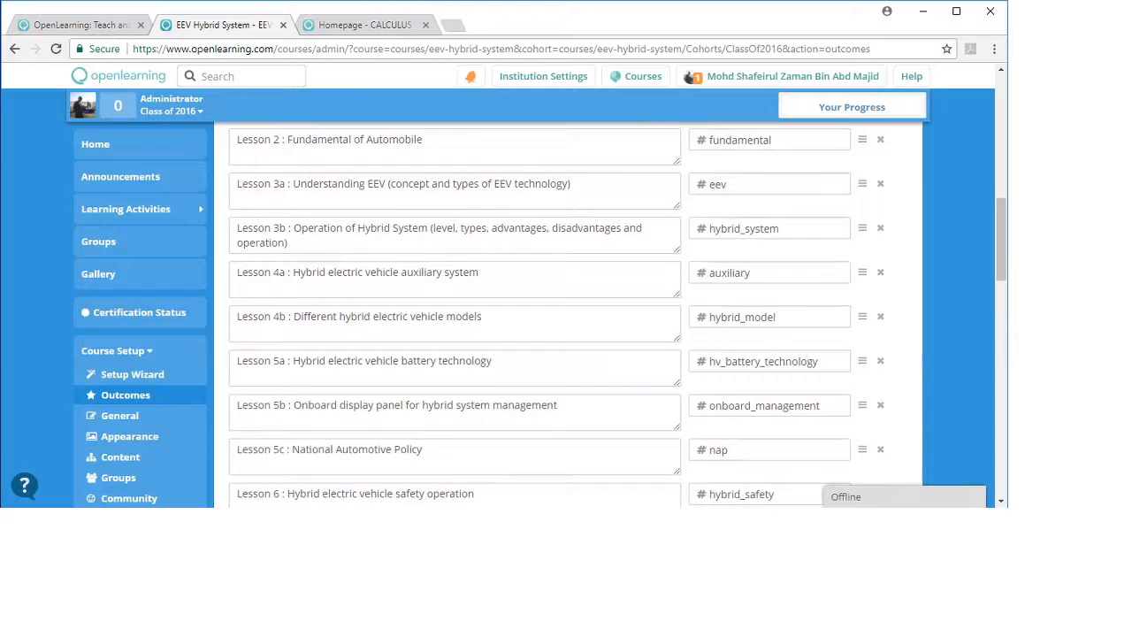
scroll("up", 3)
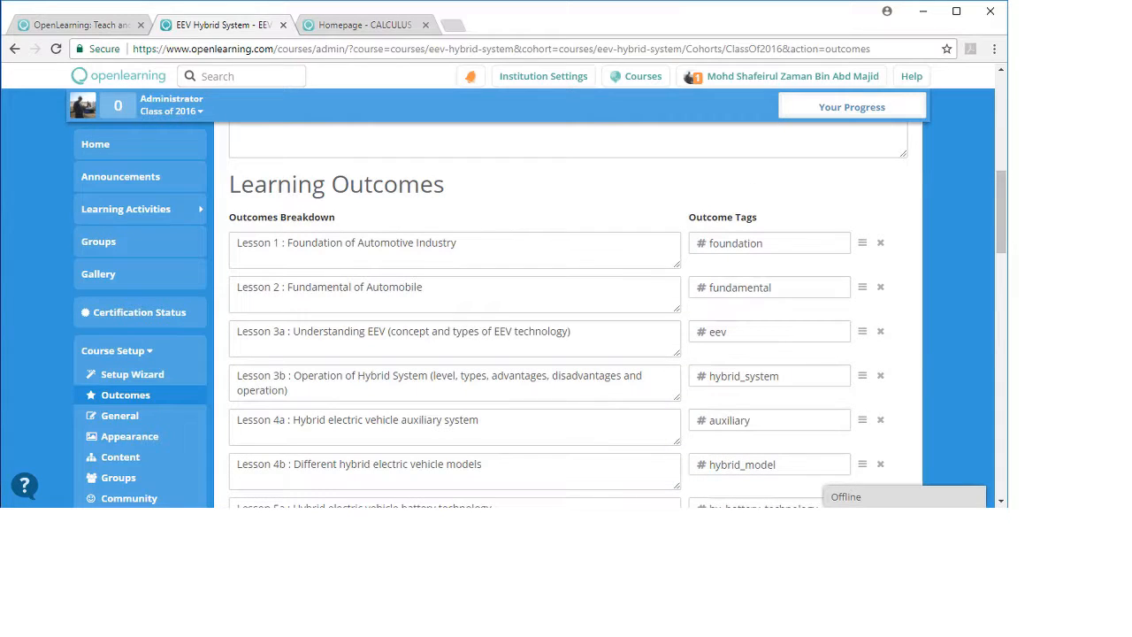
scroll("down", 3)
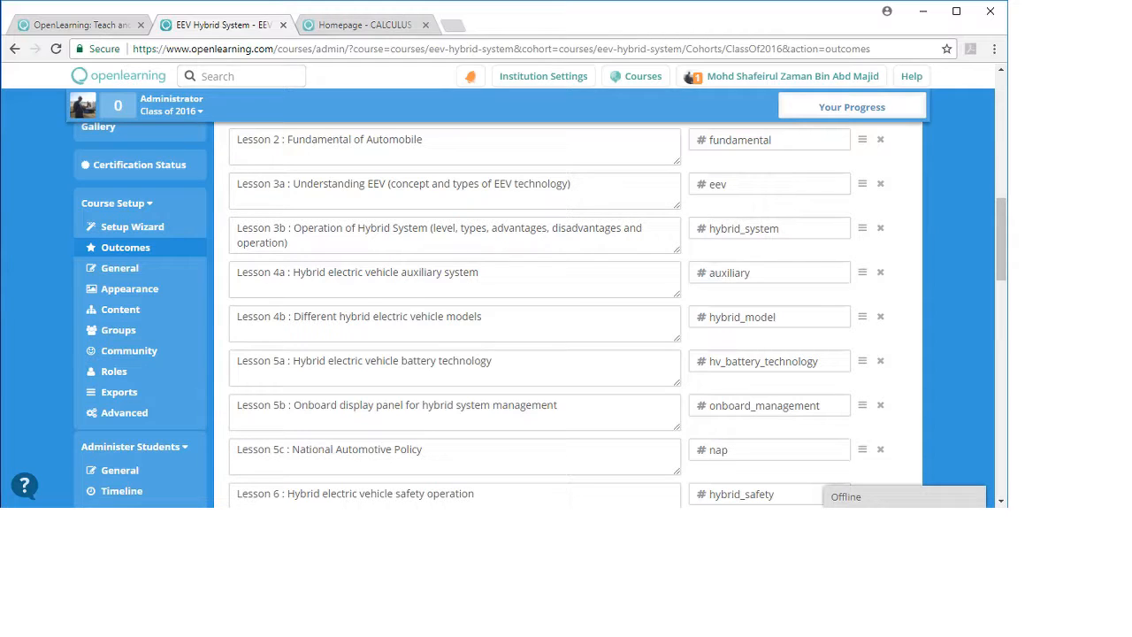
scroll("down", 3)
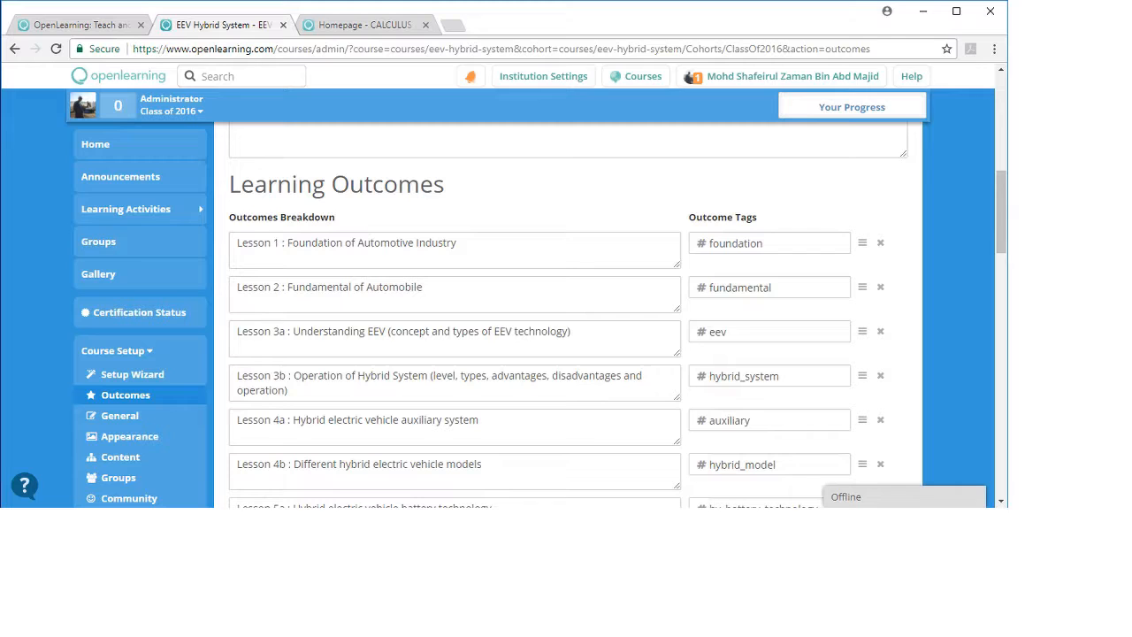
mouse_move(139, 209)
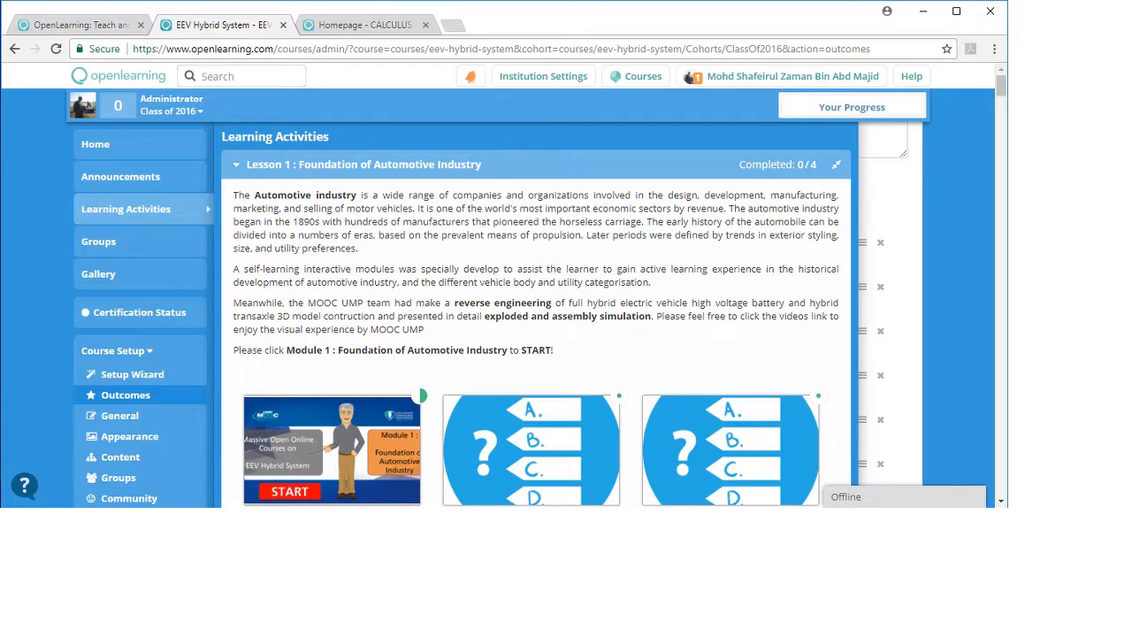
Open Lesson 1's Module 1 in a new tab and switch to it.
scroll("down", 3)
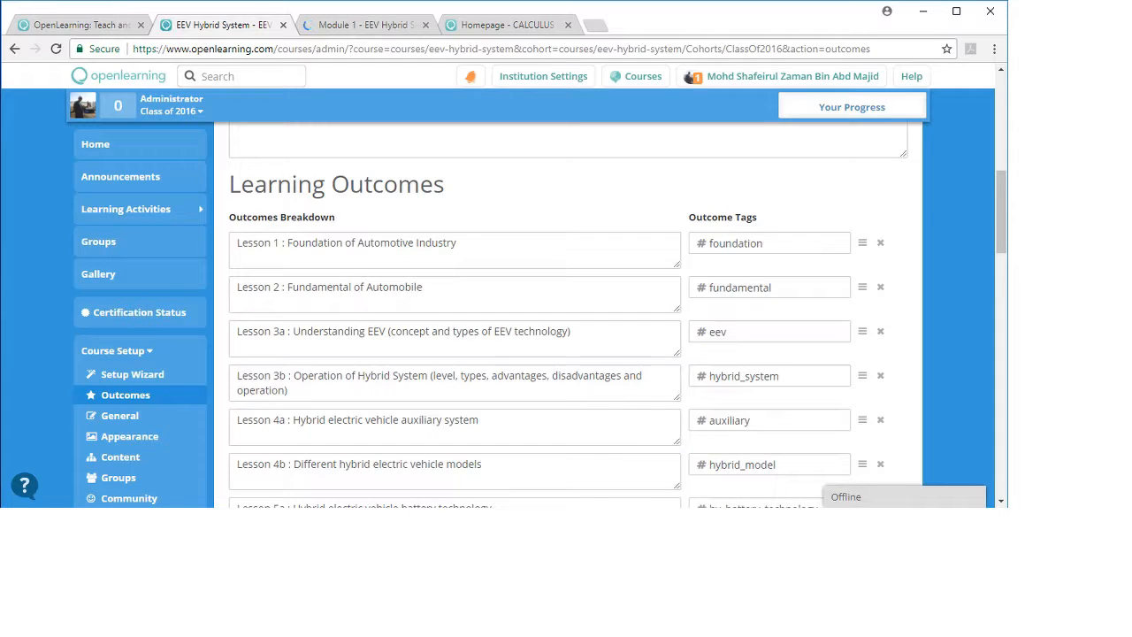
mouse_move(394, 24)
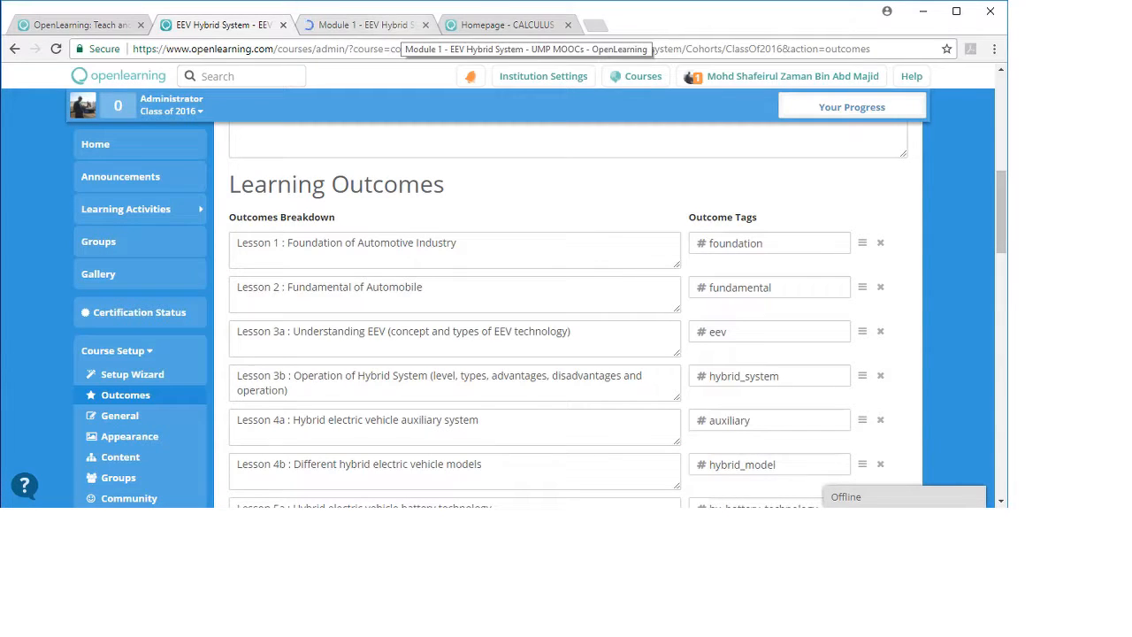
left_click(372, 25)
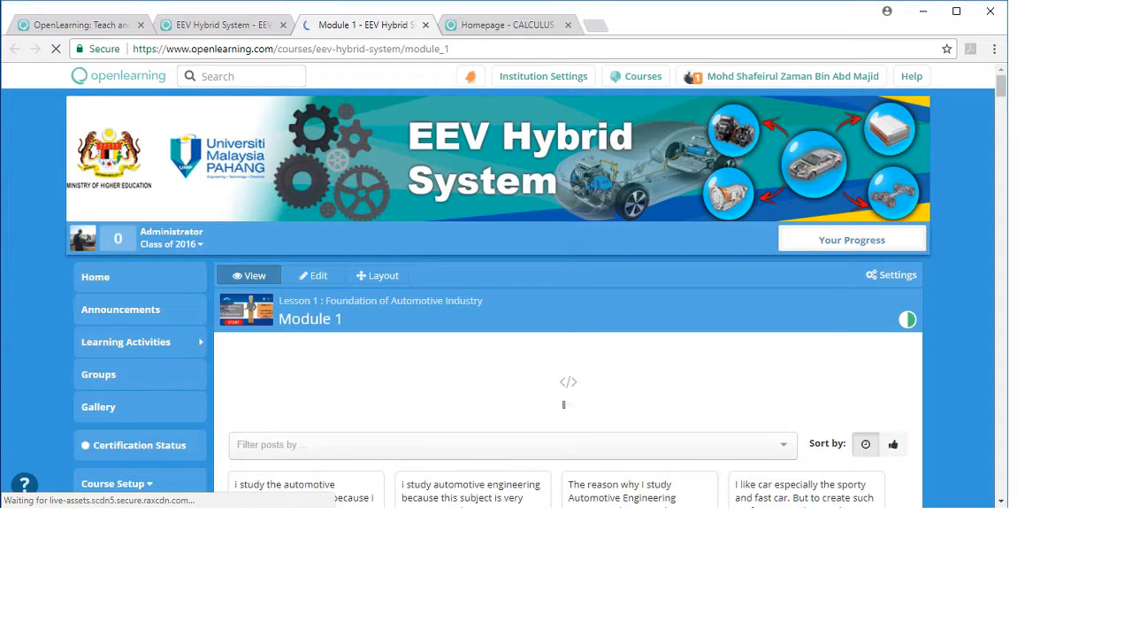
Scroll Module 1 past the auto-racing videos and student posts to the foundation-tagged share widget.
scroll("down", 3)
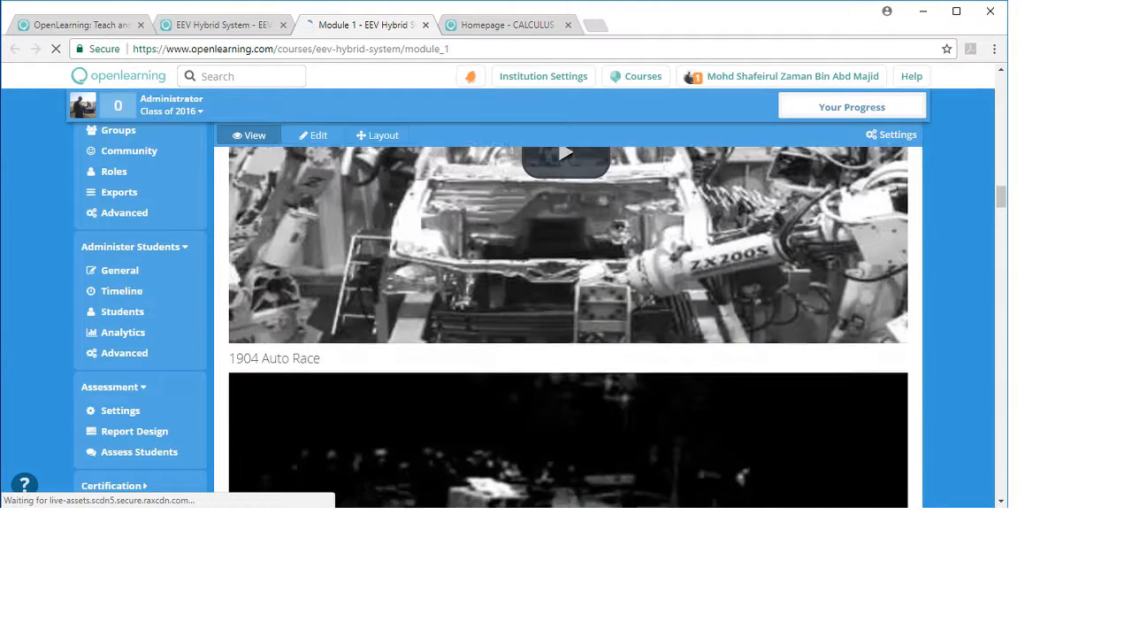
scroll("down", 3)
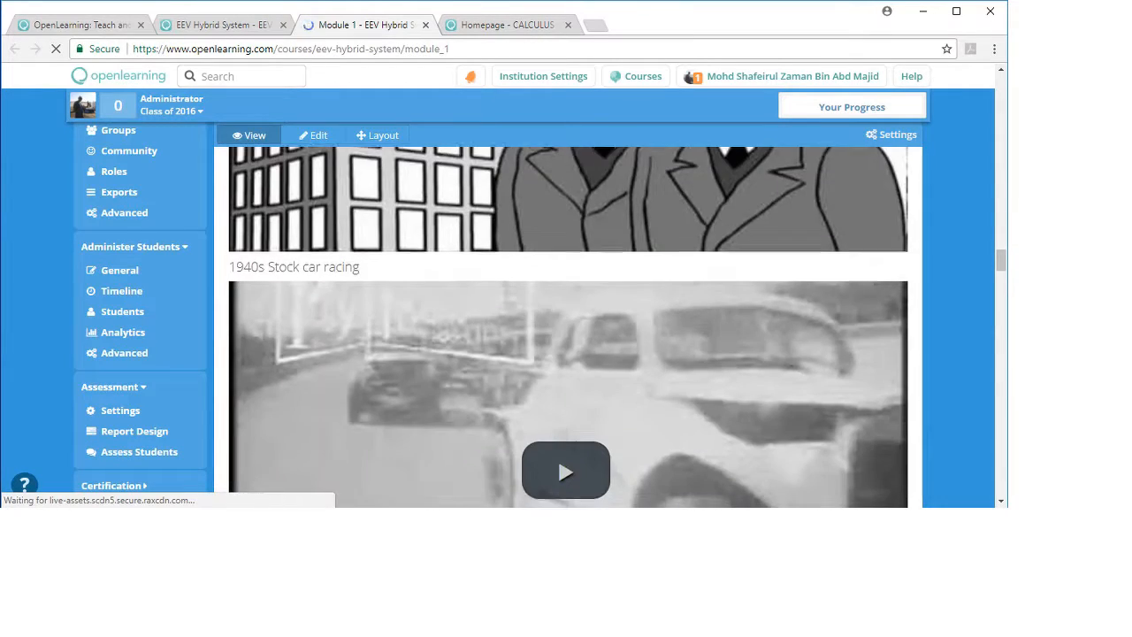
scroll("down", 3)
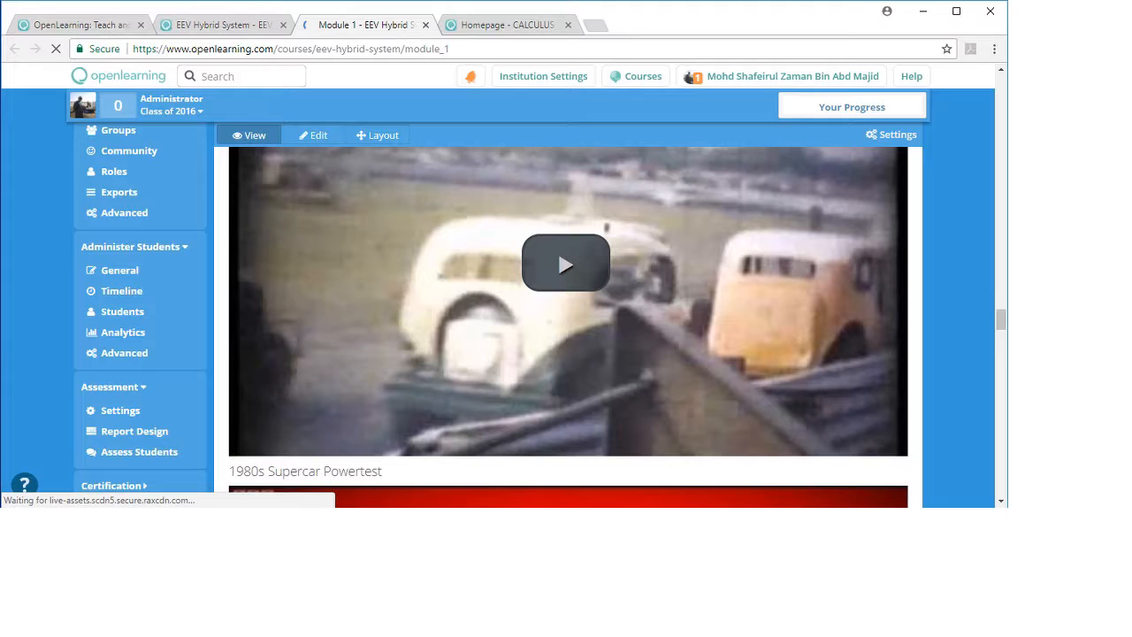
scroll("down", 3)
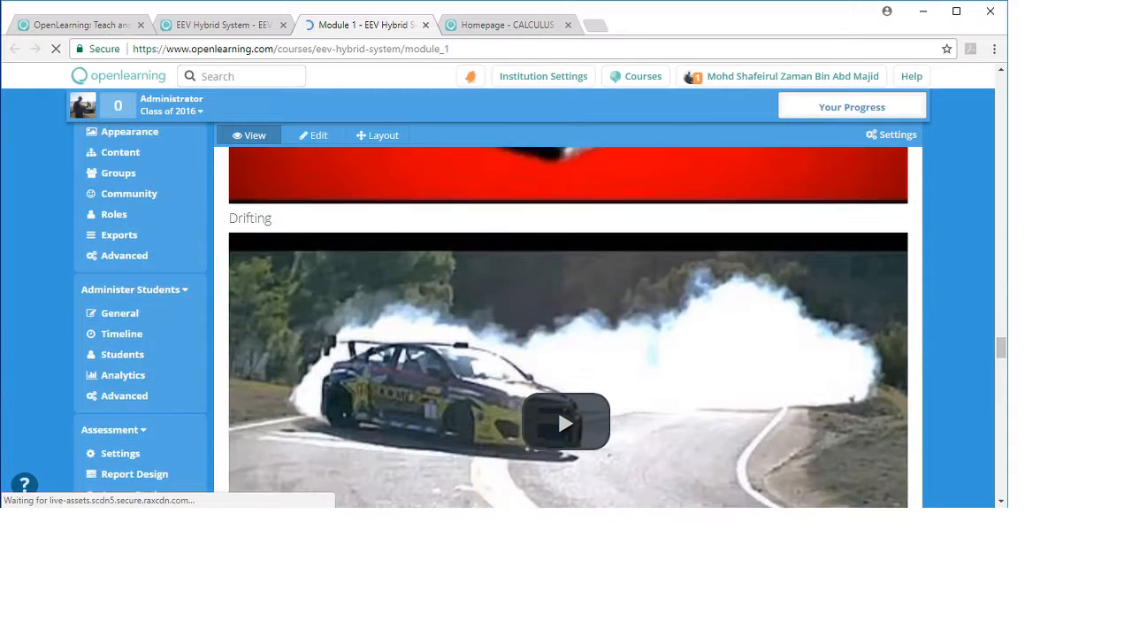
scroll("down", 3)
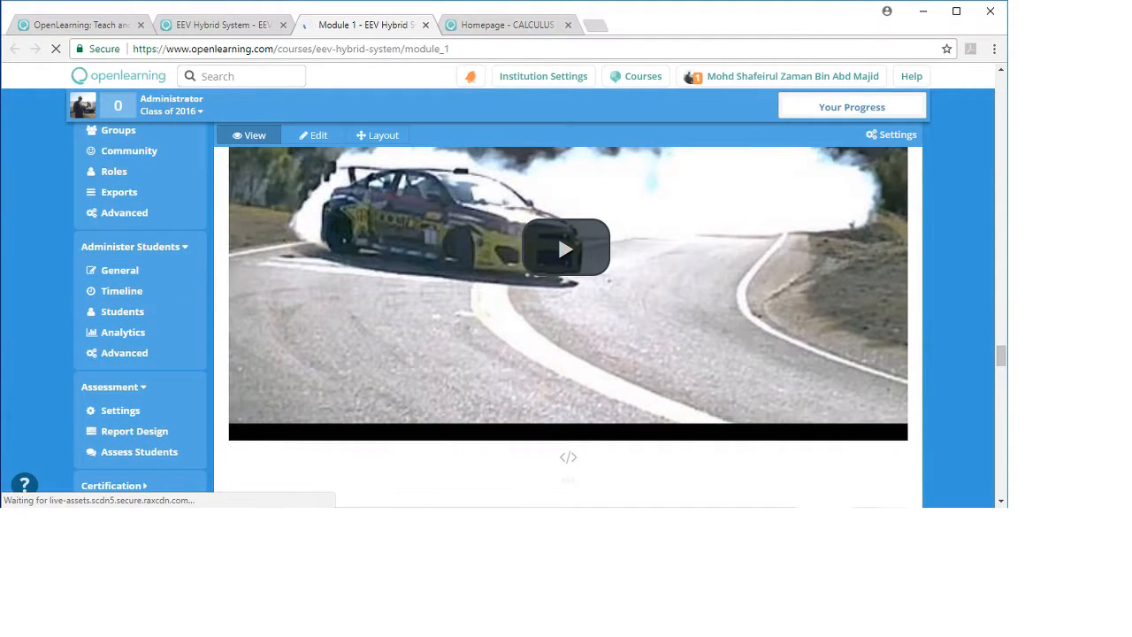
scroll("down", 3)
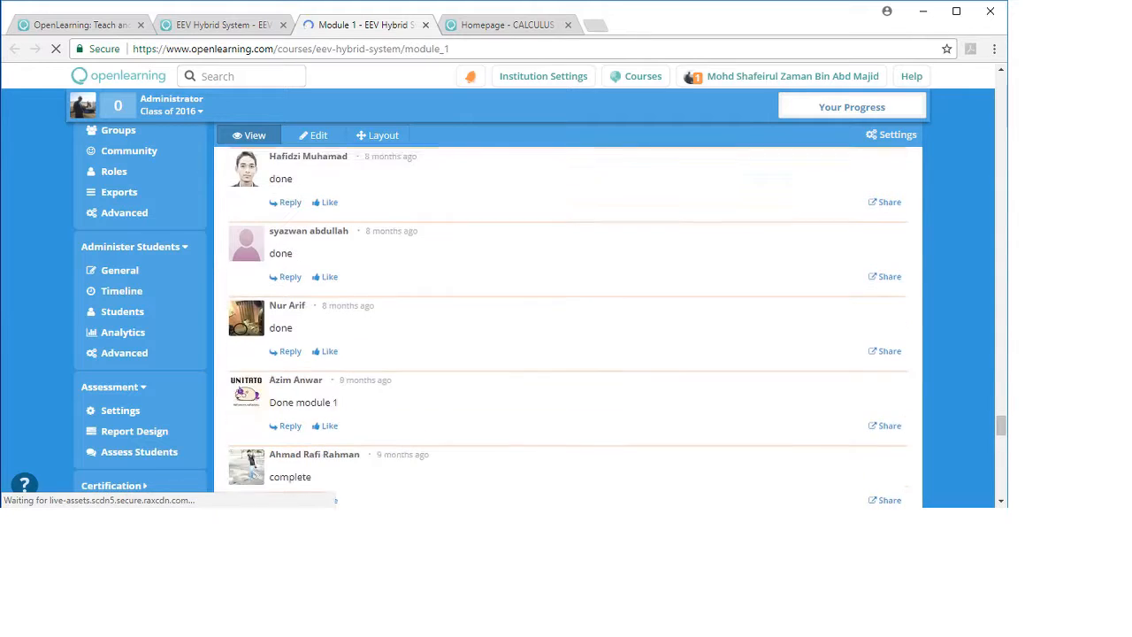
scroll("down", 3)
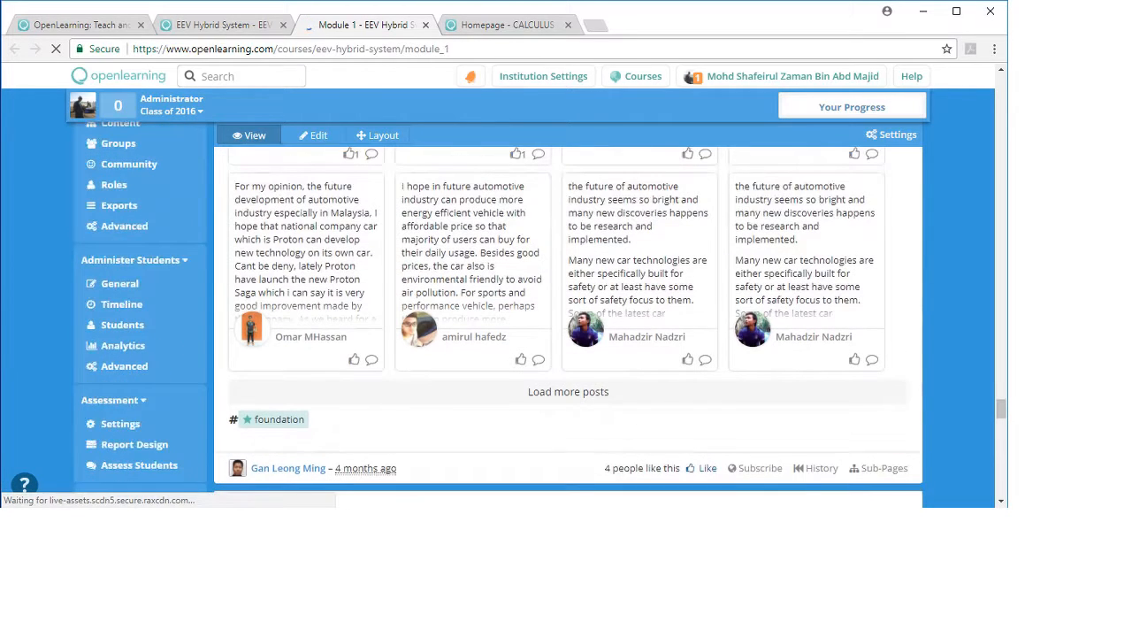
mouse_move(270, 419)
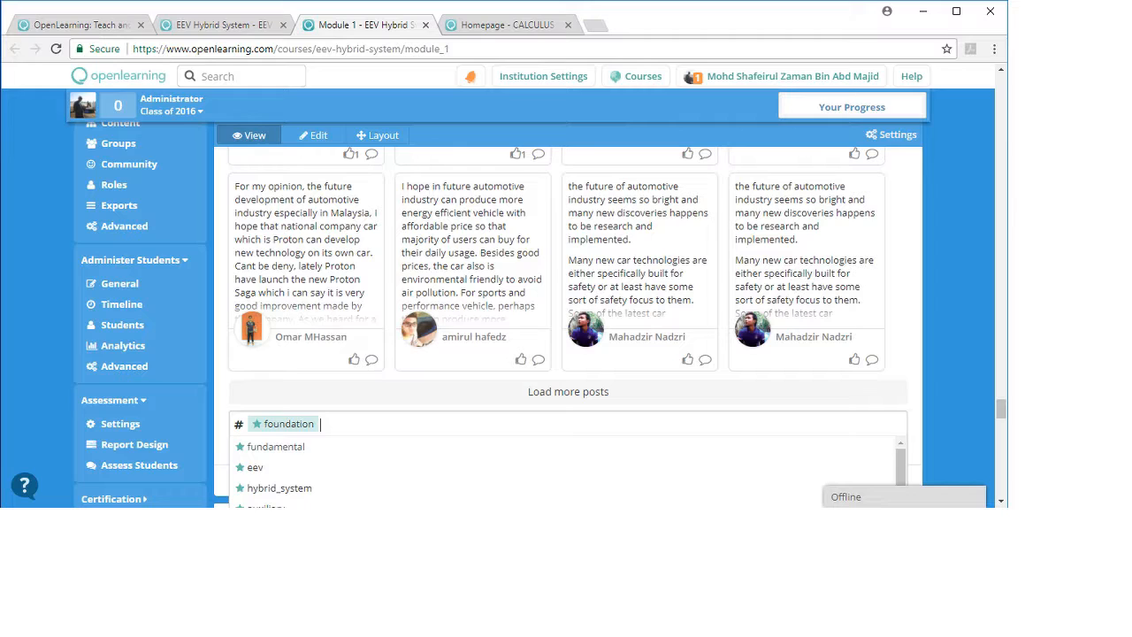
Scroll the Learning Outcomes list showing lesson tags like foundation and hybrid_model.
scroll("down", 3)
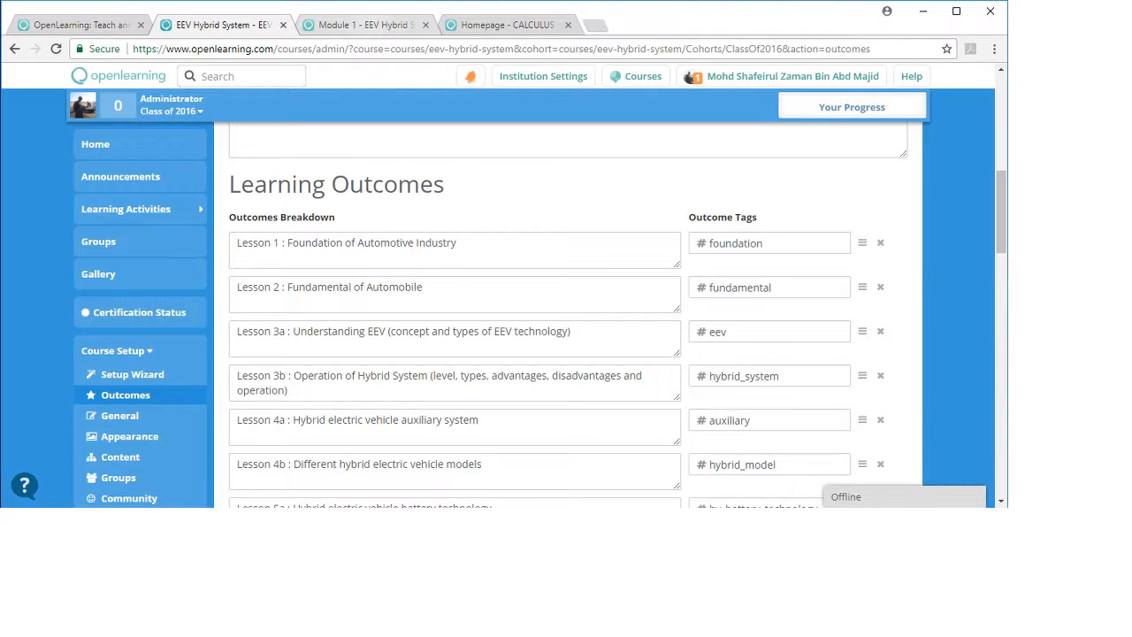
Return to Module 1 and dismiss the tag dropdown, keeping only the foundation tag.
left_click(385, 24)
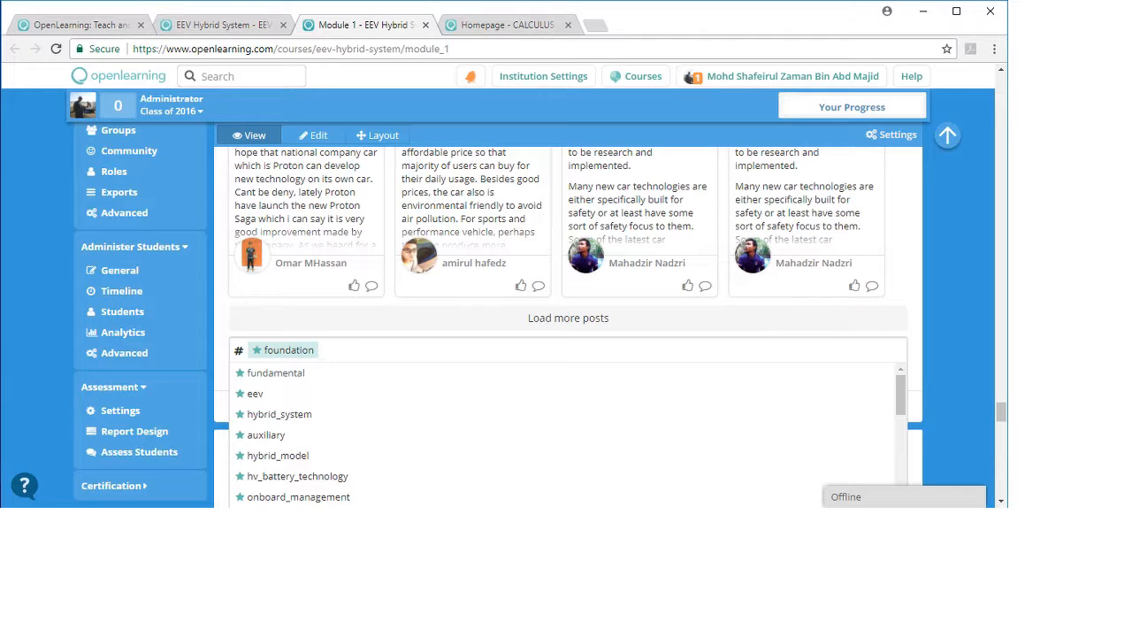
scroll("down", 3)
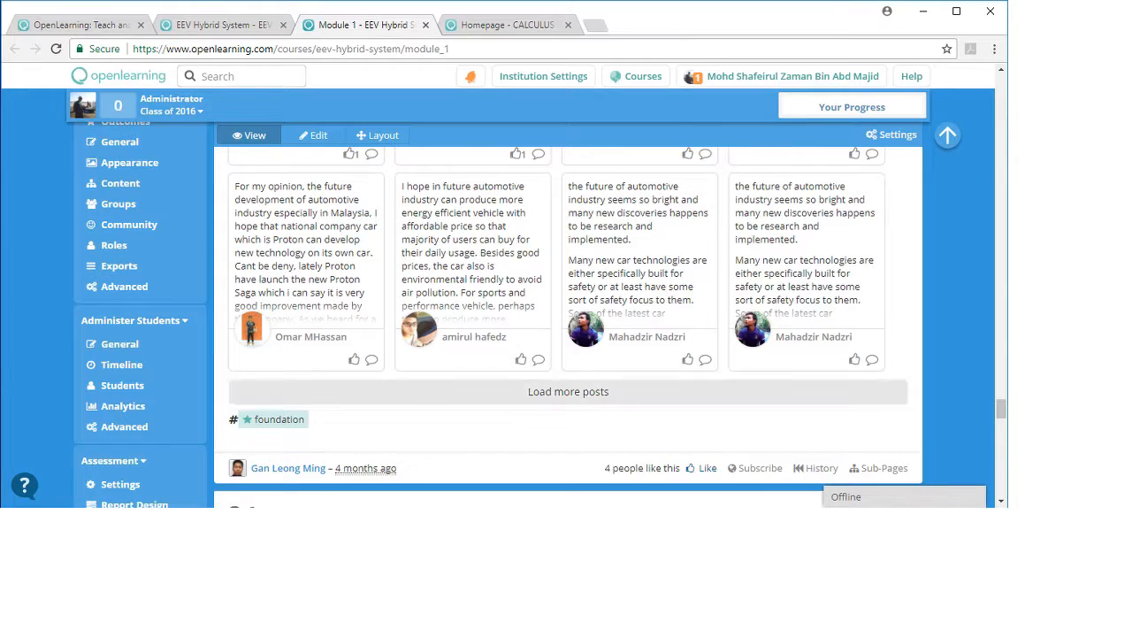
scroll("up", 3)
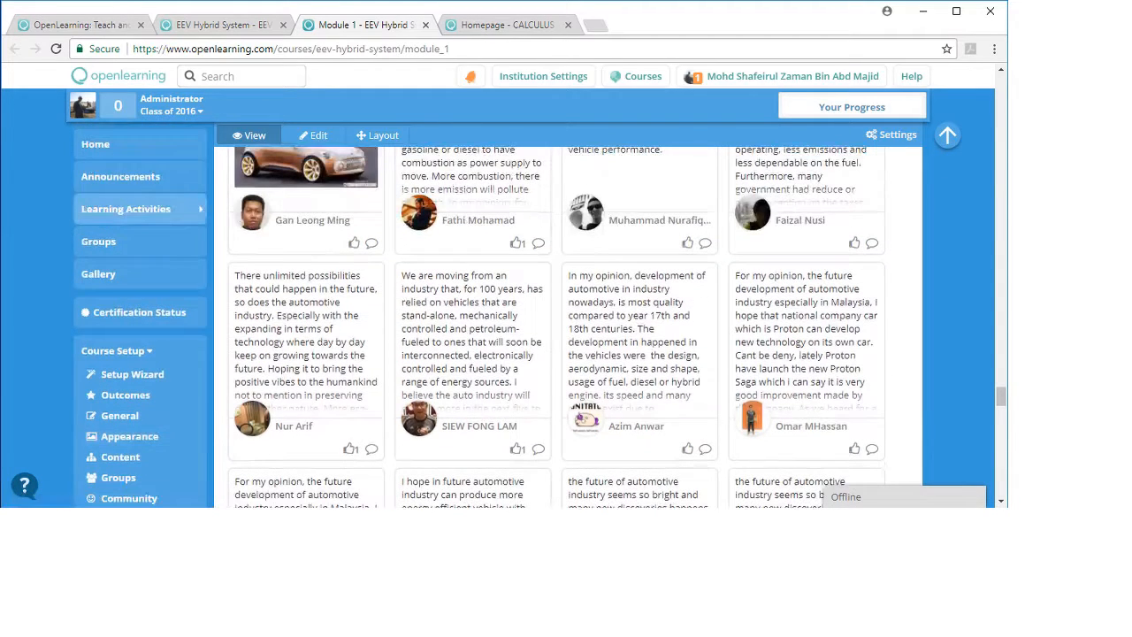
Check the outcomes list, then scroll Module 1's learning activities through Lessons 1 to 3.
left_click(125, 394)
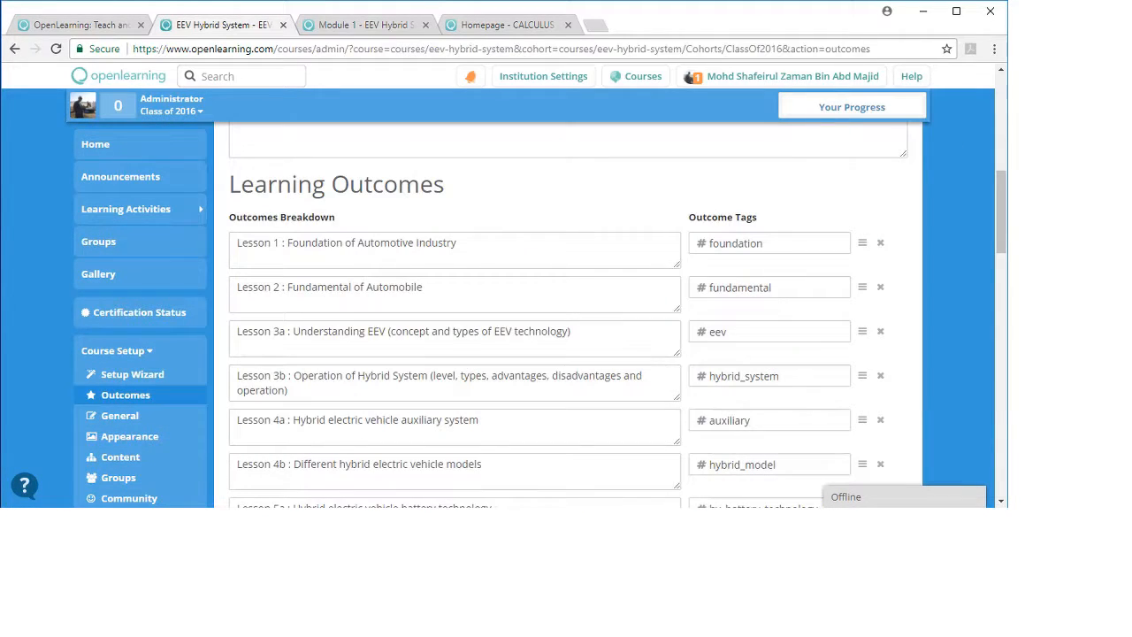
scroll("down", 3)
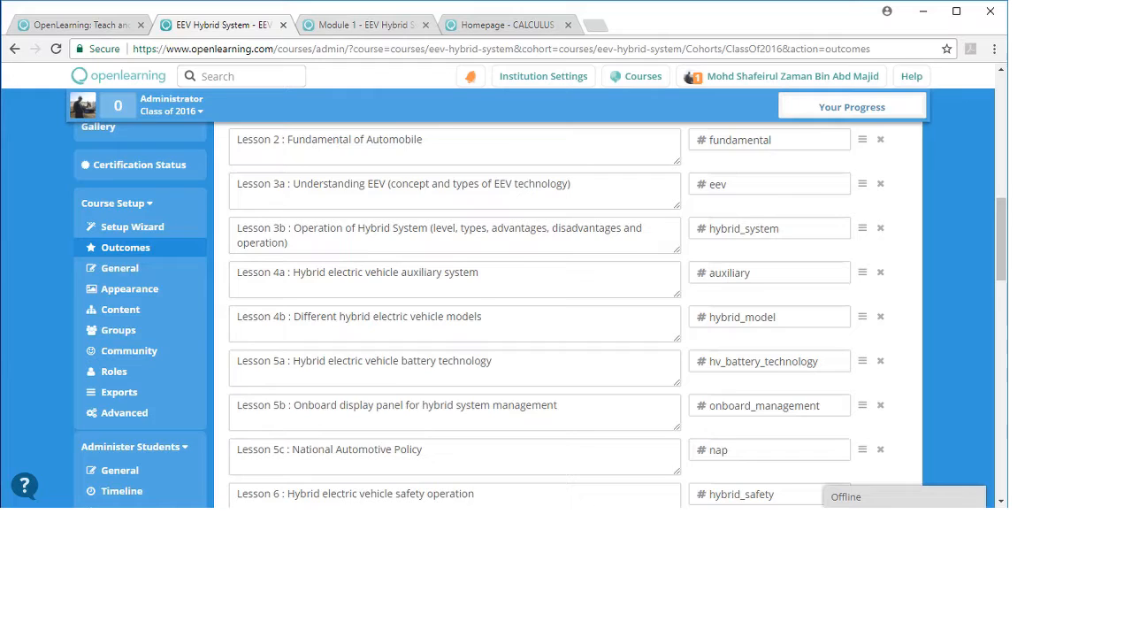
left_click(375, 24)
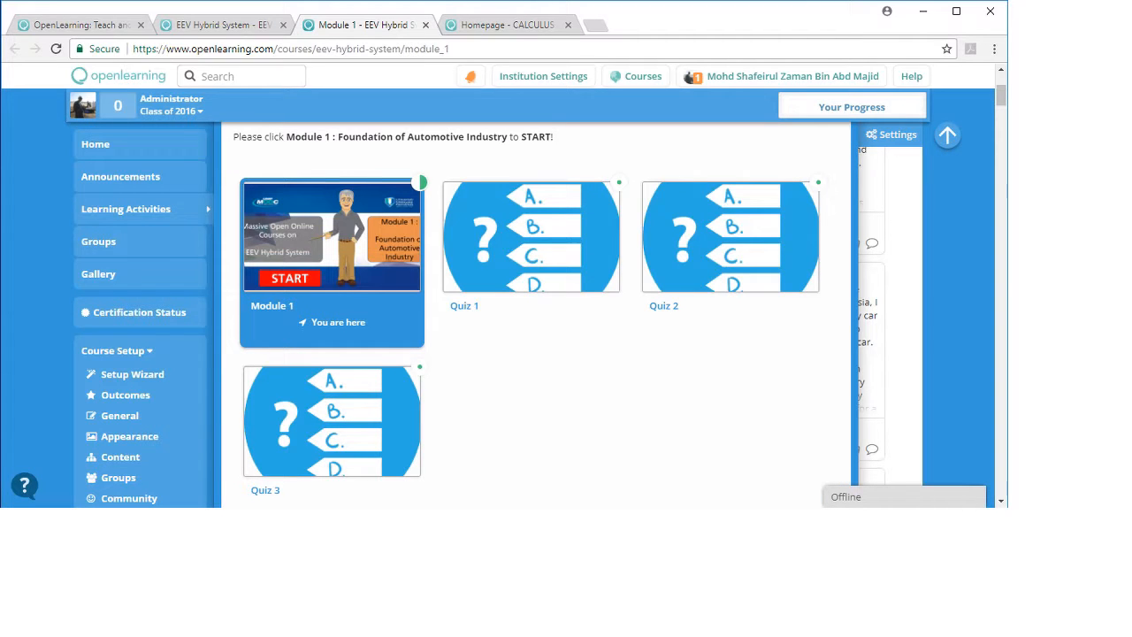
scroll("down", 3)
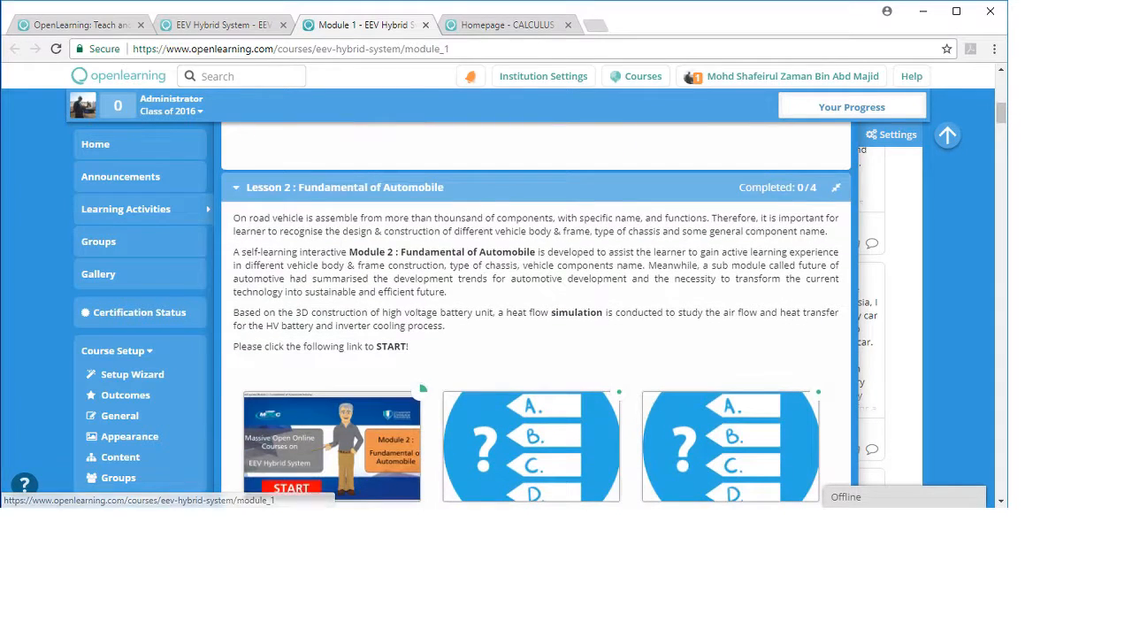
scroll("down", 3)
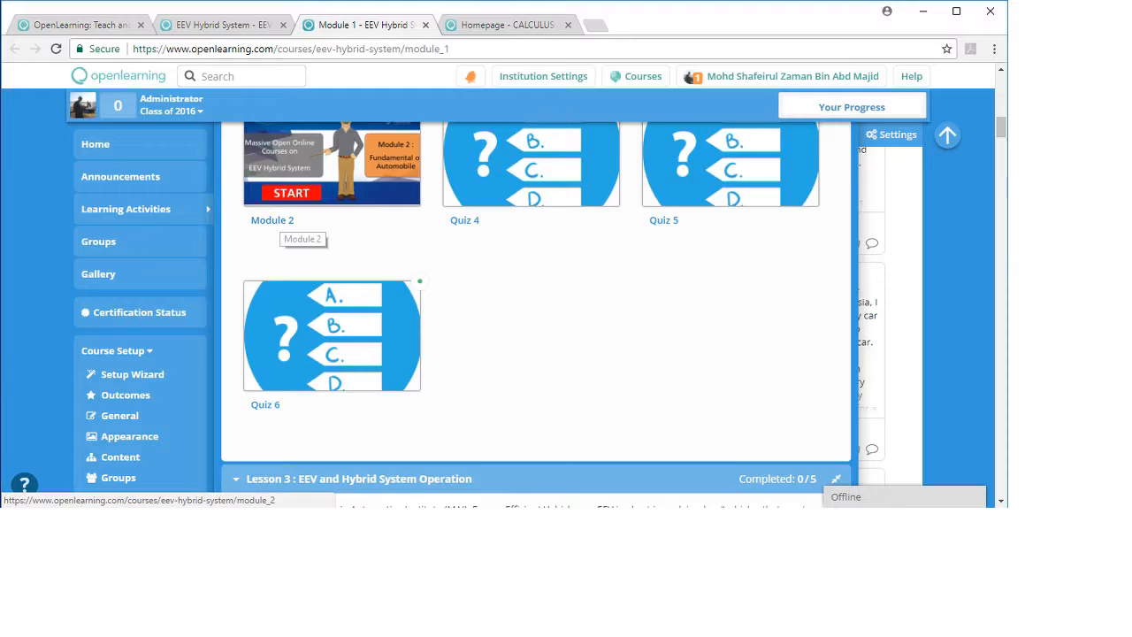
scroll("down", 3)
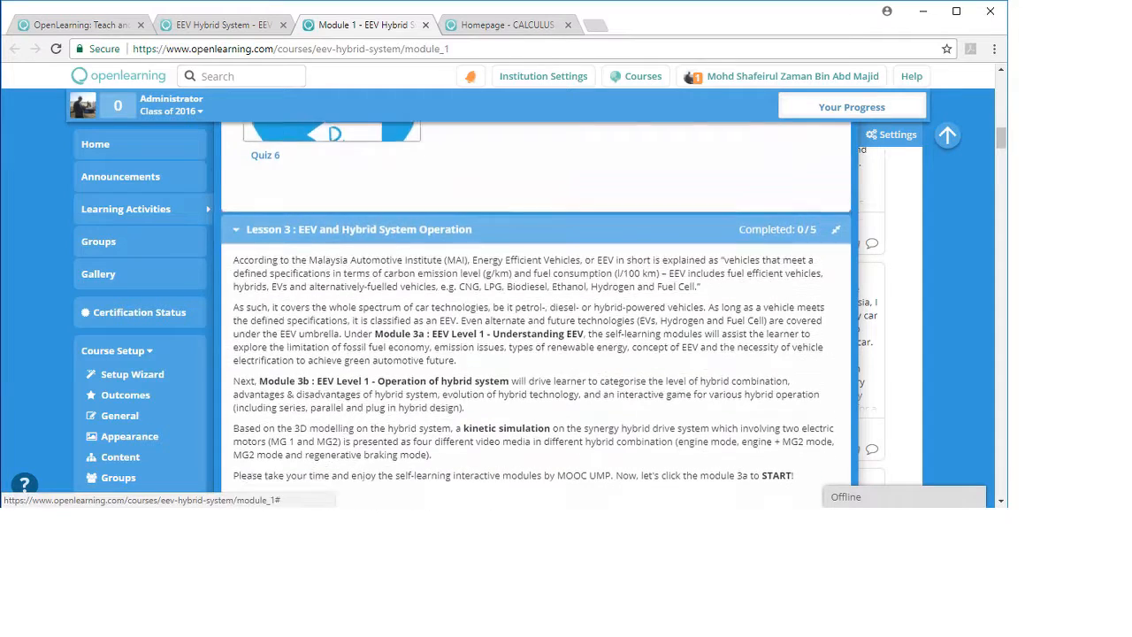
scroll("down", 3)
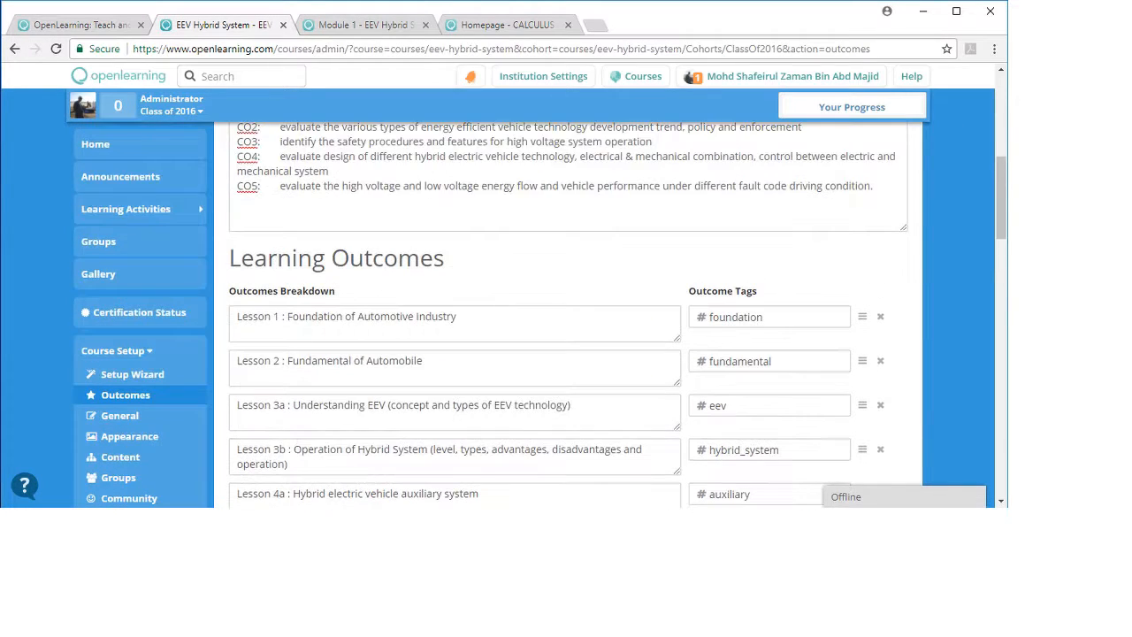
Scroll the Outcomes list, then go back to Module 1 to open Module 3a in a new tab.
scroll("down", 3)
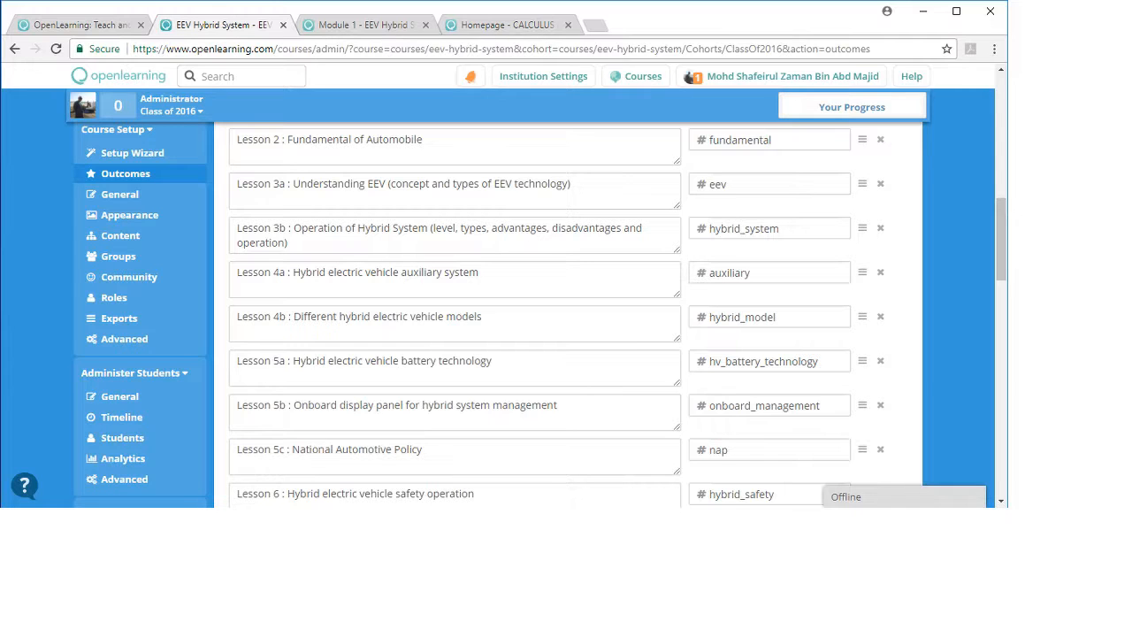
left_click(376, 24)
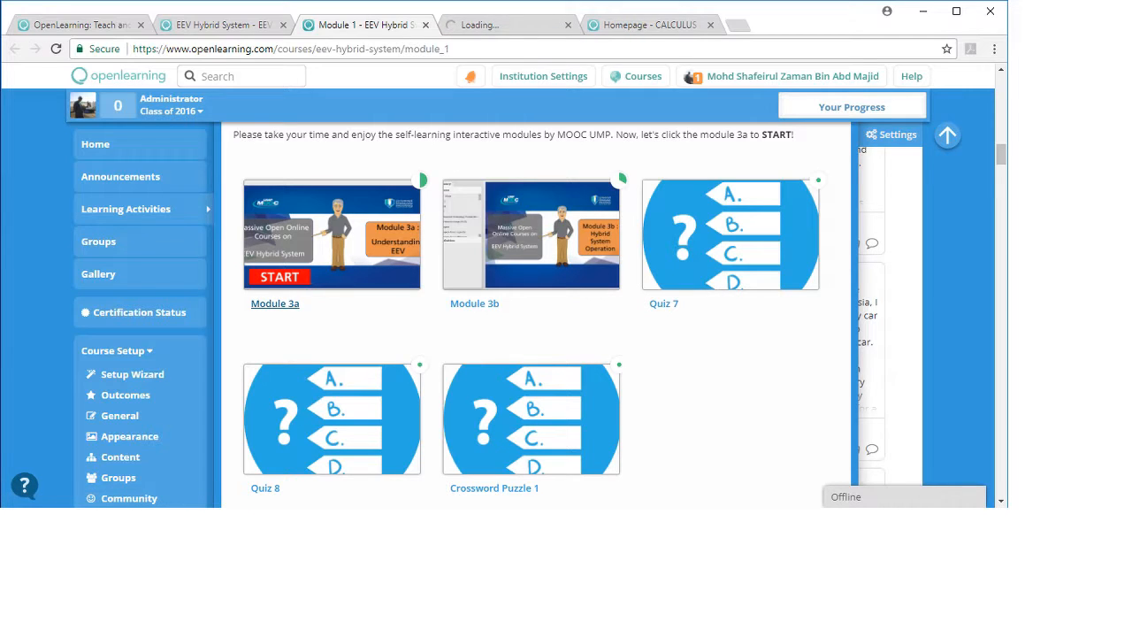
Browse Module 3a's videos down to its eev-tagged share widget, then return to Outcomes.
left_click(278, 277)
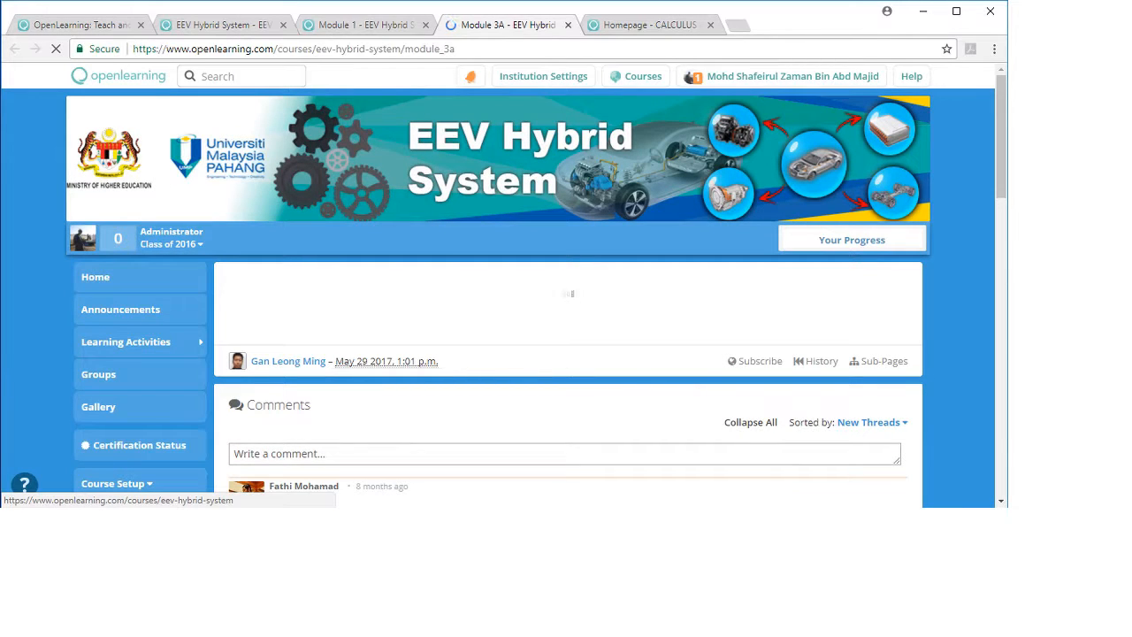
scroll("down", 3)
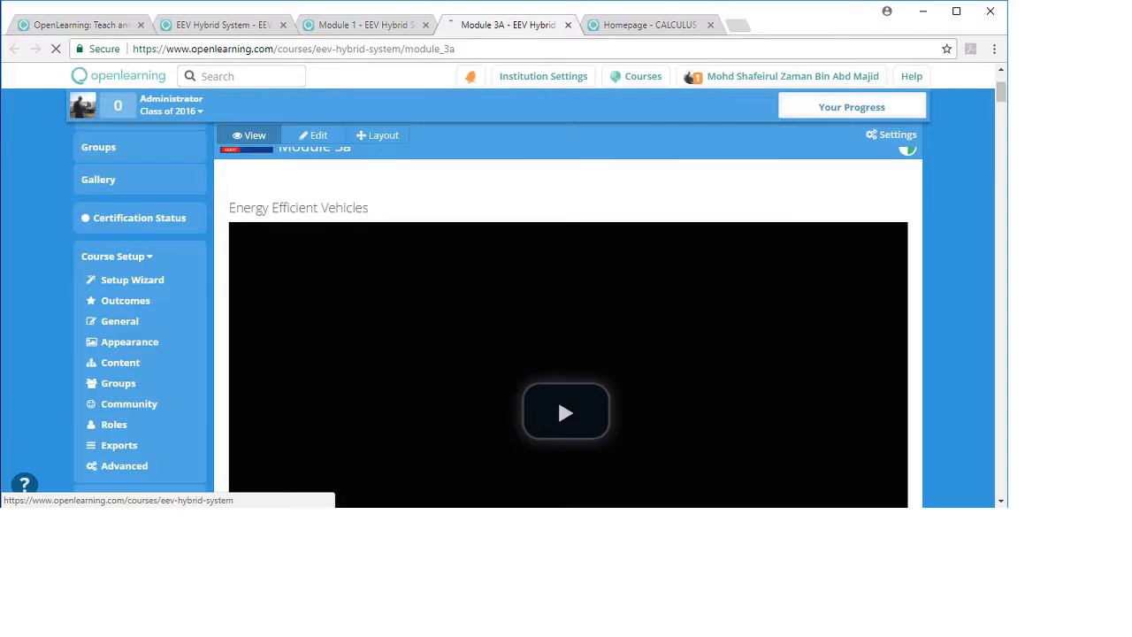
scroll("down", 3)
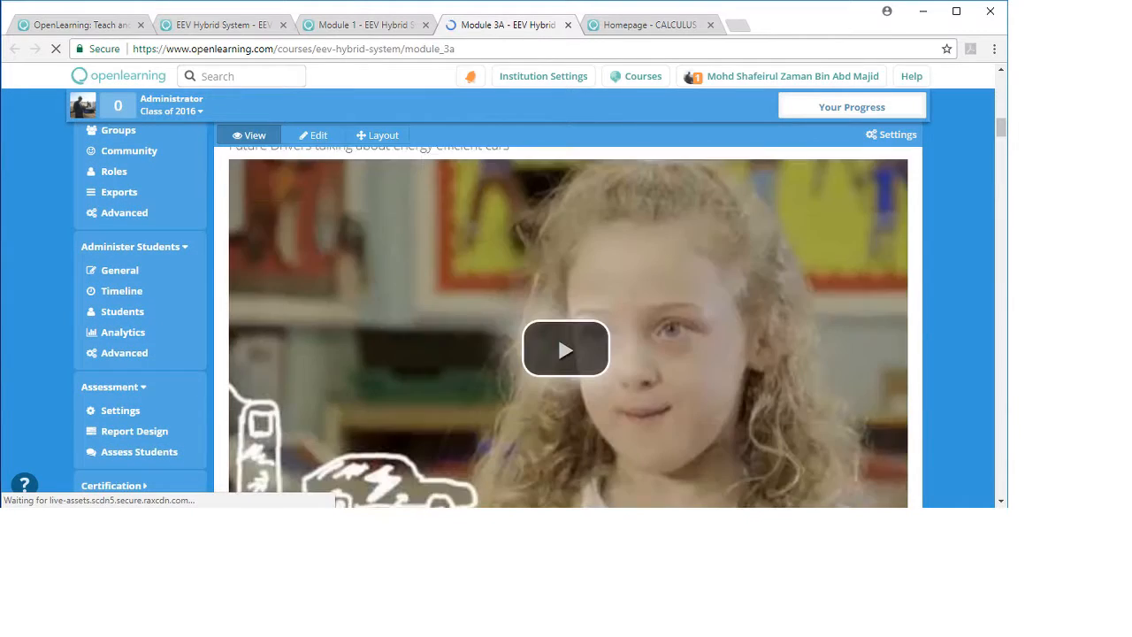
scroll("down", 3)
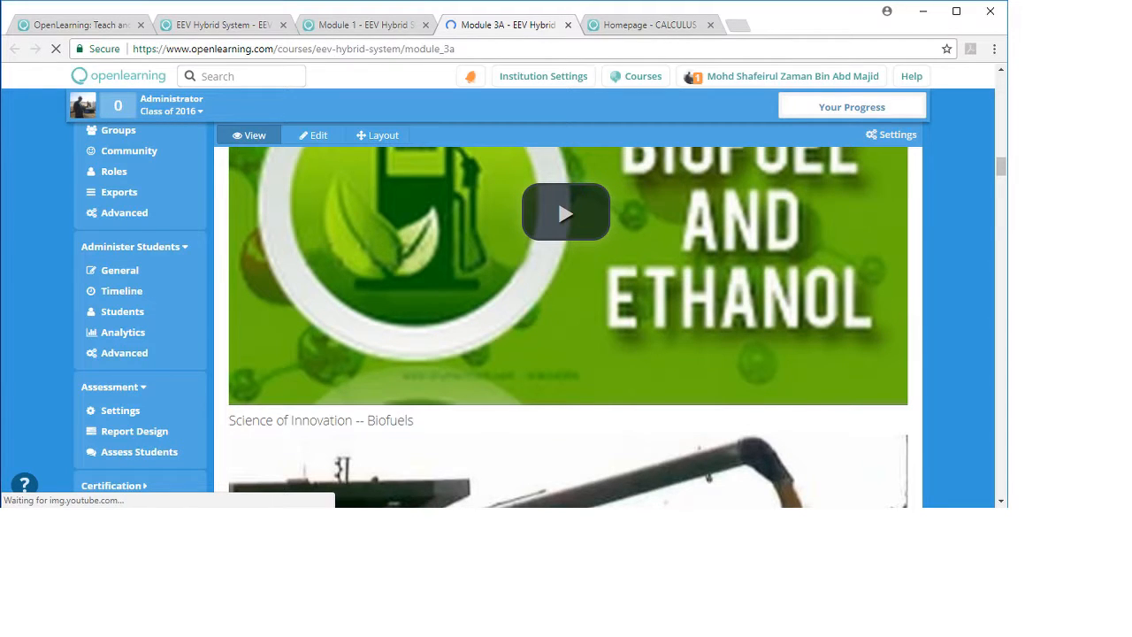
scroll("down", 3)
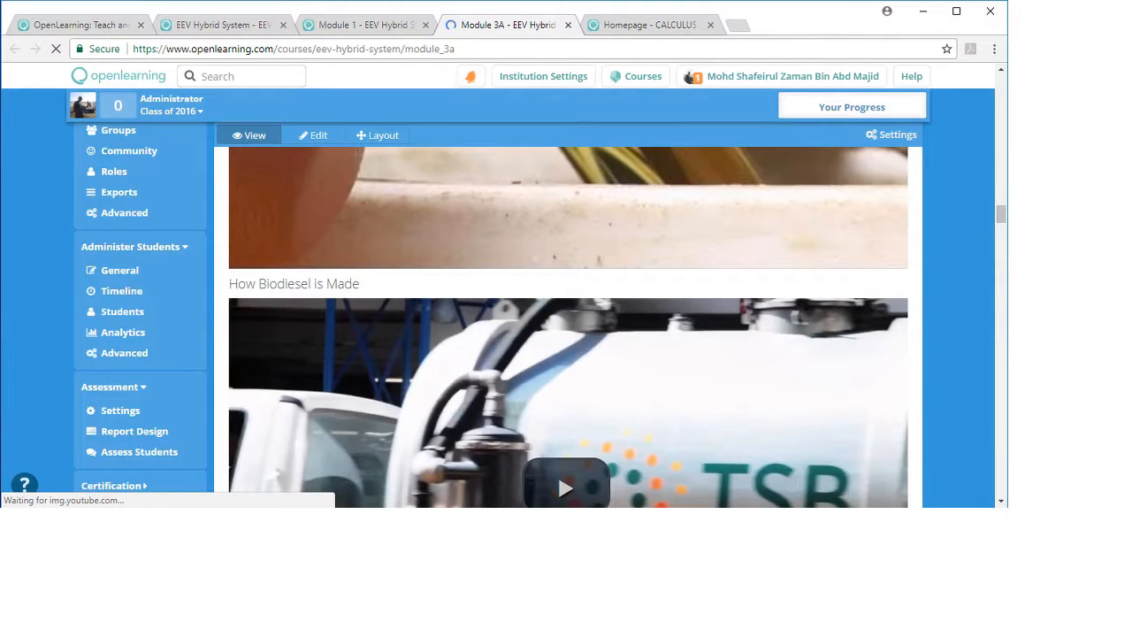
scroll("down", 3)
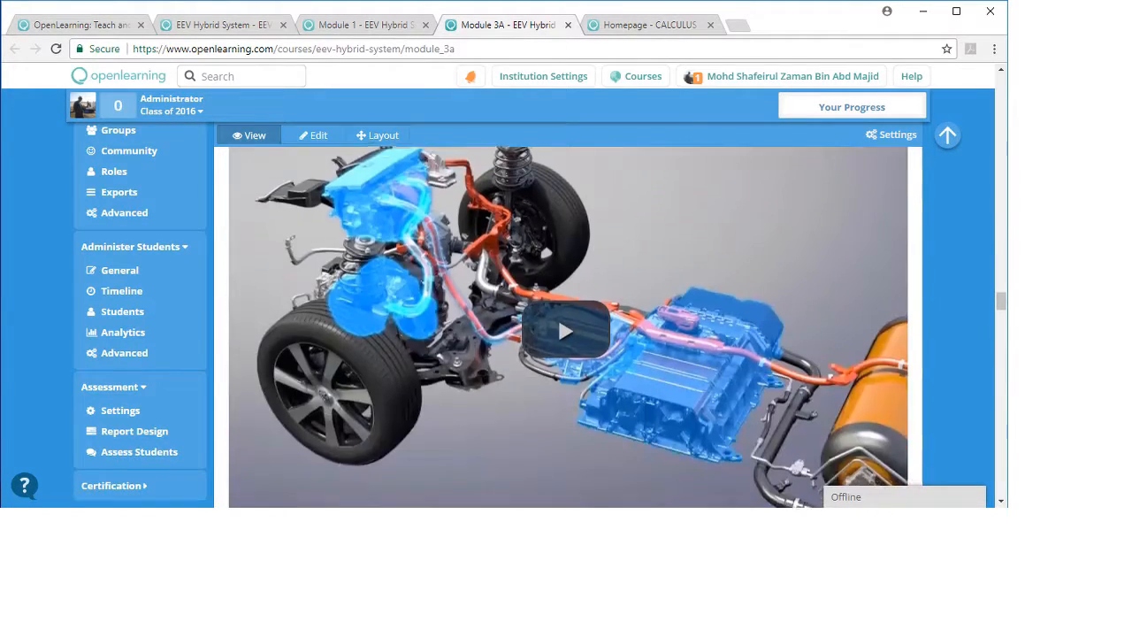
scroll("down", 3)
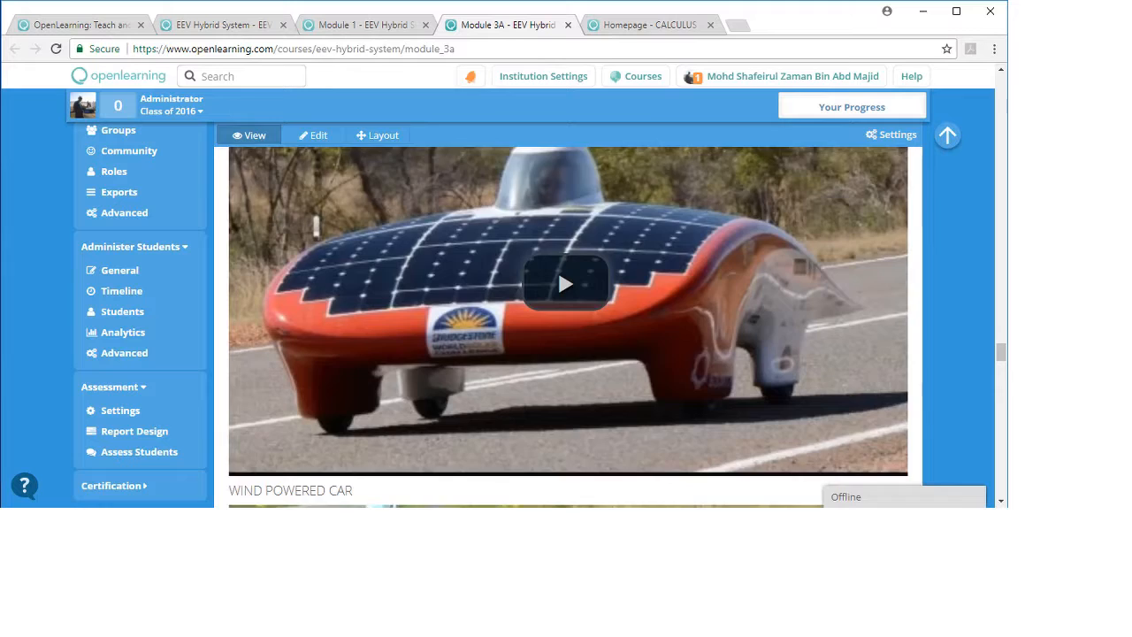
scroll("down", 3)
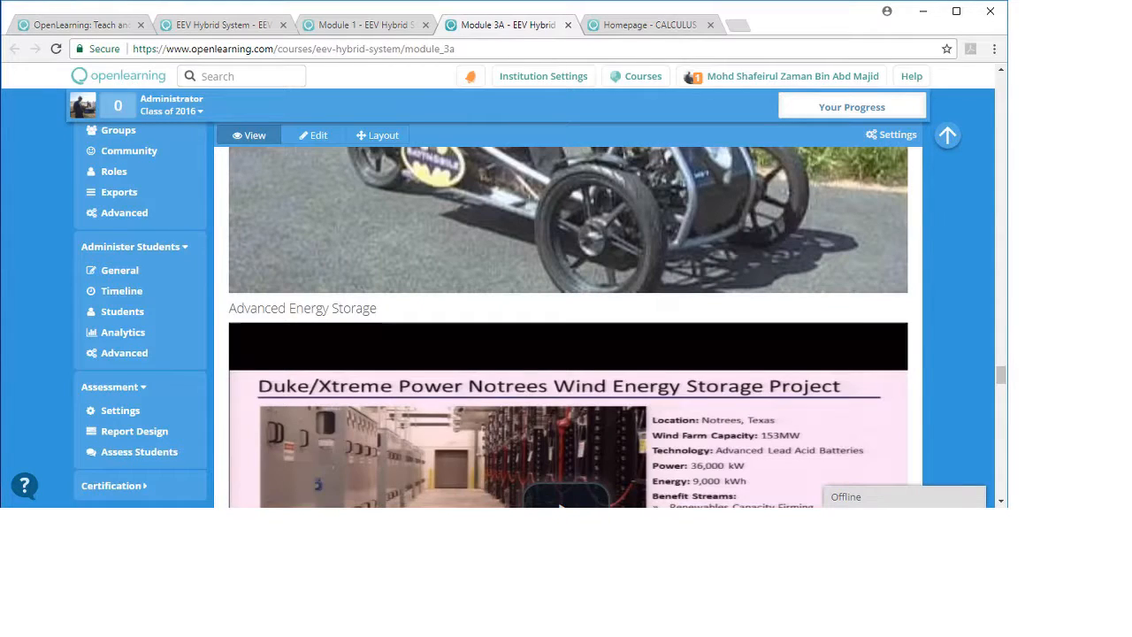
scroll("down", 3)
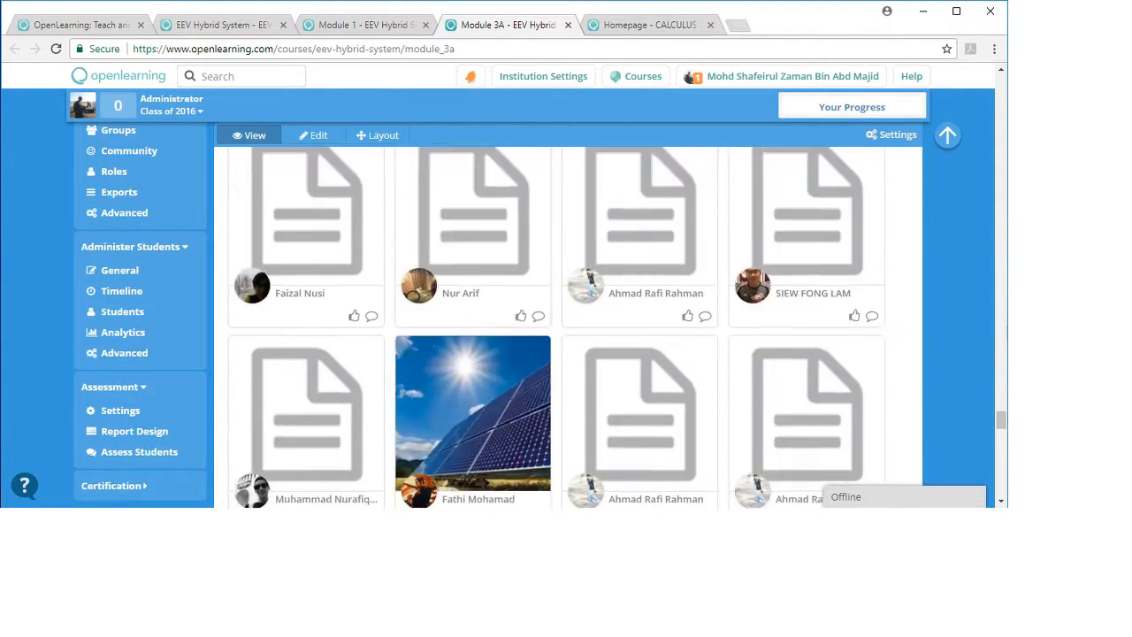
scroll("down", 3)
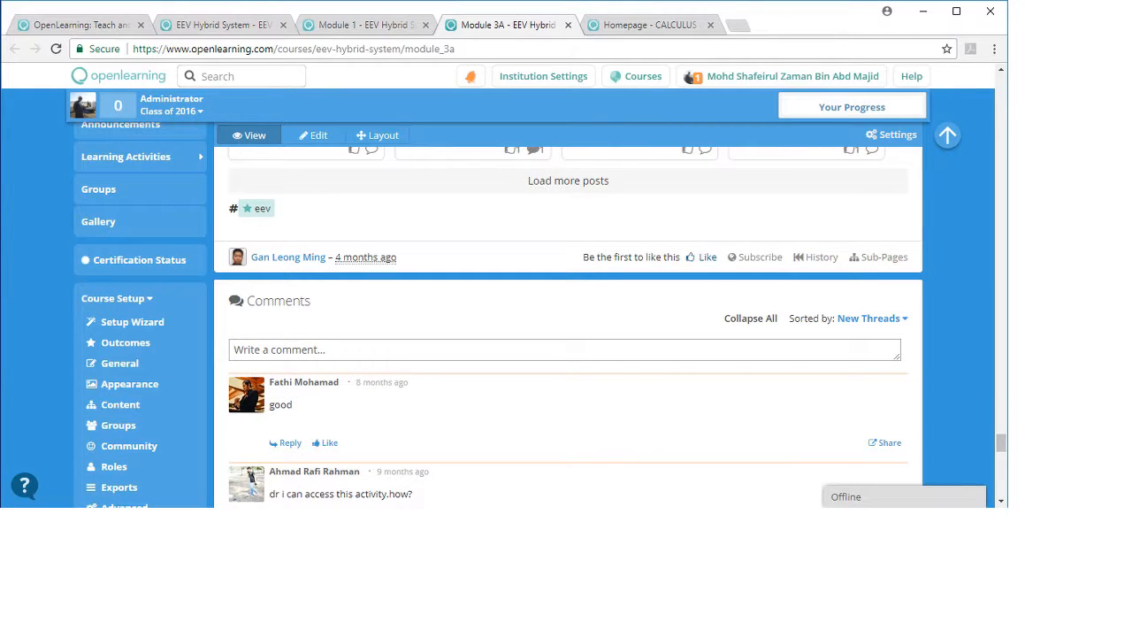
left_click(380, 24)
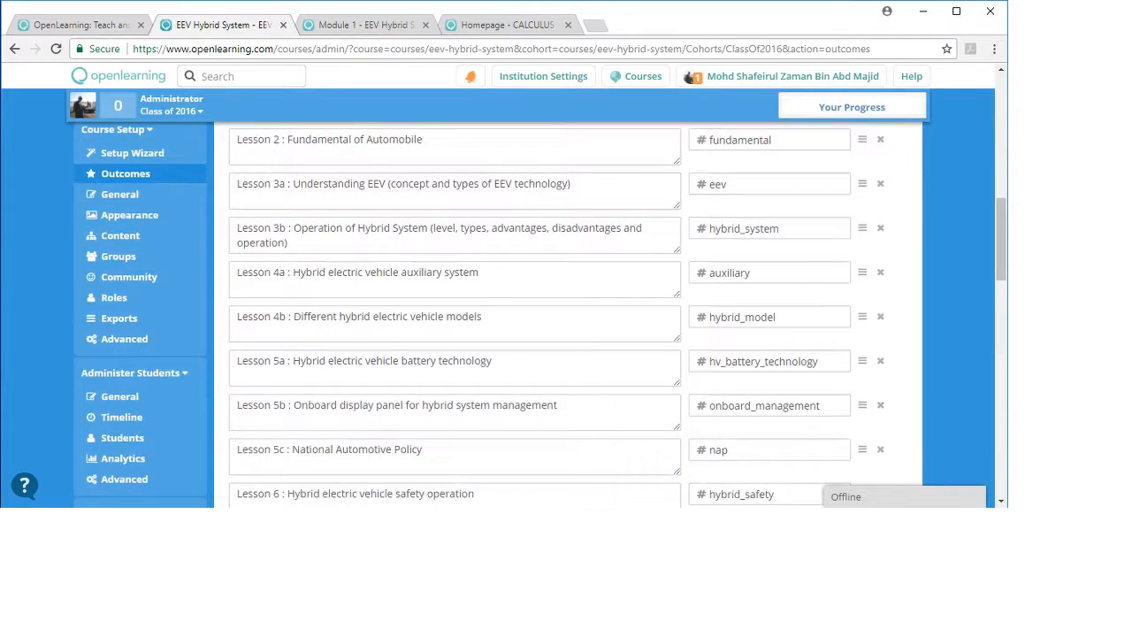
Scroll Outcomes to Lessons 8b–13a, then switch to the Module 1 tab.
scroll("down", 3)
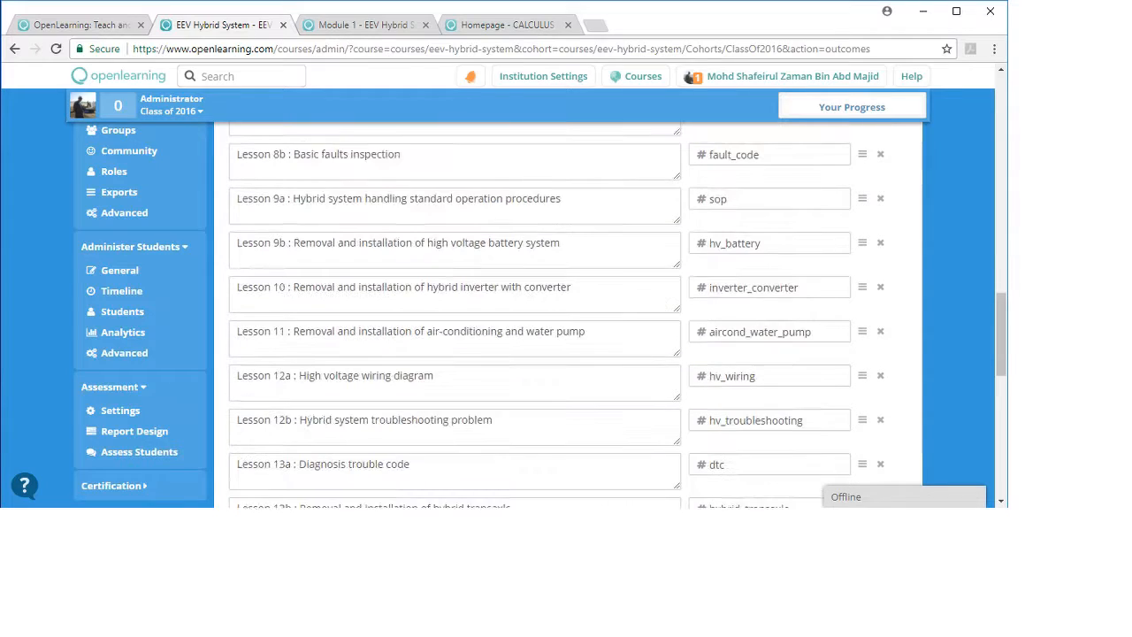
scroll("down", 3)
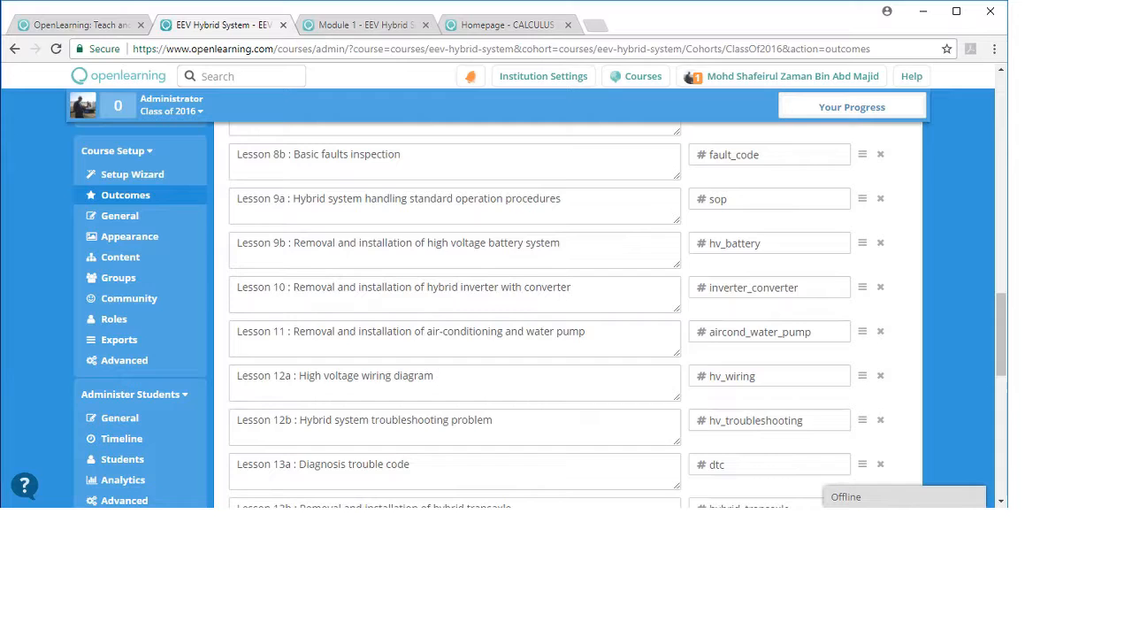
left_click(371, 25)
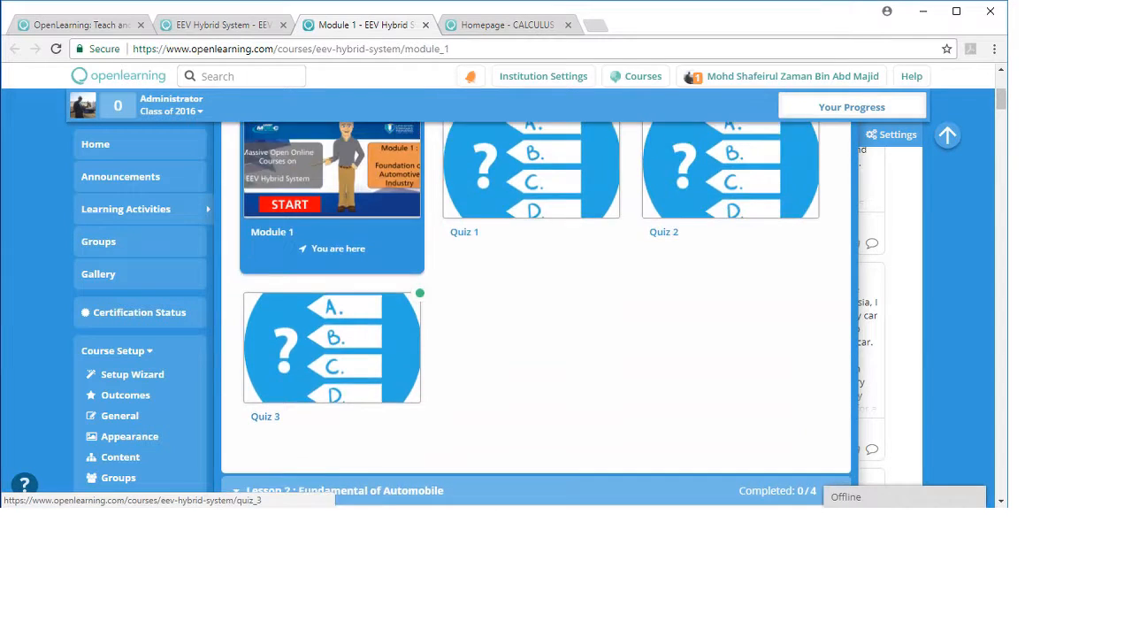
scroll("up", 3)
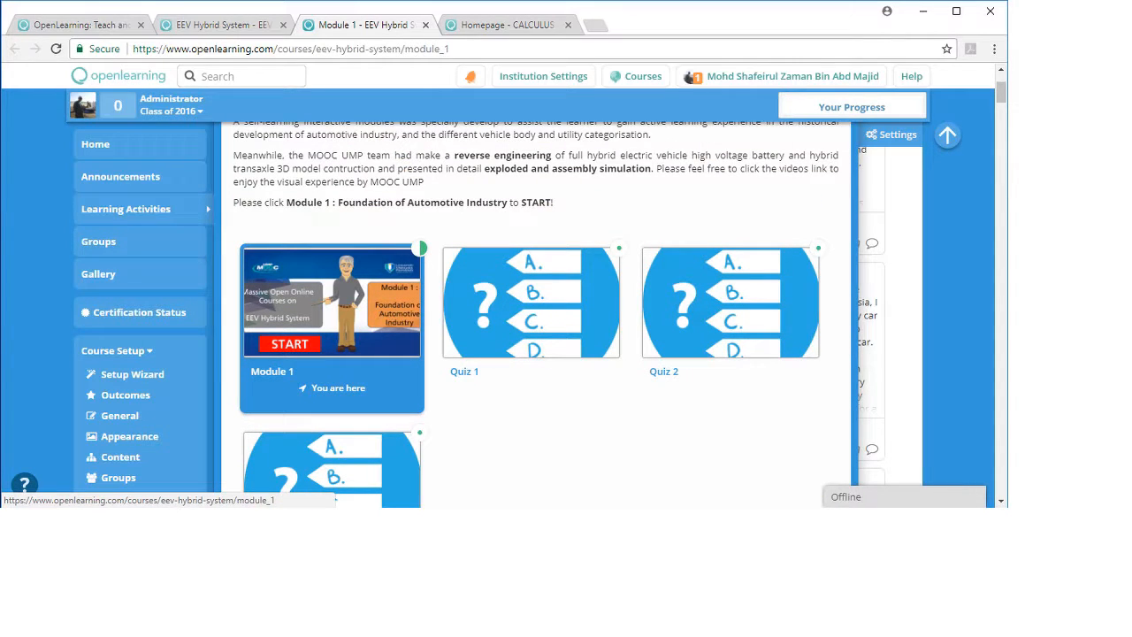
mouse_move(530, 300)
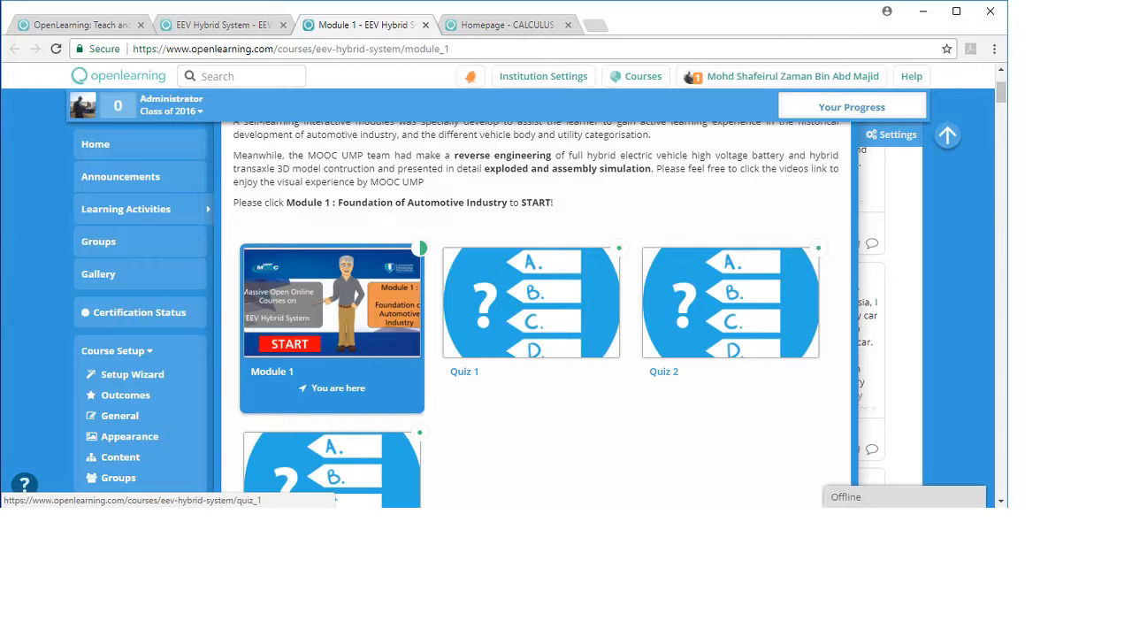
scroll("down", 3)
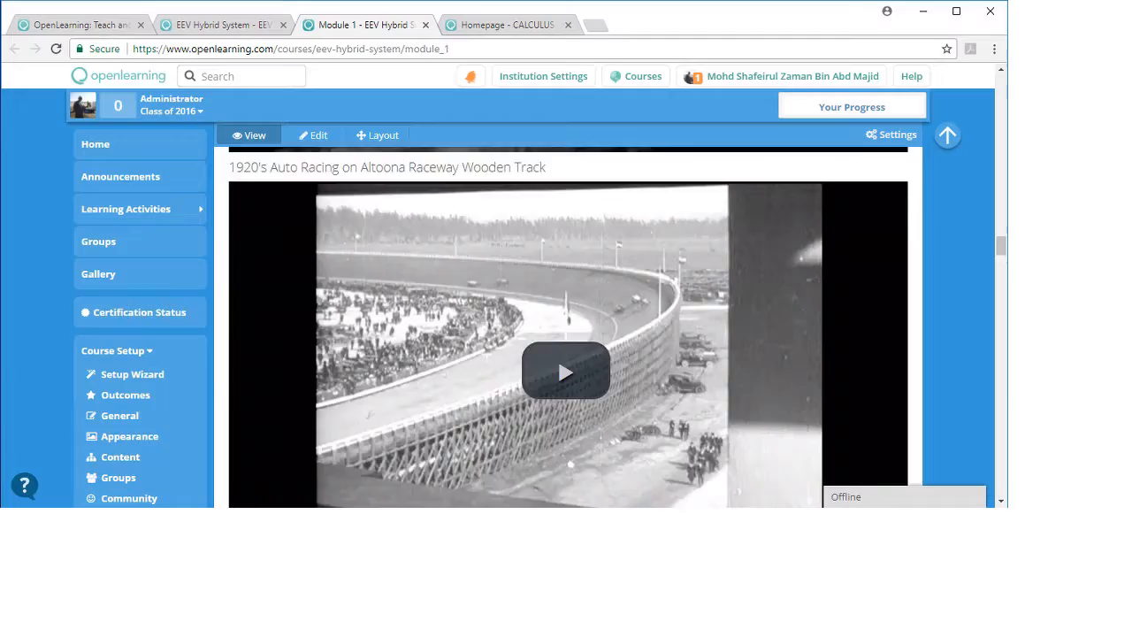
scroll("down", 3)
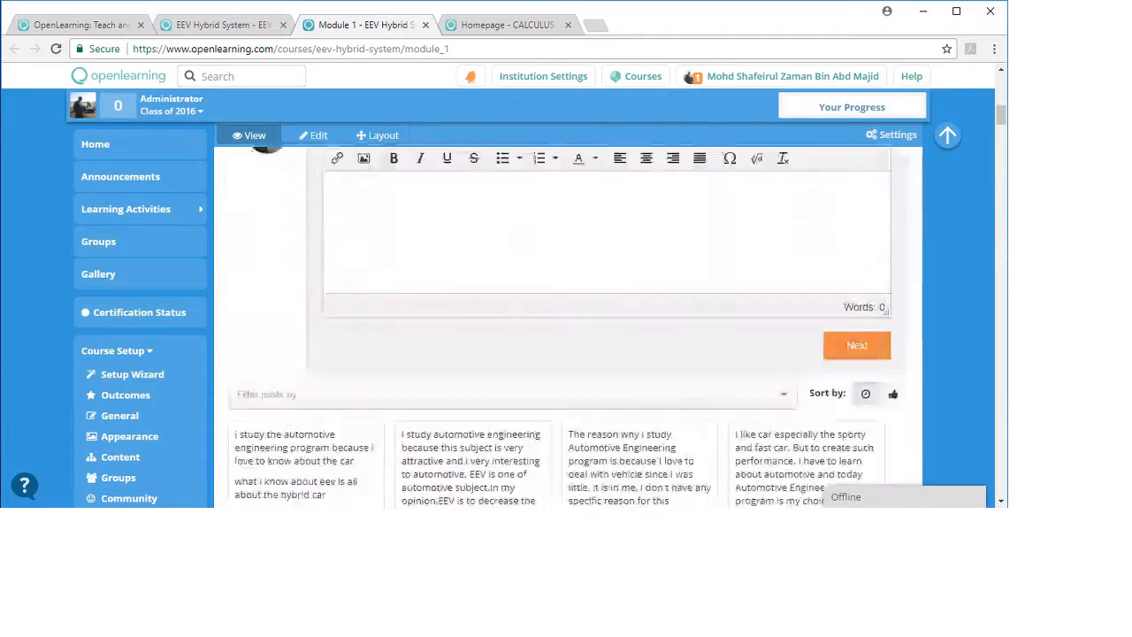
scroll("down", 3)
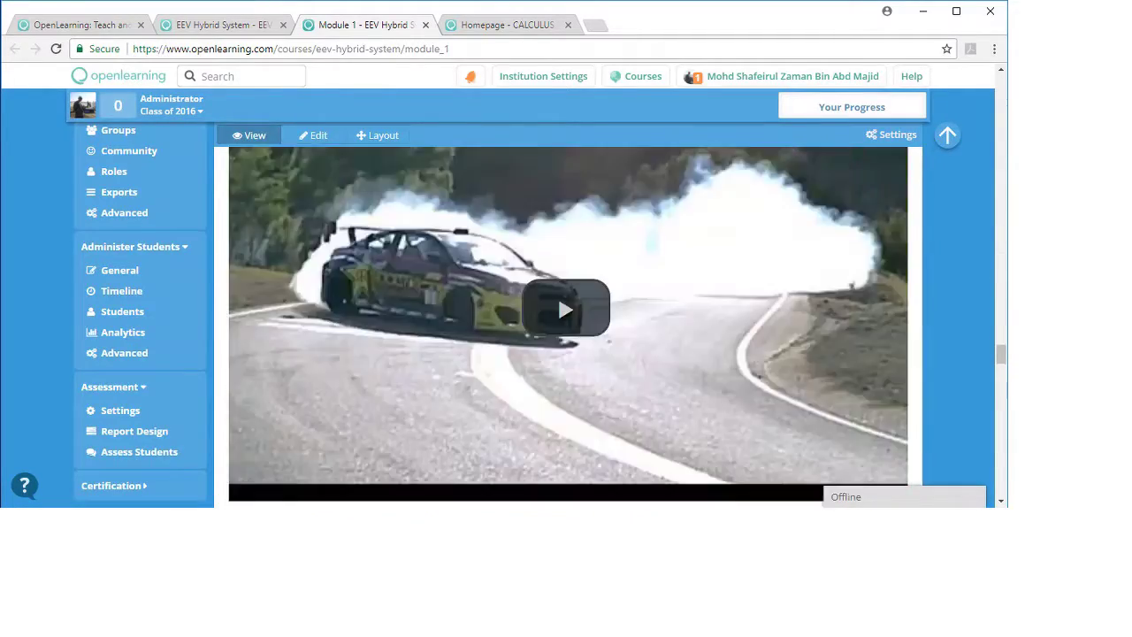
scroll("down", 3)
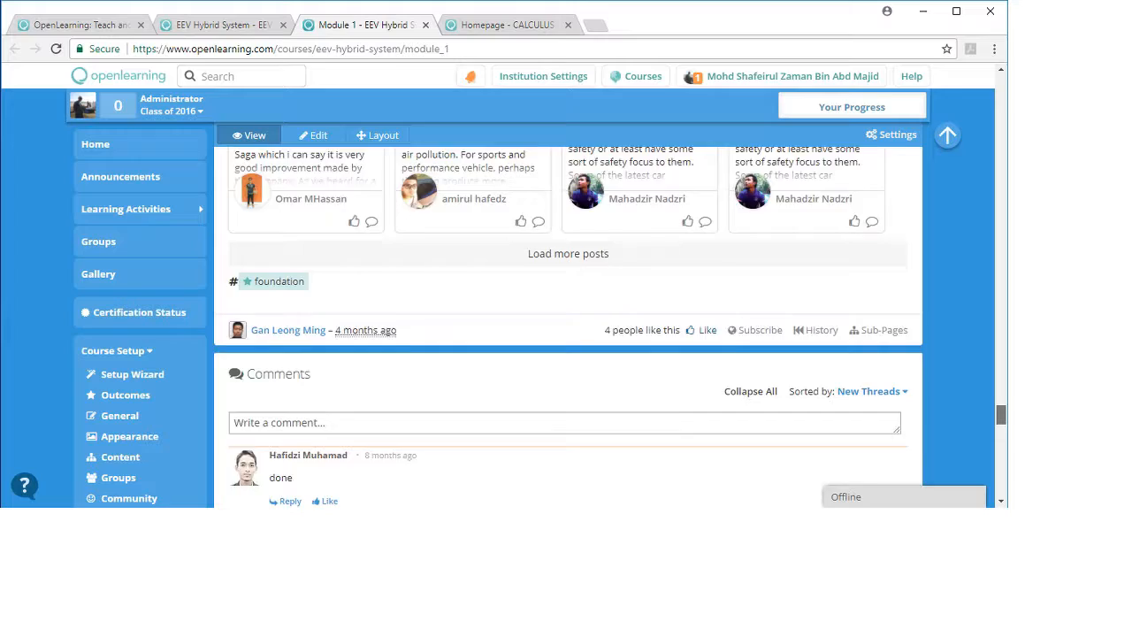
scroll("up", 3)
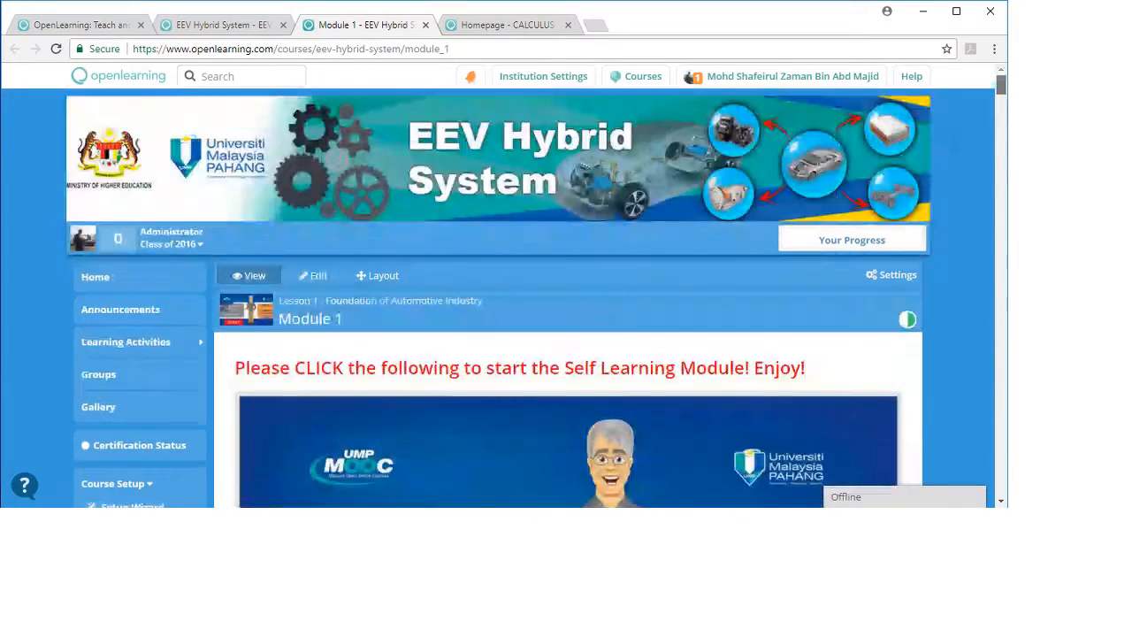
scroll("down", 3)
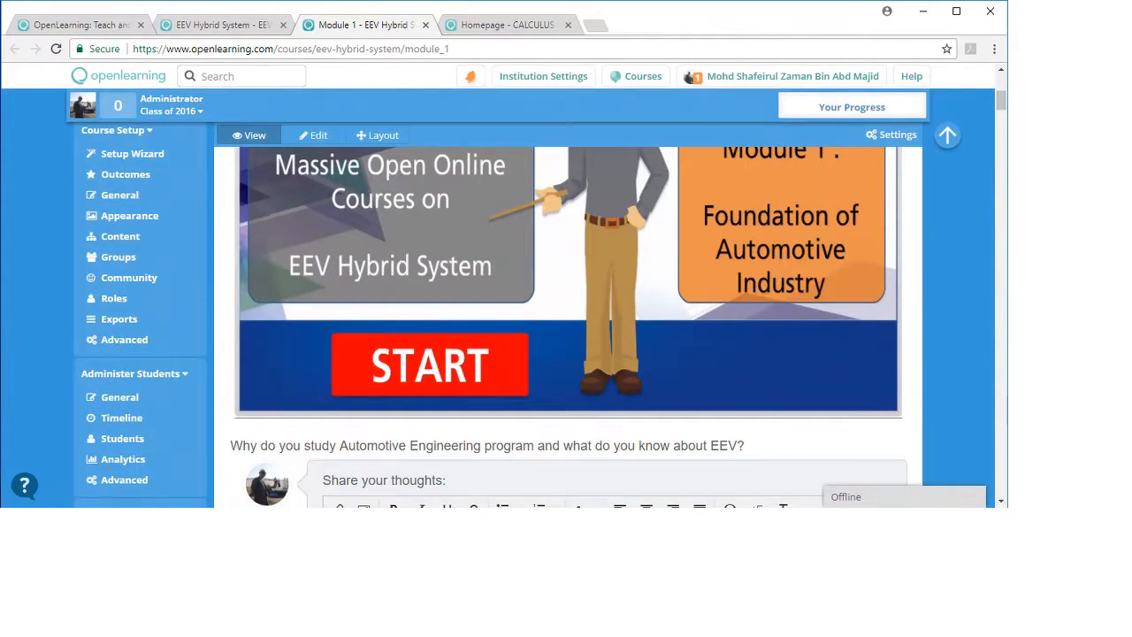
scroll("down", 3)
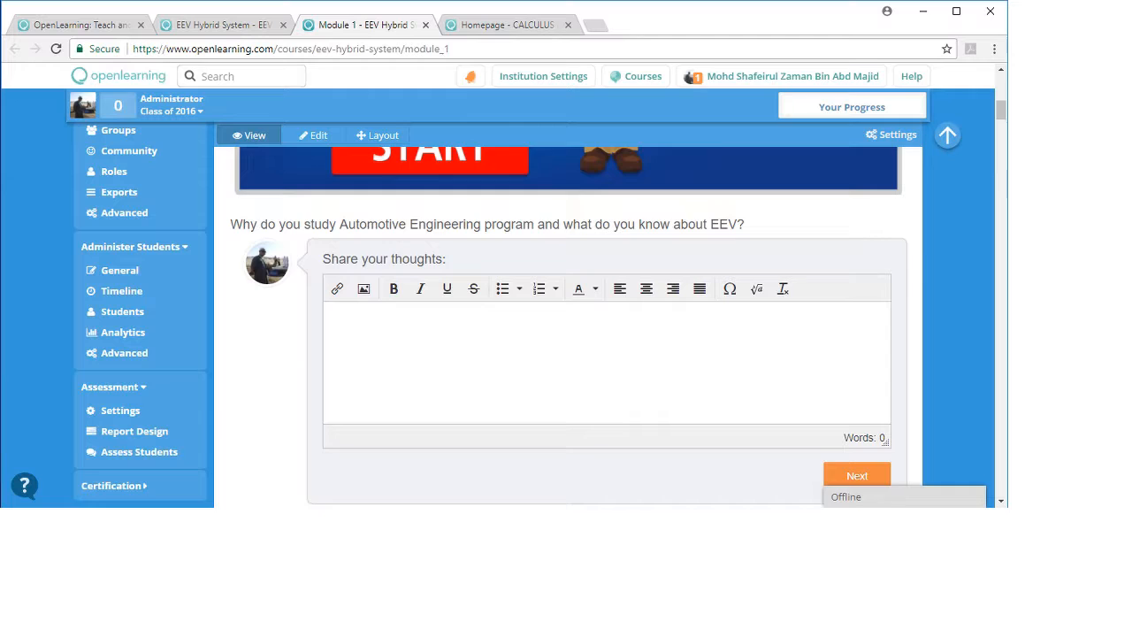
scroll("down", 3)
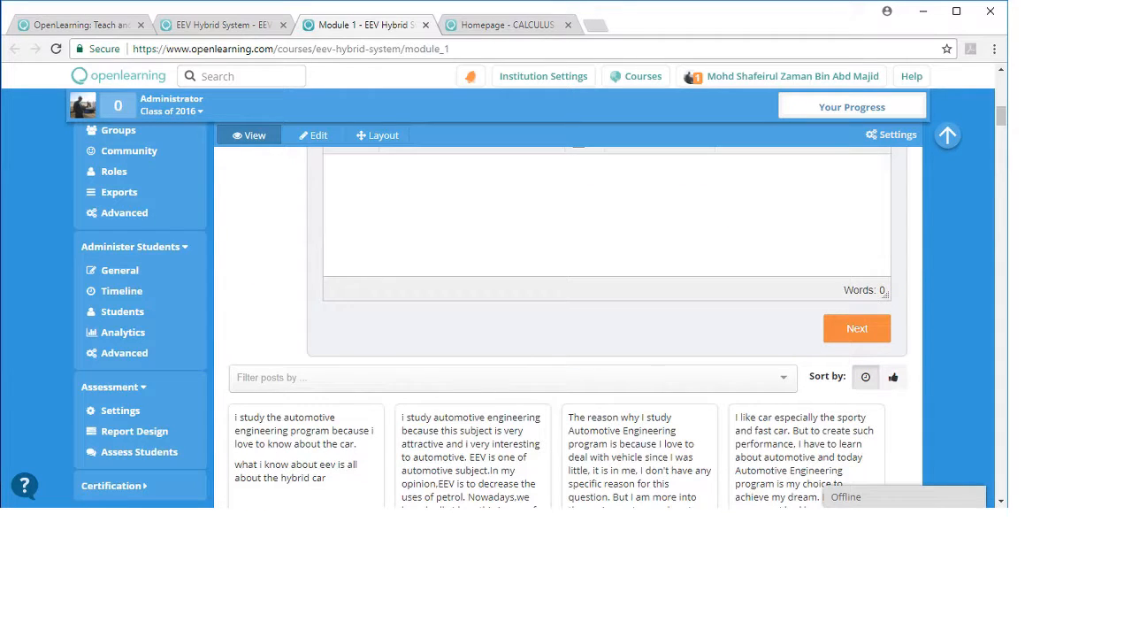
scroll("down", 3)
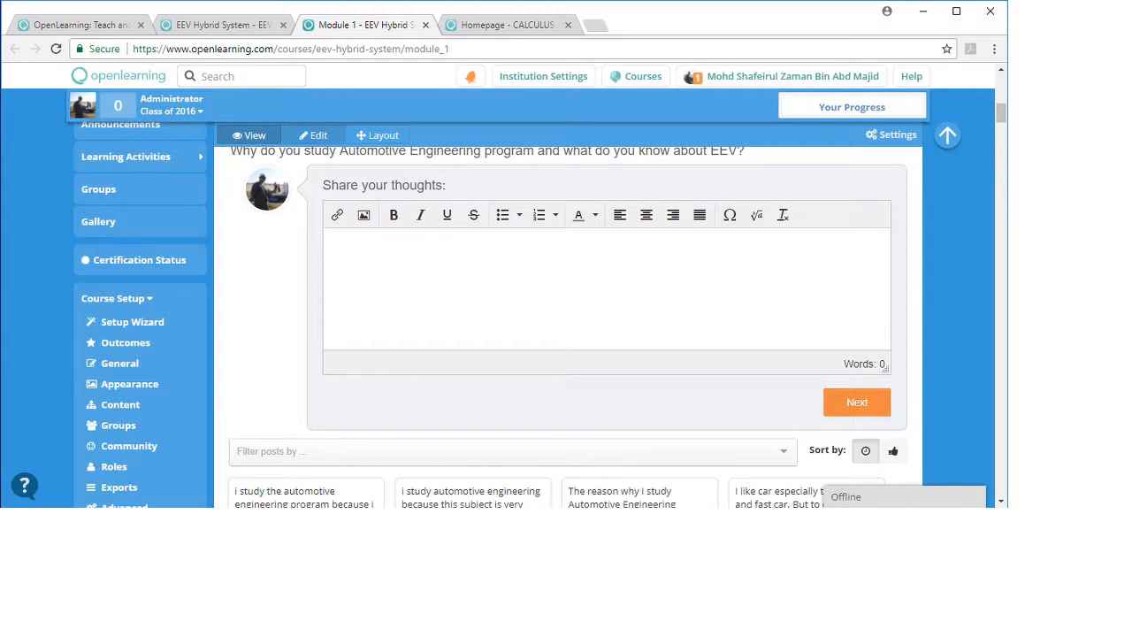
In edit mode, add the 'engineering' tag to the Automotive Engineering post widget's share settings.
left_click(312, 134)
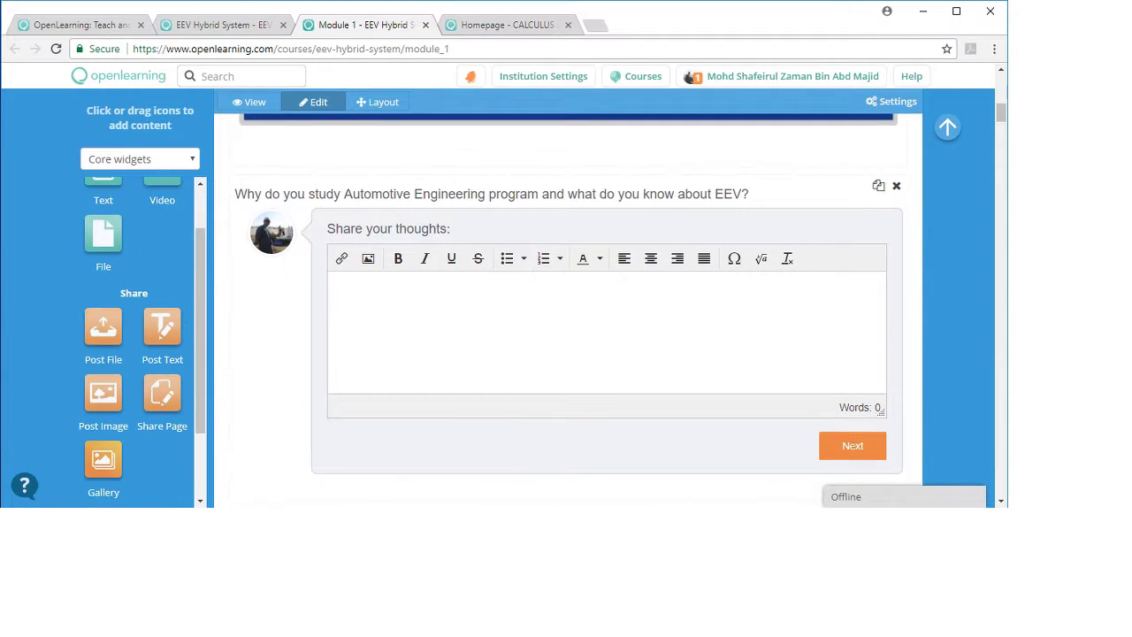
scroll("down", 3)
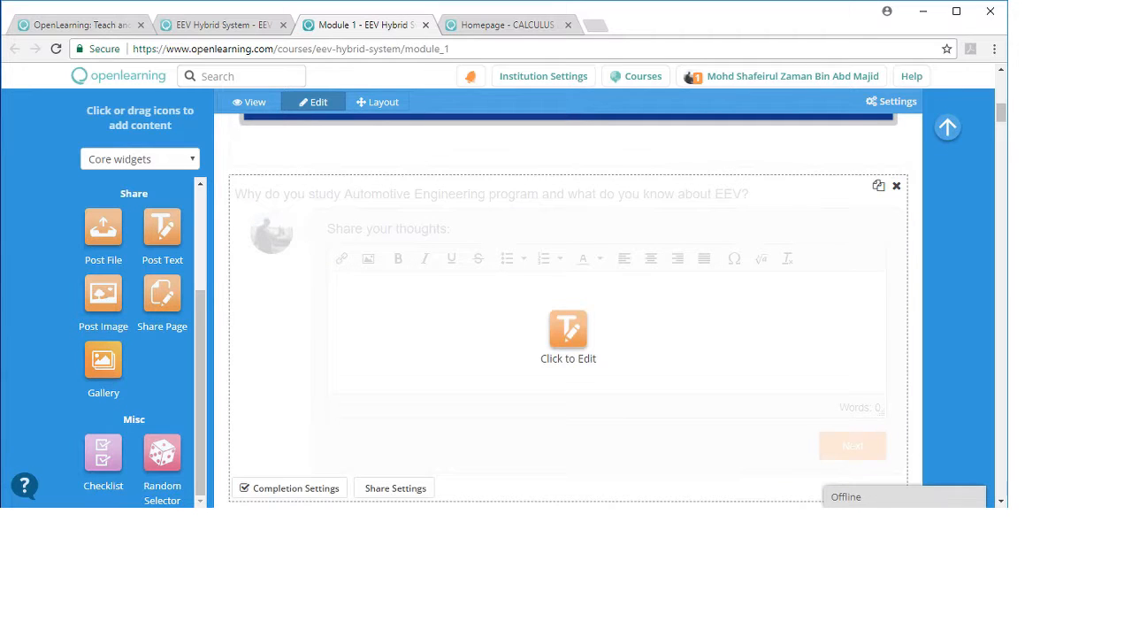
mouse_move(162, 226)
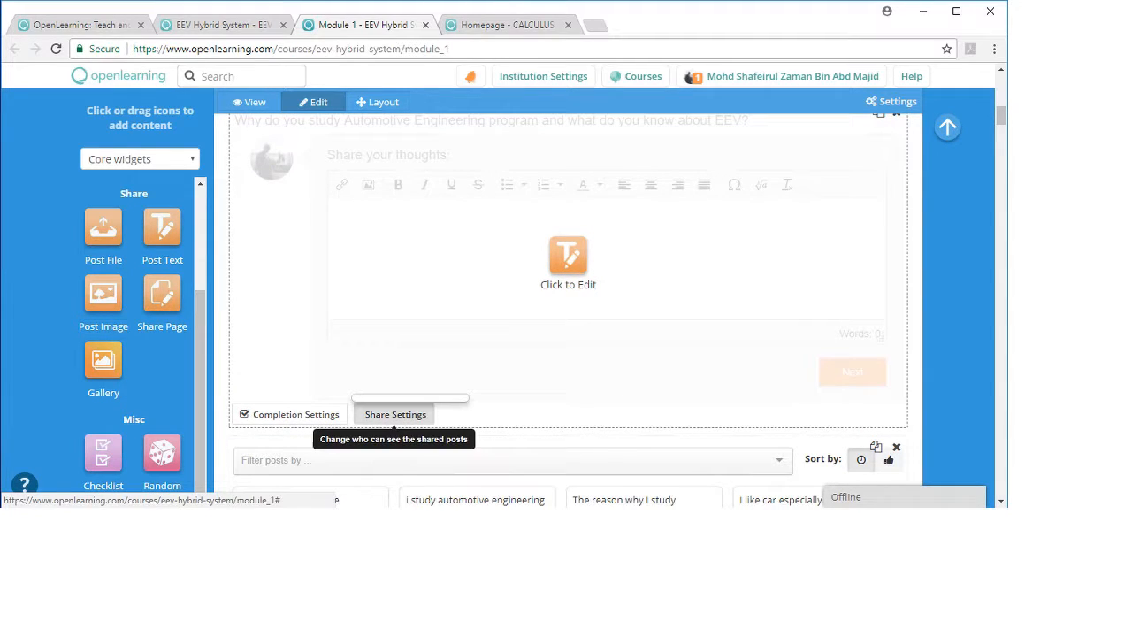
left_click(394, 414)
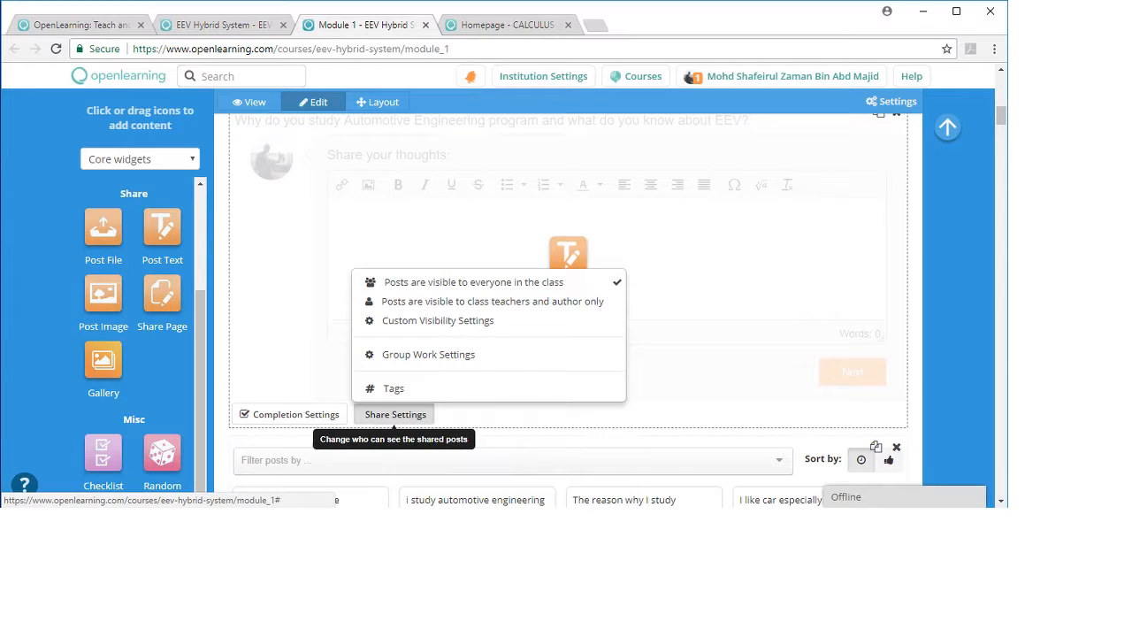
left_click(394, 388)
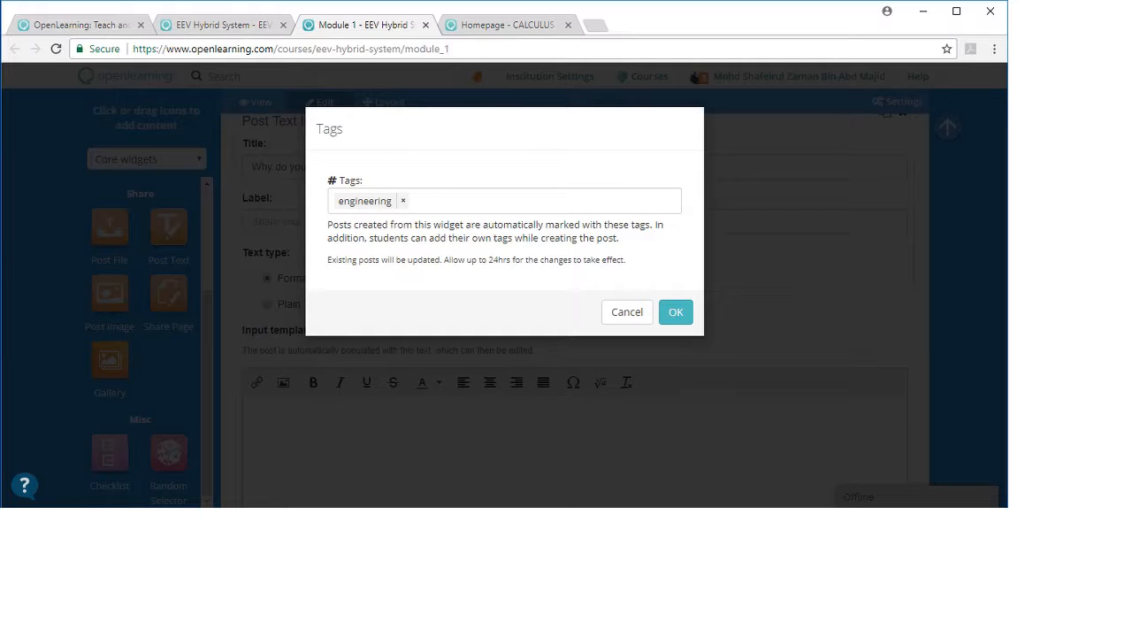
left_click(675, 311)
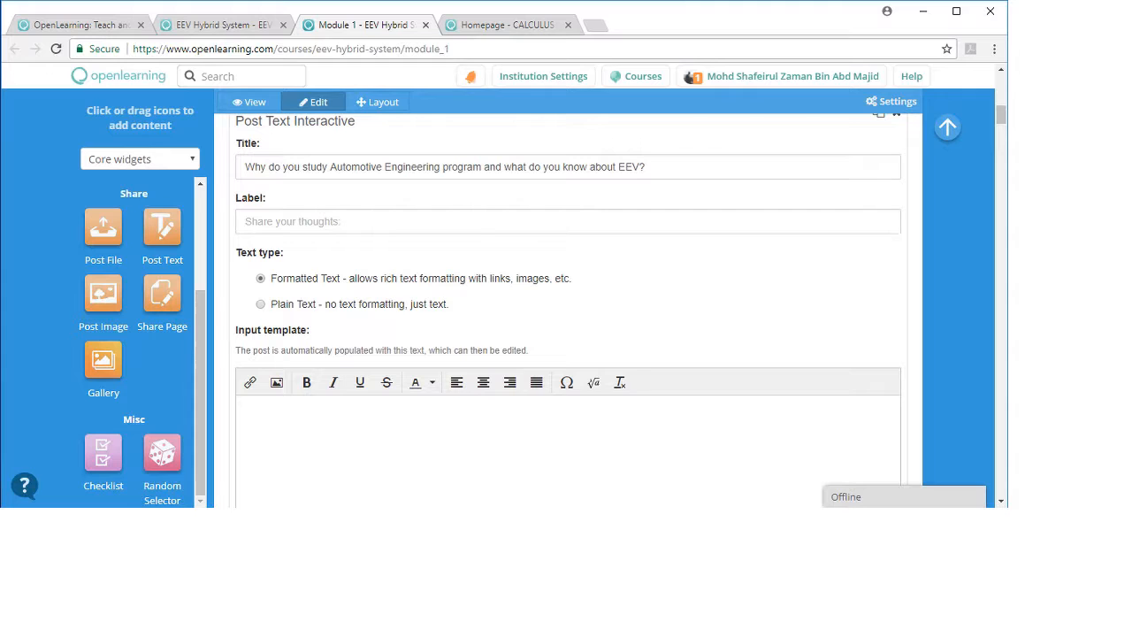
scroll("down", 3)
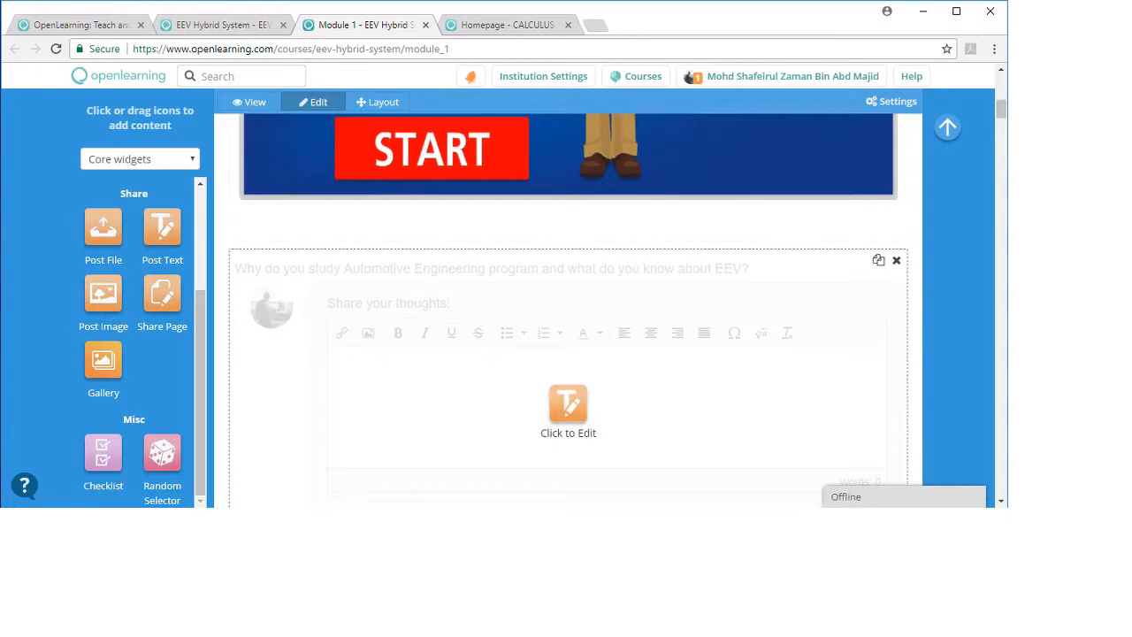
Close the text widget editor, re-confirm the engineering tag, and scroll past its posts.
scroll("down", 3)
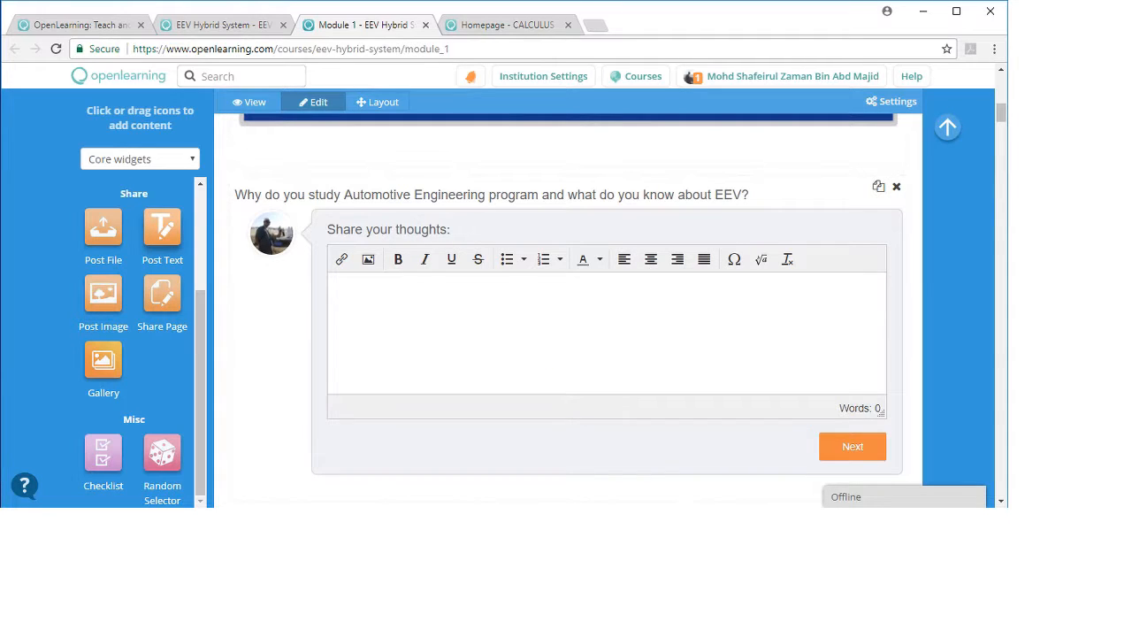
left_click(567, 336)
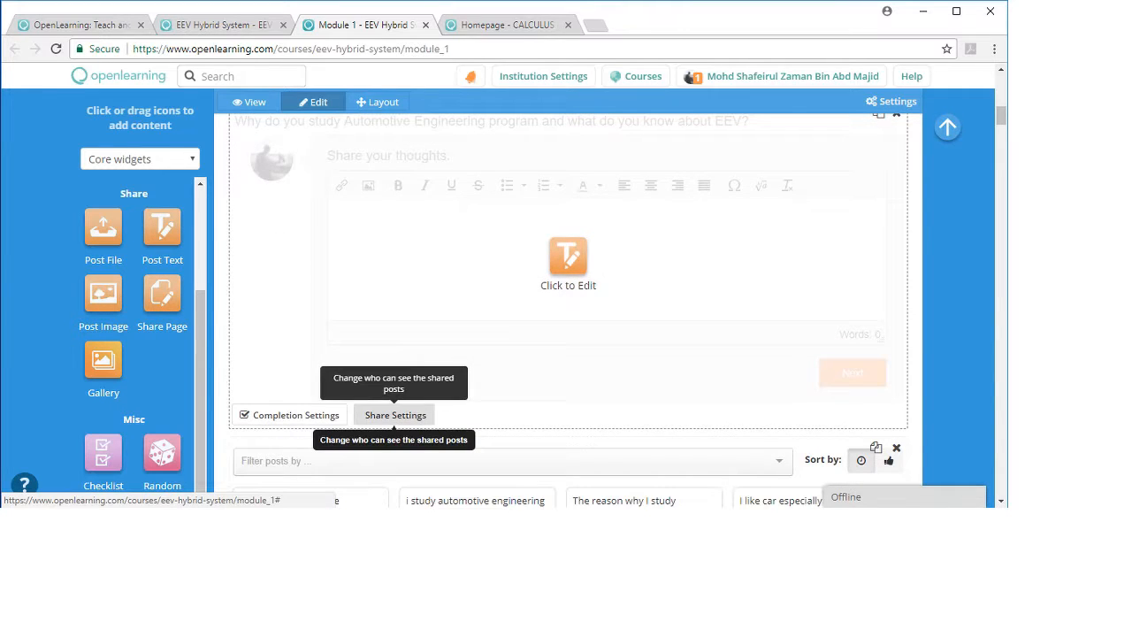
left_click(394, 415)
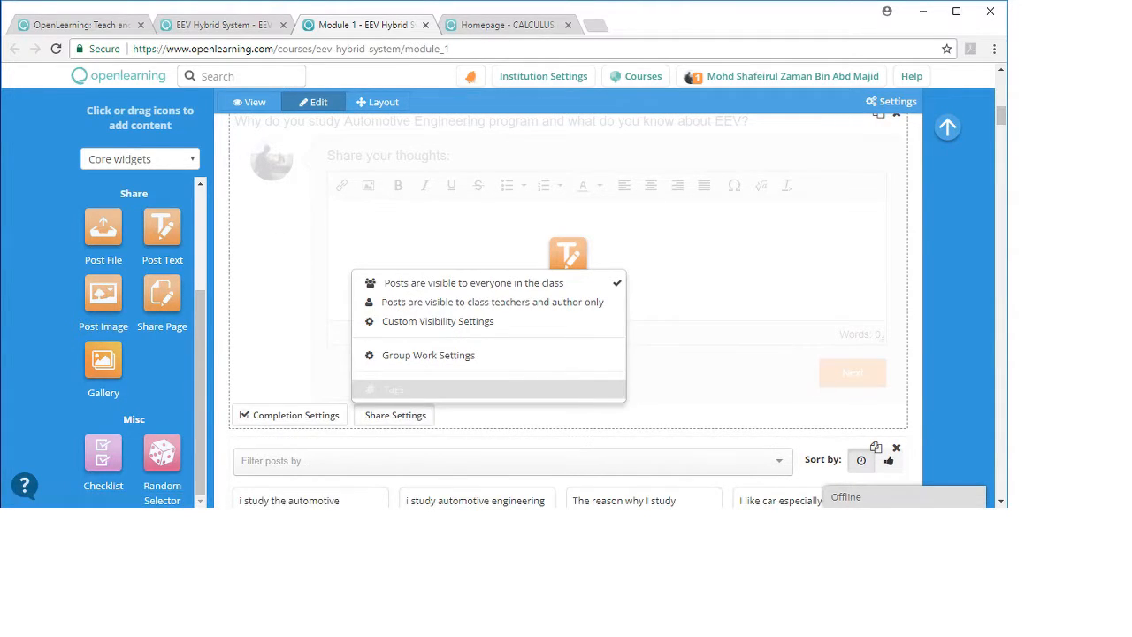
left_click(393, 389)
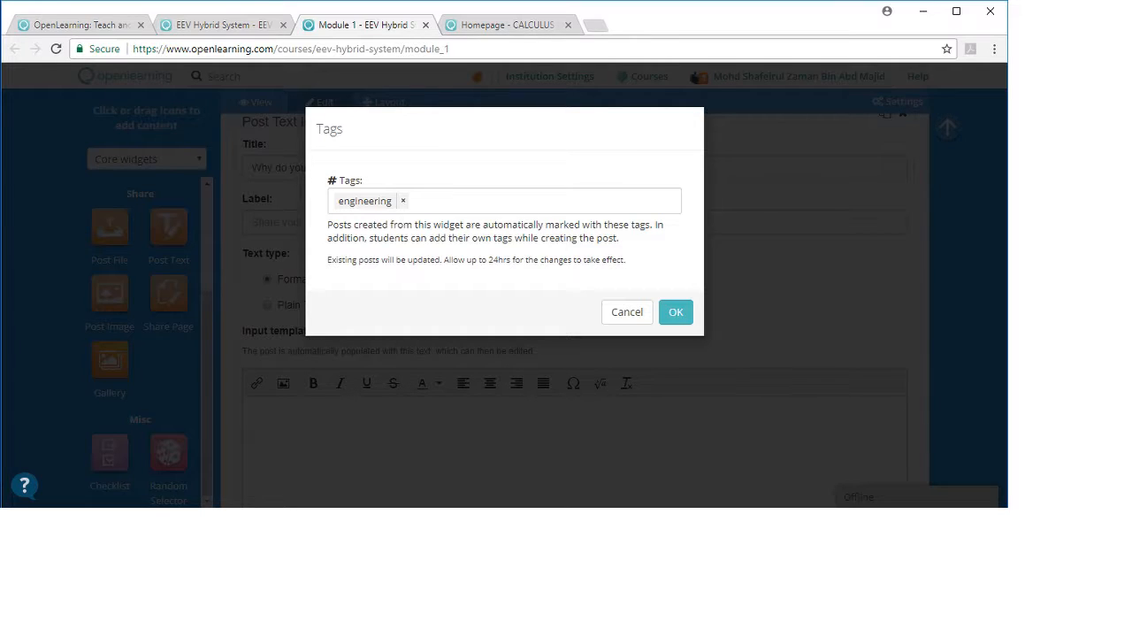
left_click(675, 312)
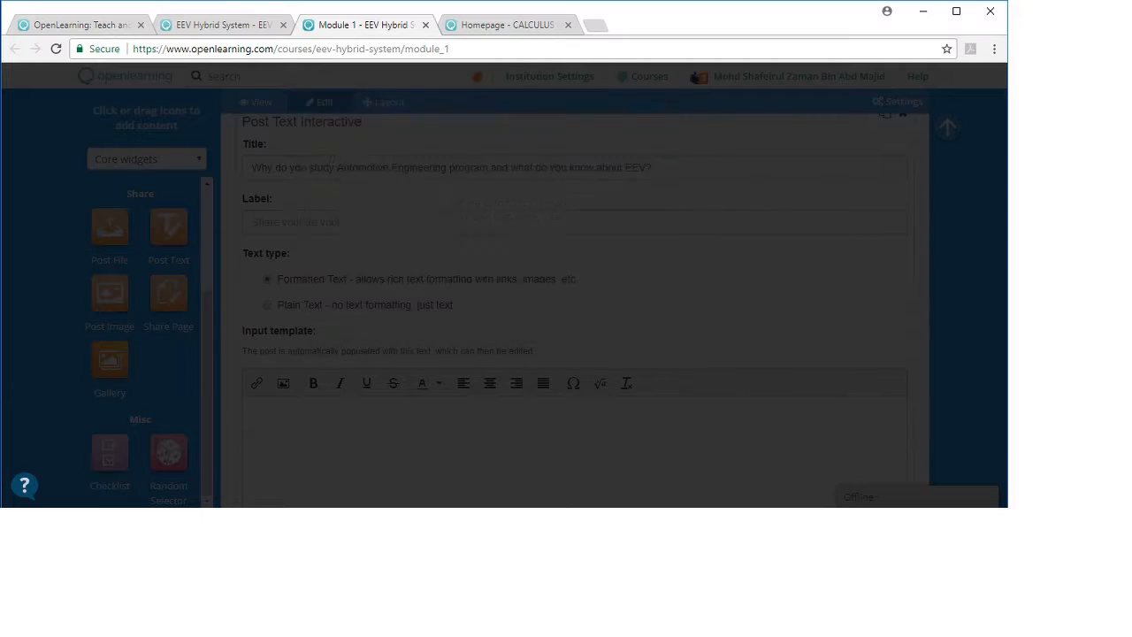
scroll("down", 3)
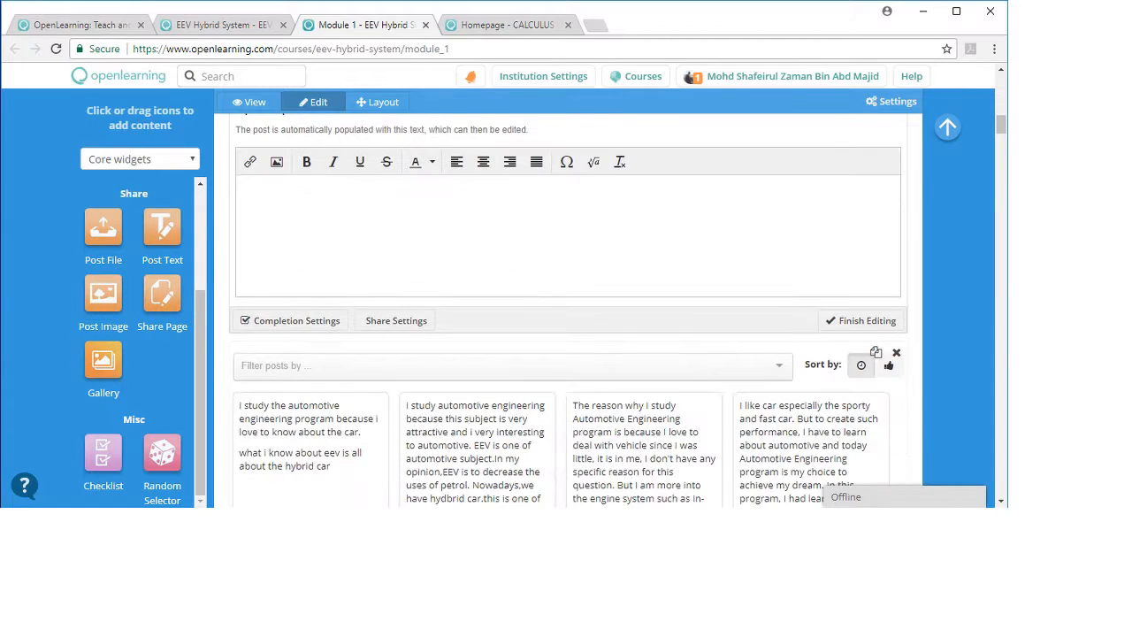
scroll("down", 3)
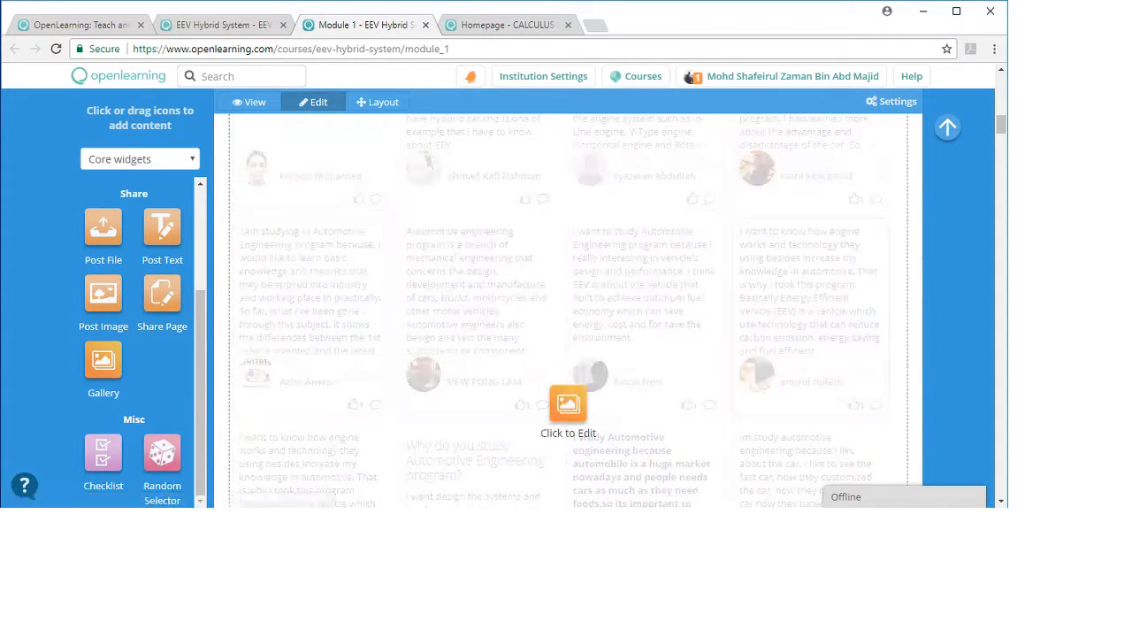
Confirm the classic_car and 1_1_historical tags on the classic-car picture widget and finish editing.
scroll("down", 3)
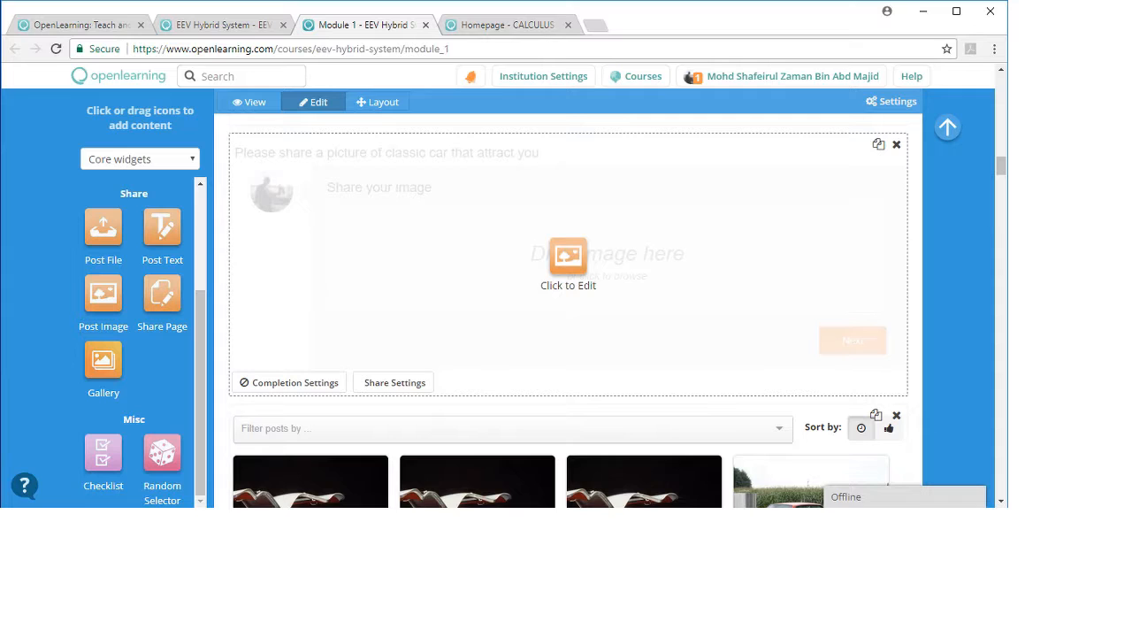
mouse_move(393, 382)
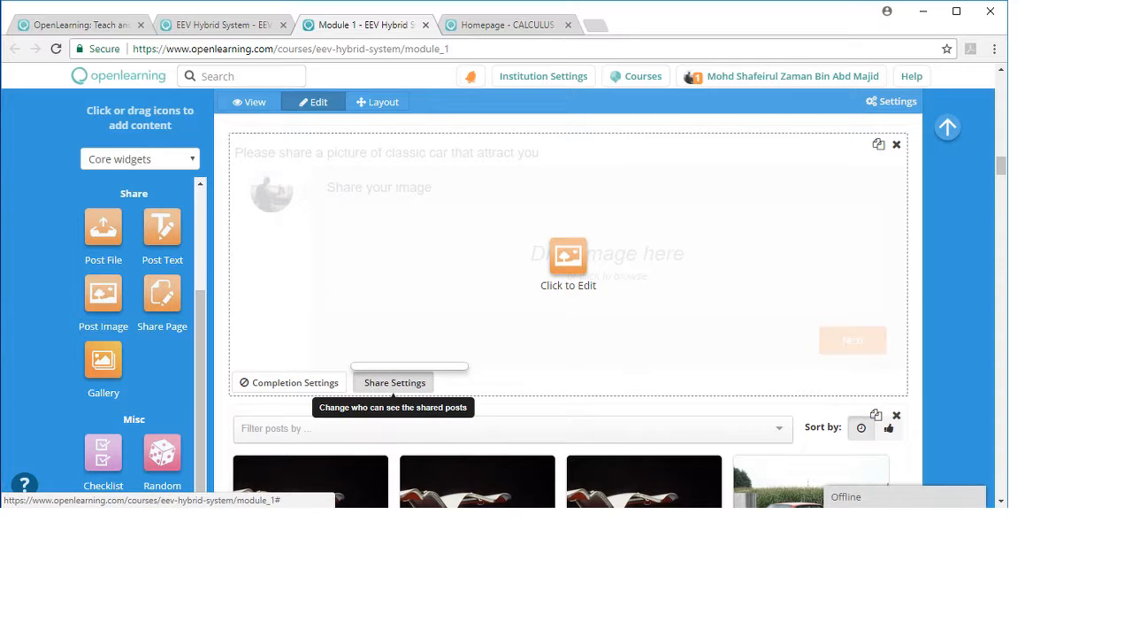
left_click(395, 382)
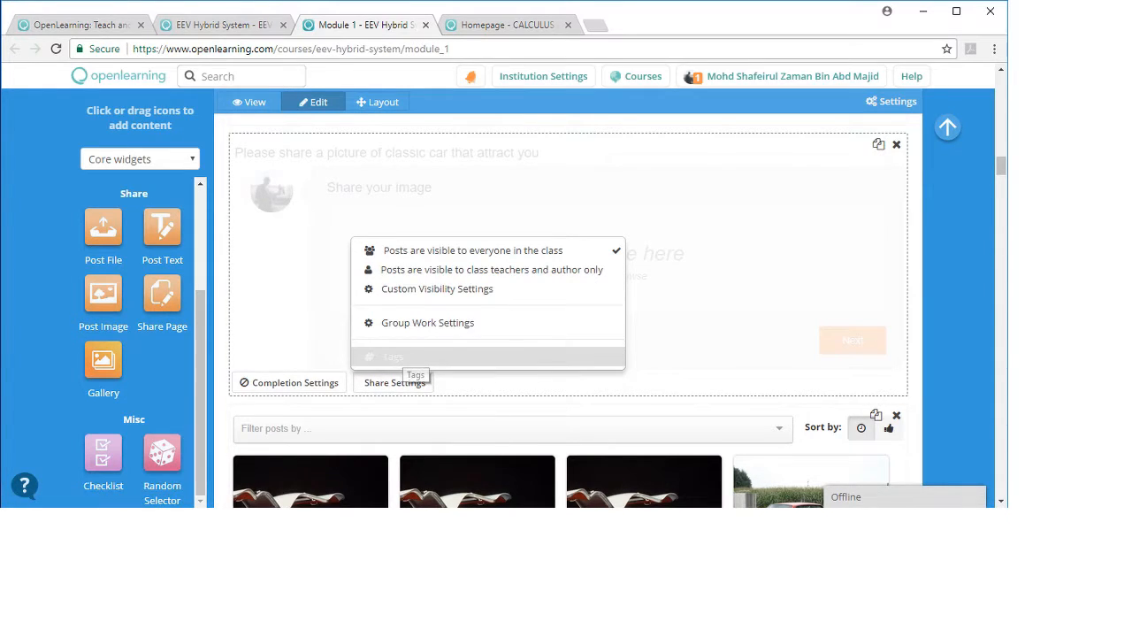
left_click(393, 356)
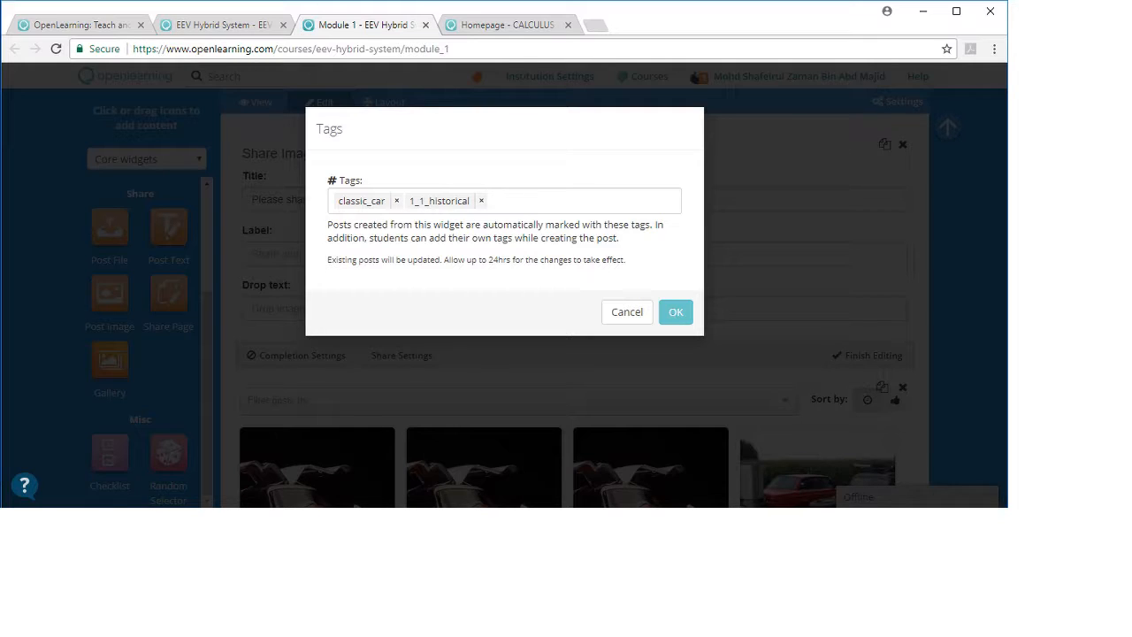
left_click(675, 311)
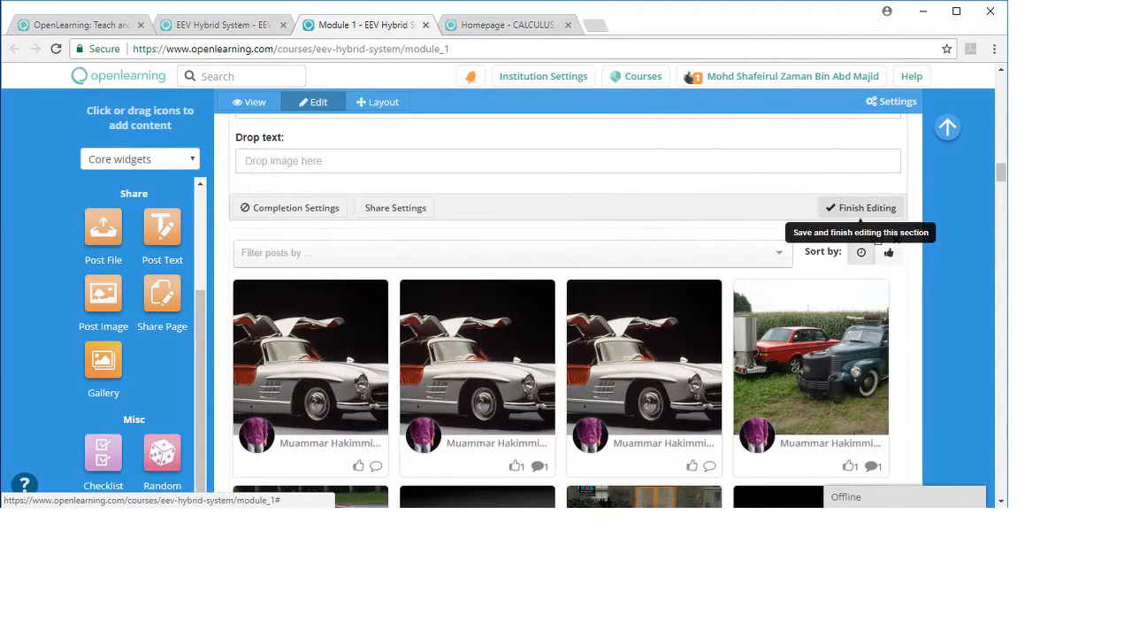
left_click(861, 206)
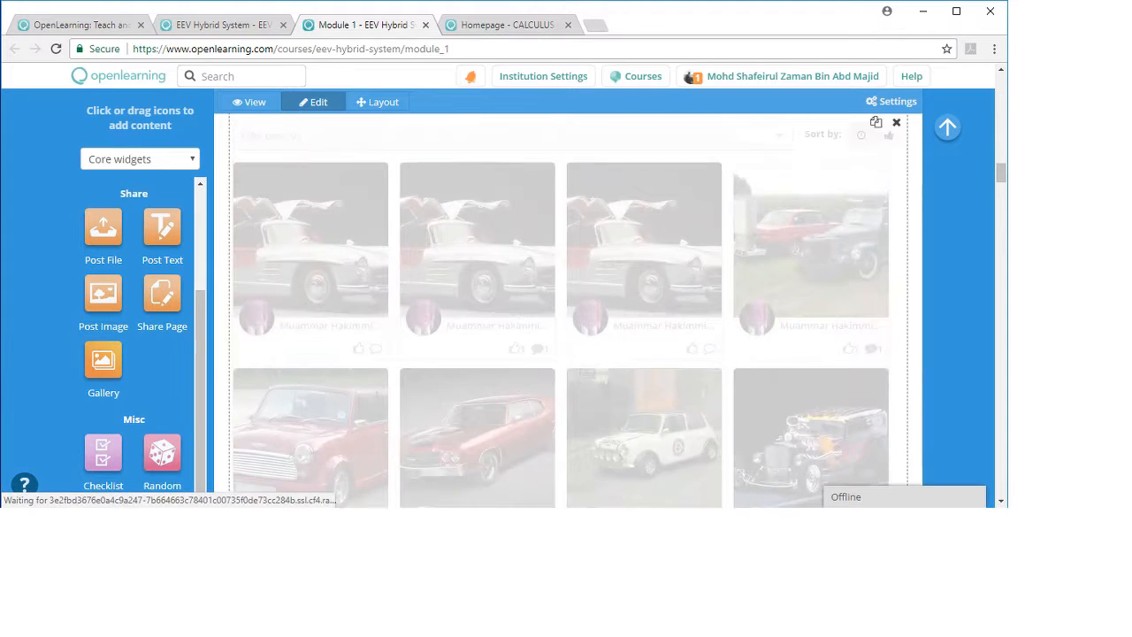
Scroll past the racing video widgets to the future-automotive-industry opinion widget.
scroll("down", 3)
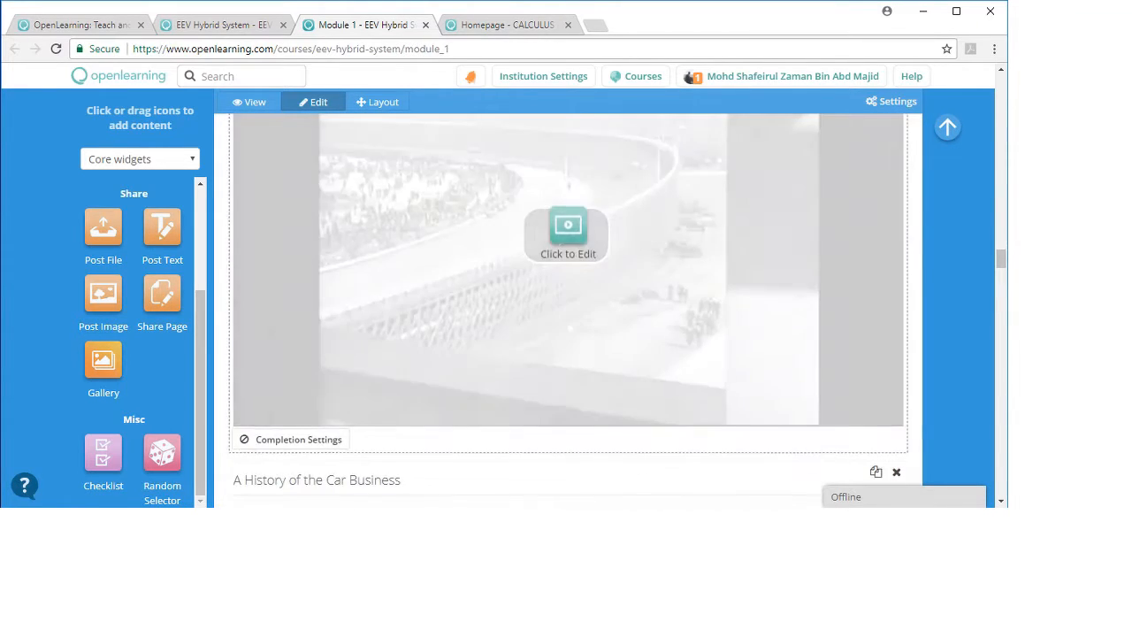
scroll("down", 3)
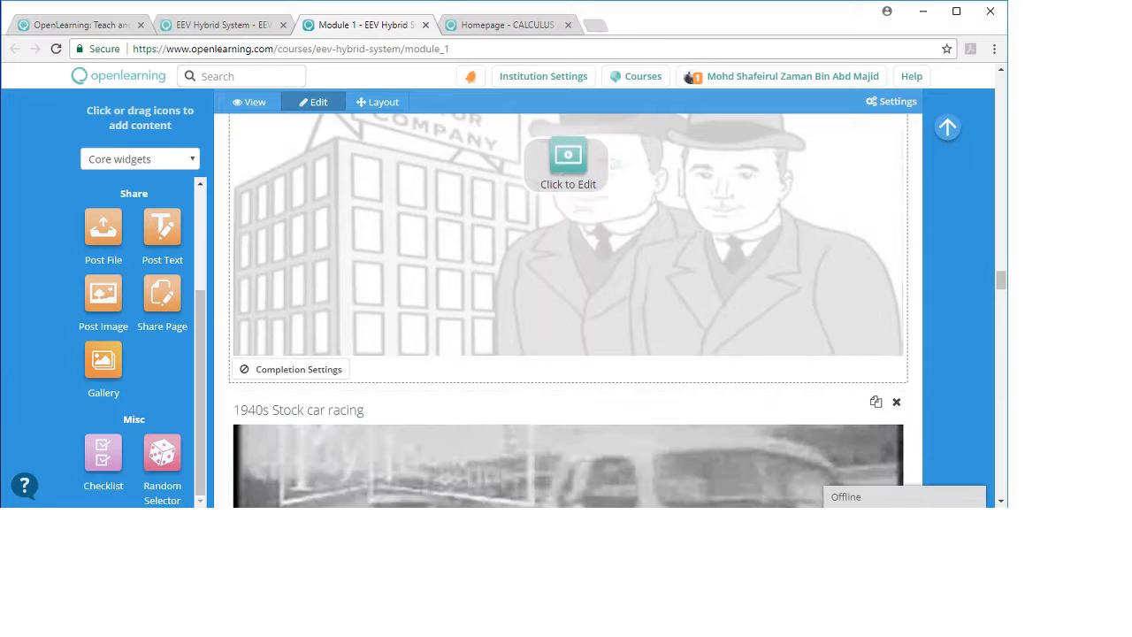
scroll("down", 3)
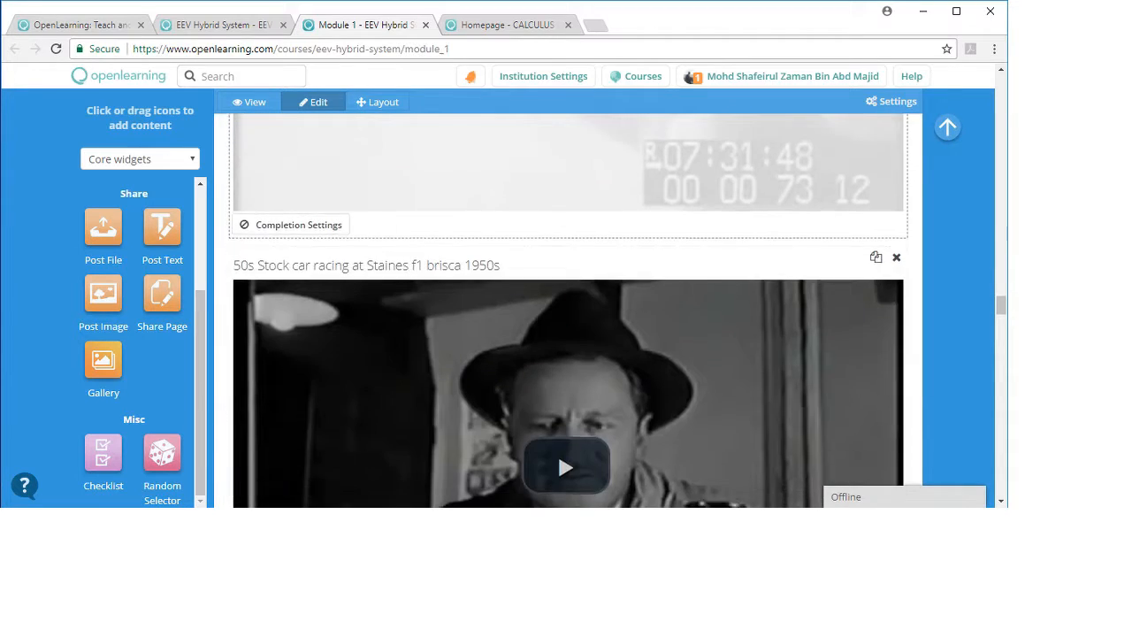
scroll("down", 3)
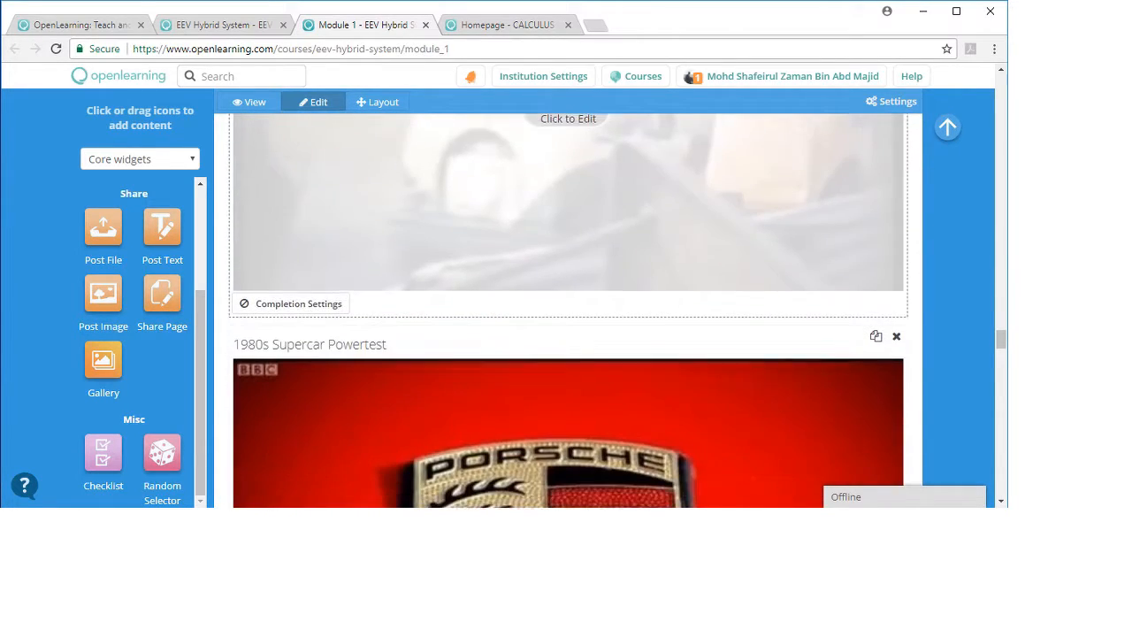
scroll("down", 3)
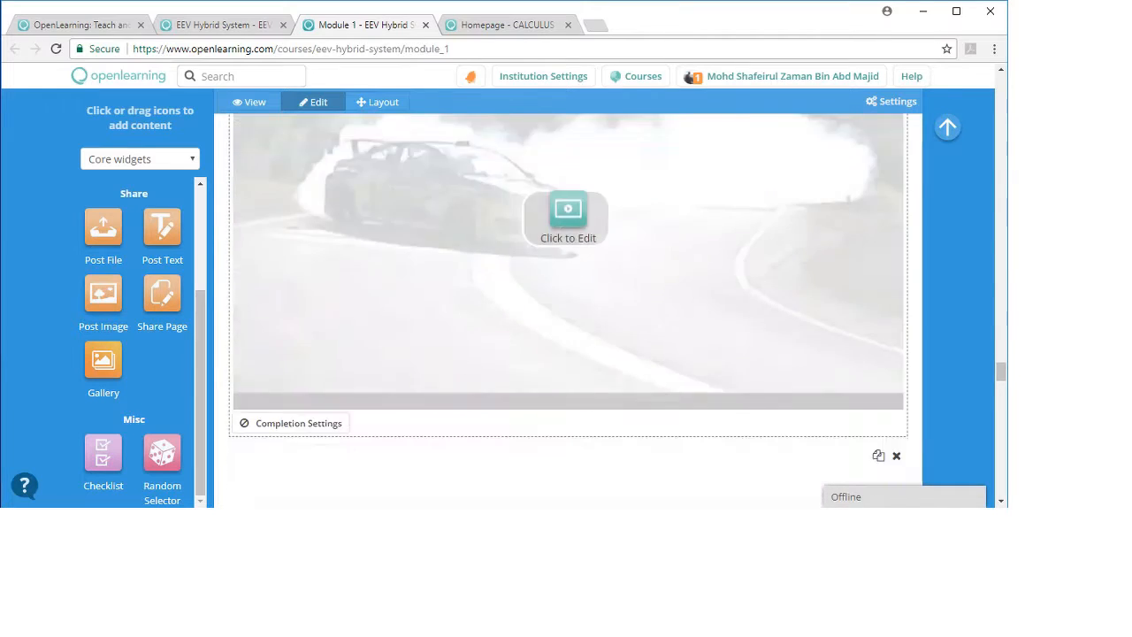
scroll("down", 3)
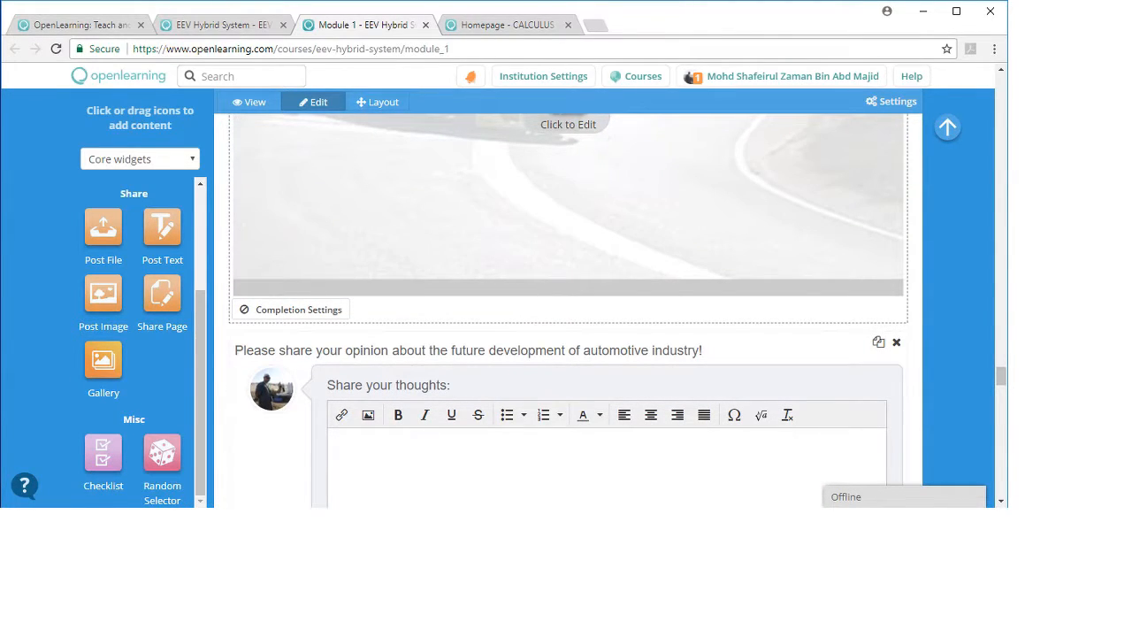
scroll("down", 3)
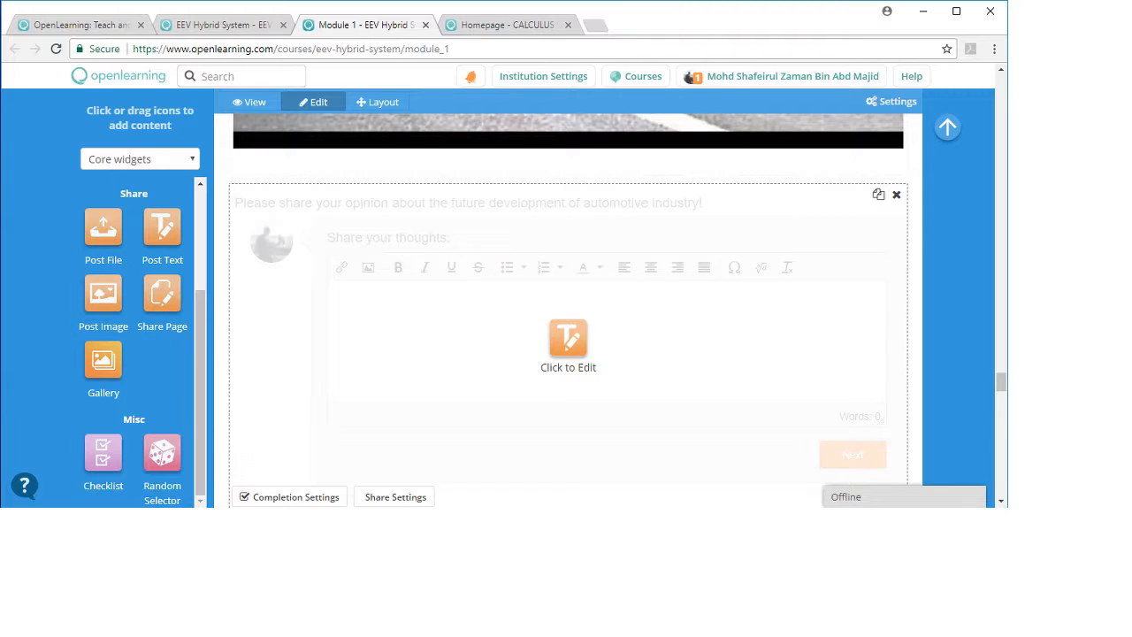
mouse_move(162, 228)
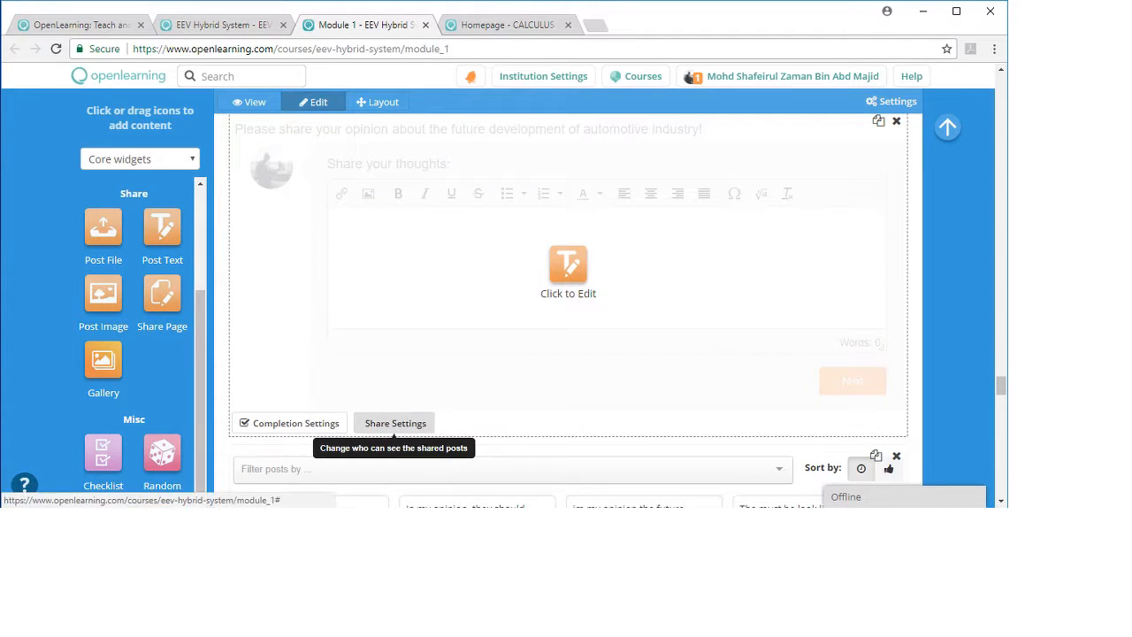
Apply the future_trend and 1_1_historical tags to the opinion widget via Share Settings.
left_click(395, 422)
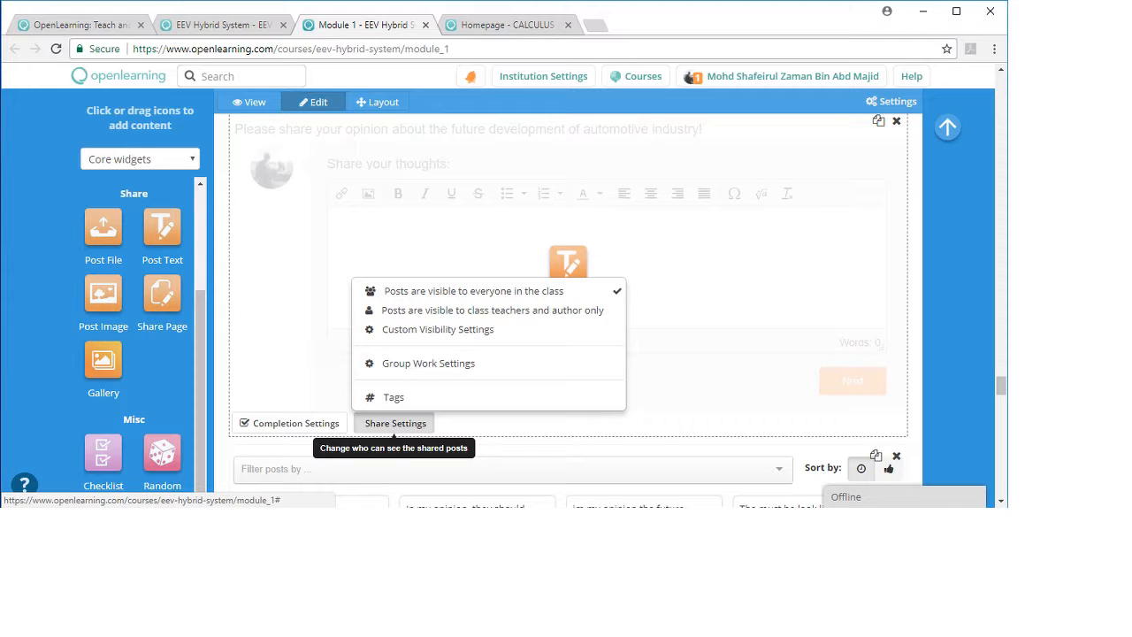
left_click(392, 397)
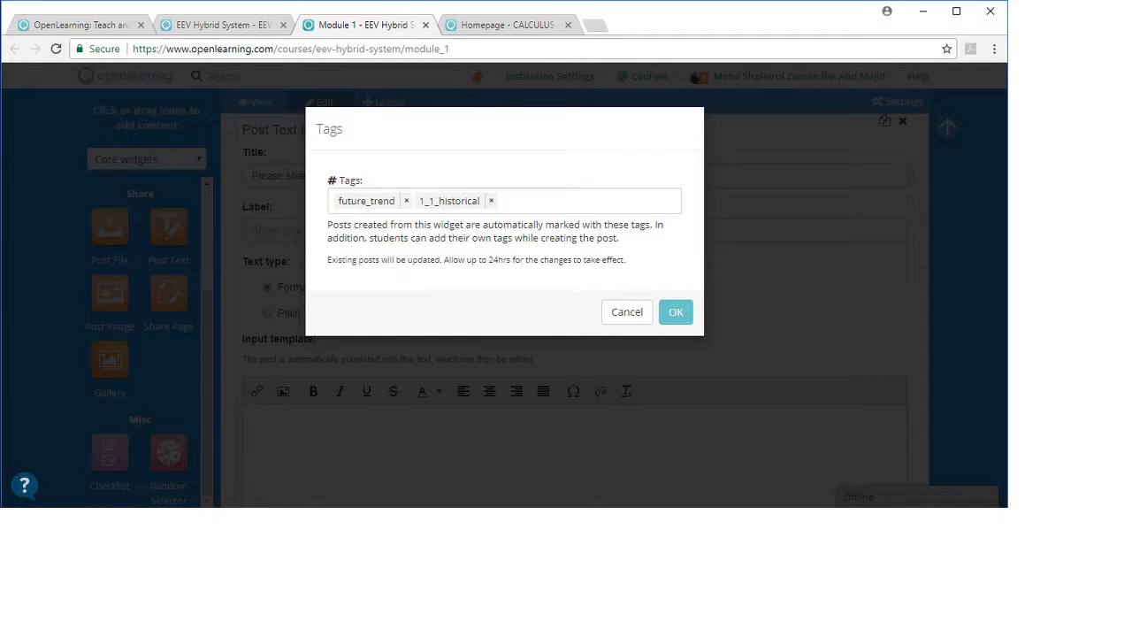
mouse_move(476, 236)
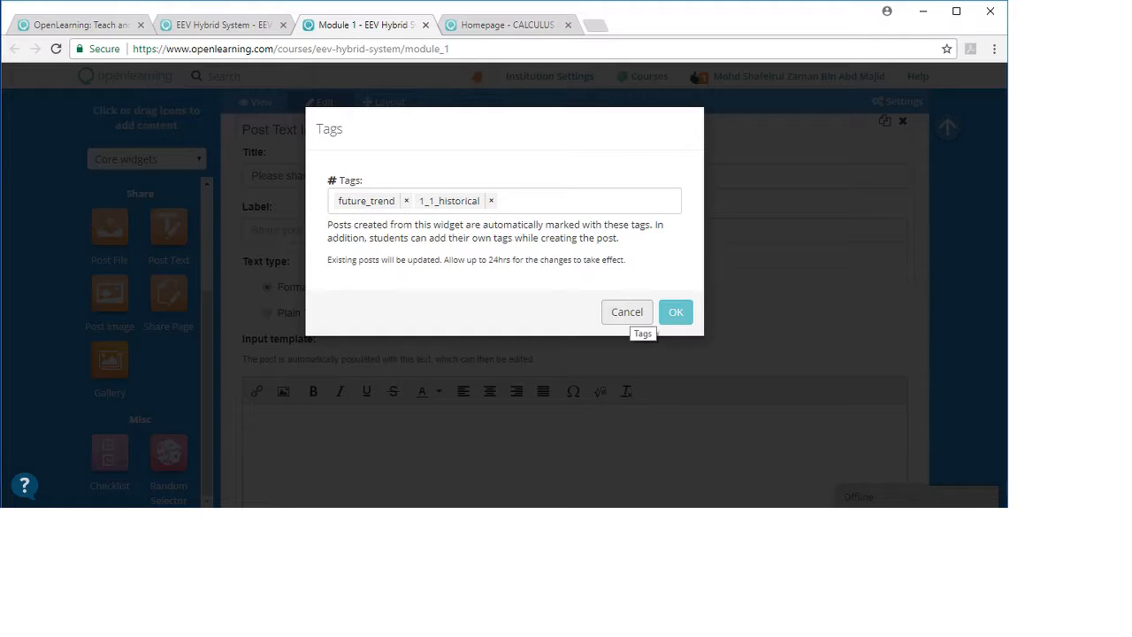
mouse_move(675, 311)
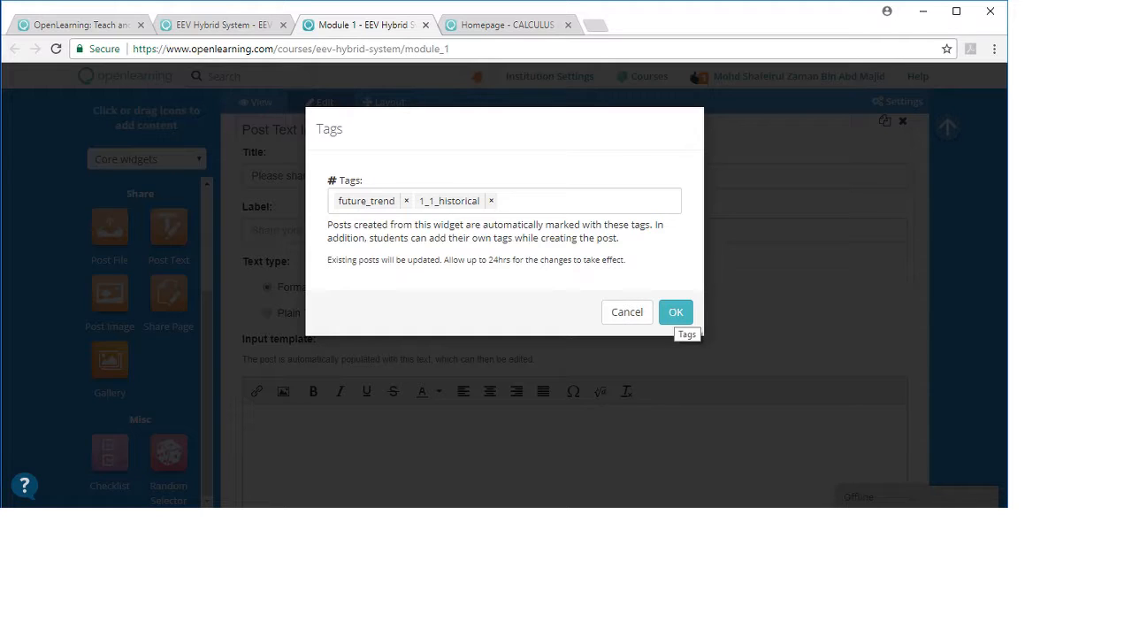
left_click(676, 311)
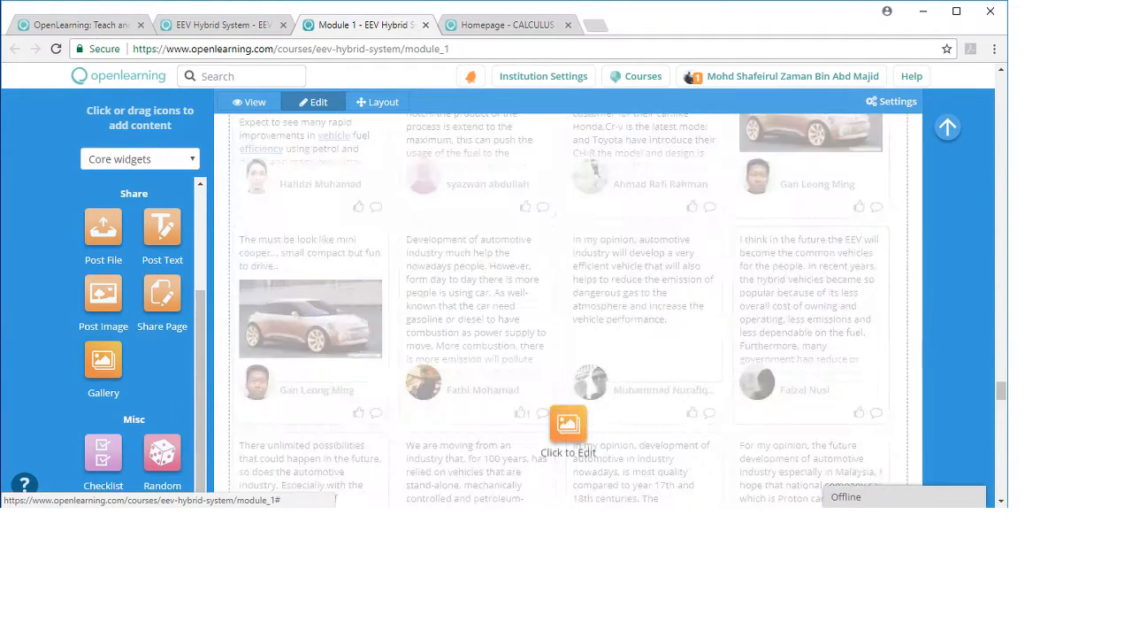
Switch Module 1 to view mode and scroll to the opinion widget's student posts.
scroll("down", 3)
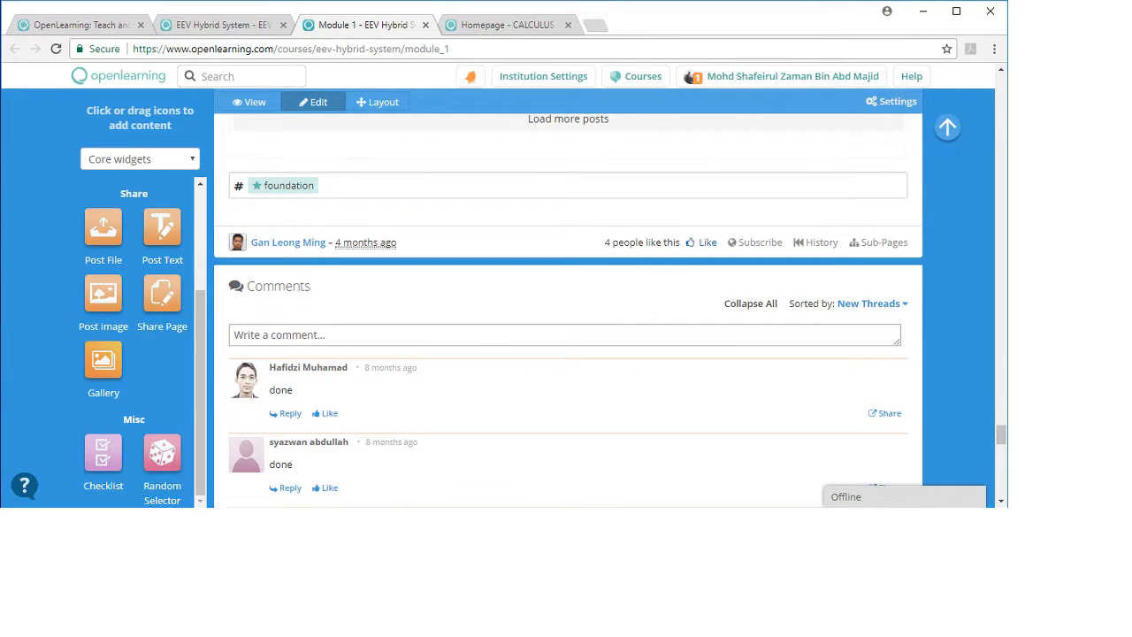
left_click(255, 134)
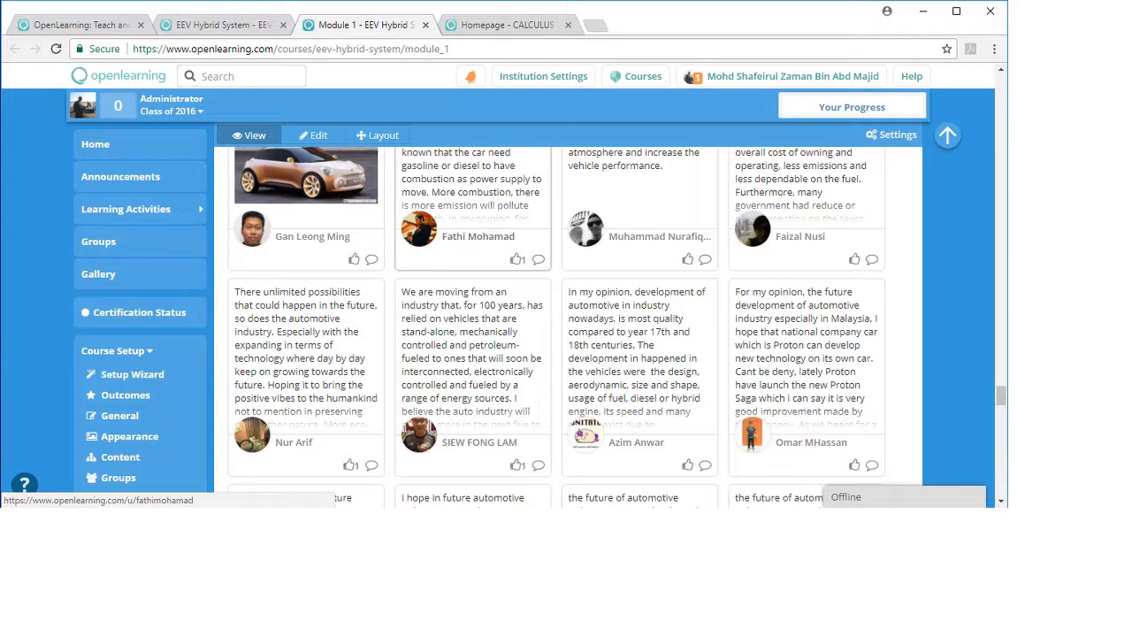
scroll("down", 3)
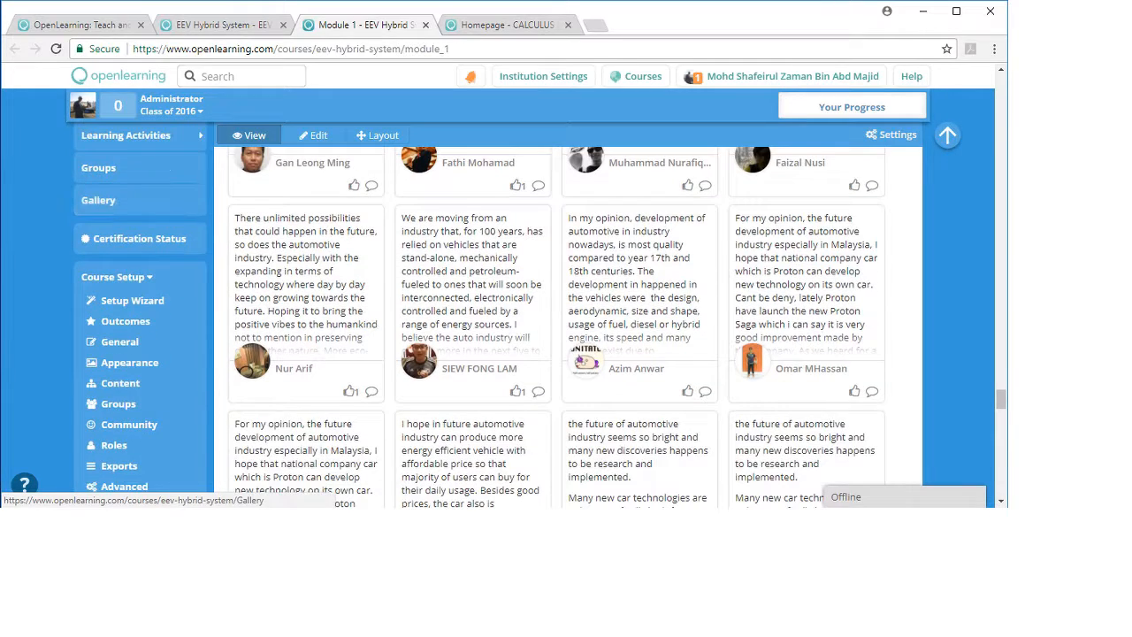
scroll("down", 3)
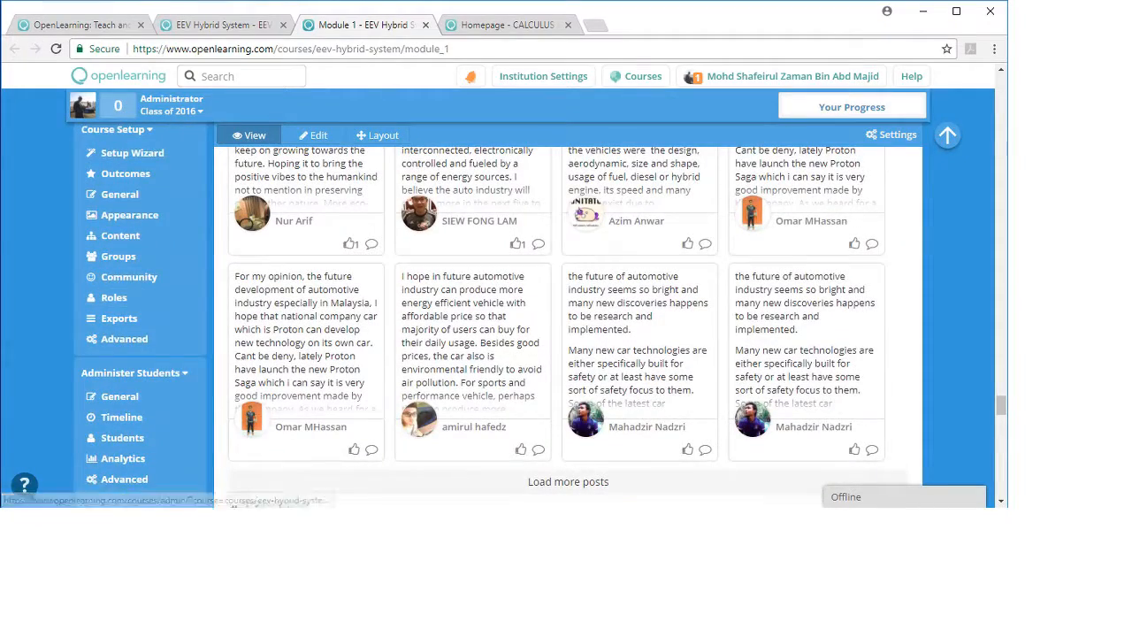